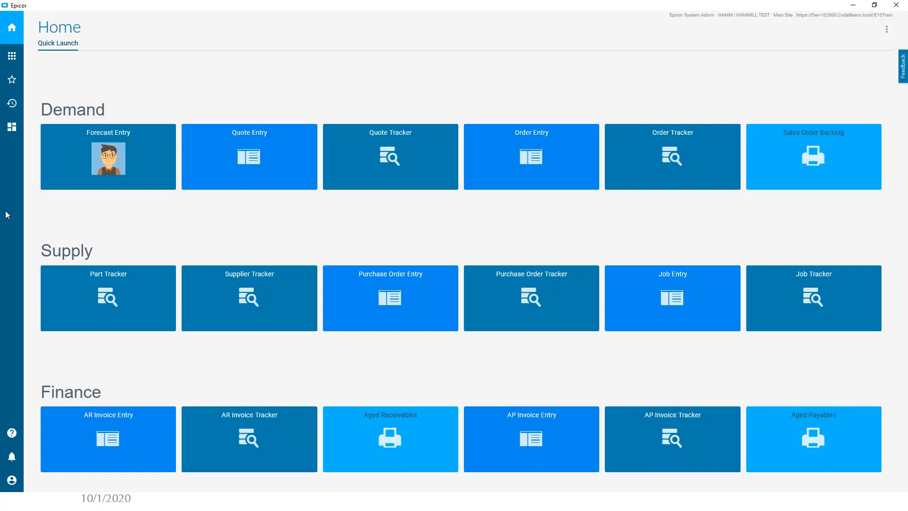
Go to Report Style Maintenance through the System Management > Reporting menu
left_click(11, 56)
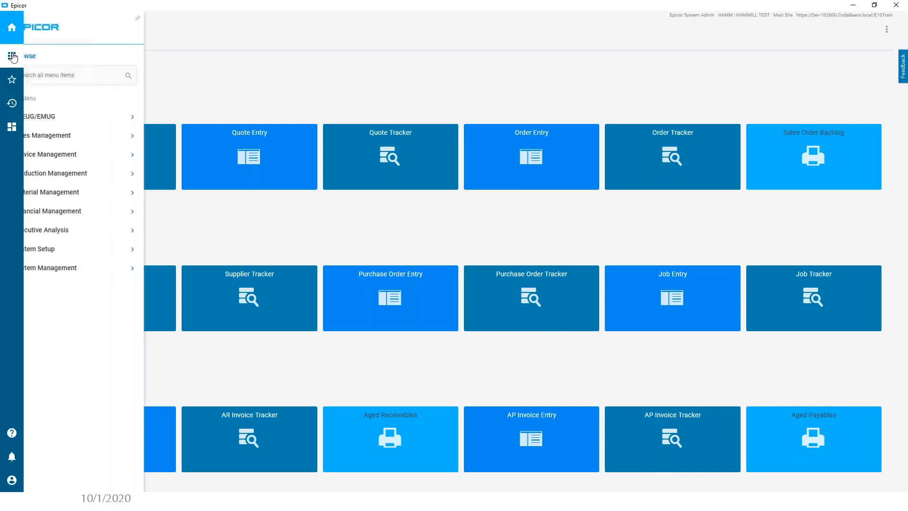
left_click(12, 55)
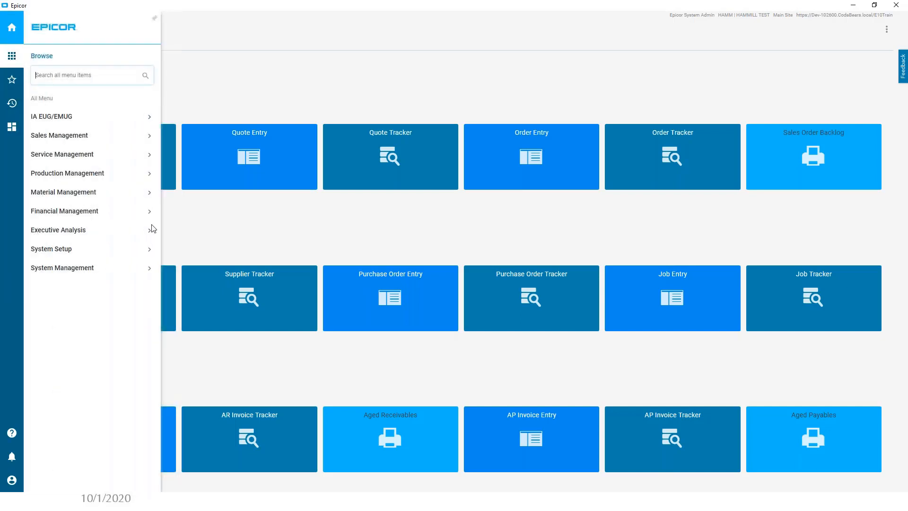
mouse_move(65, 248)
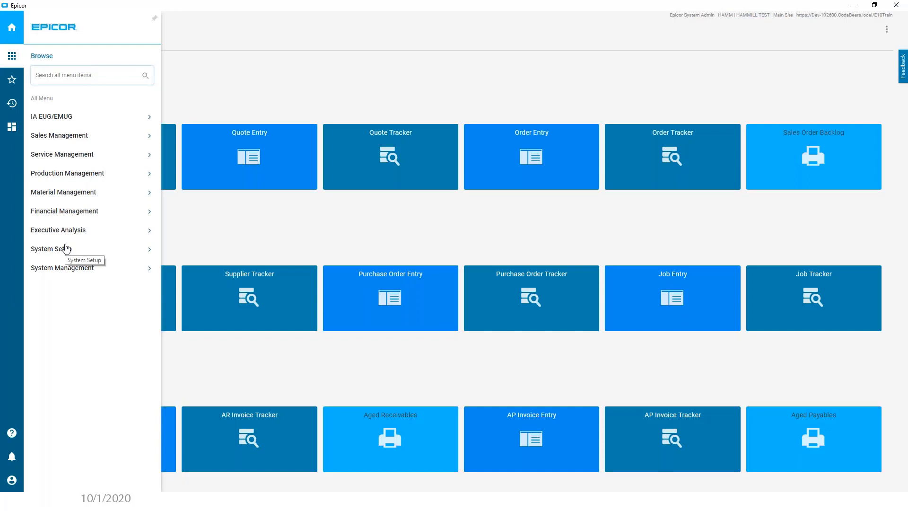
left_click(62, 267)
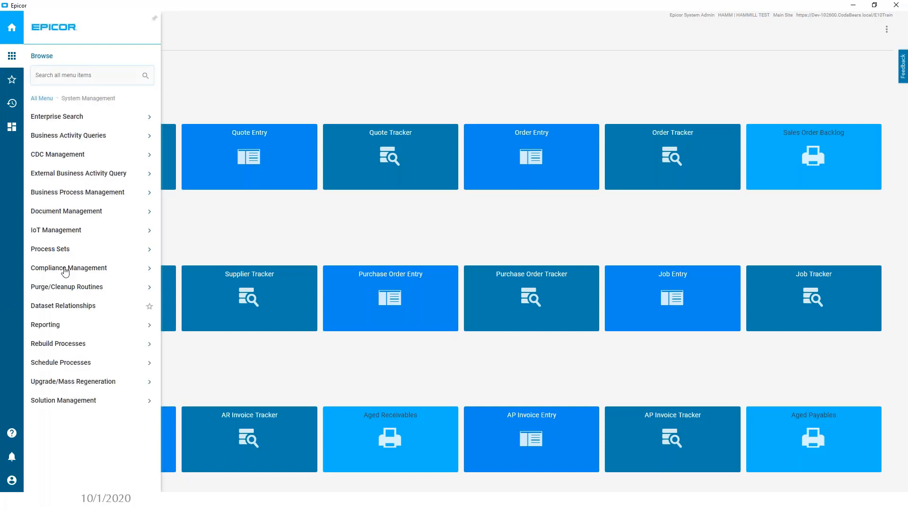
mouse_move(61, 327)
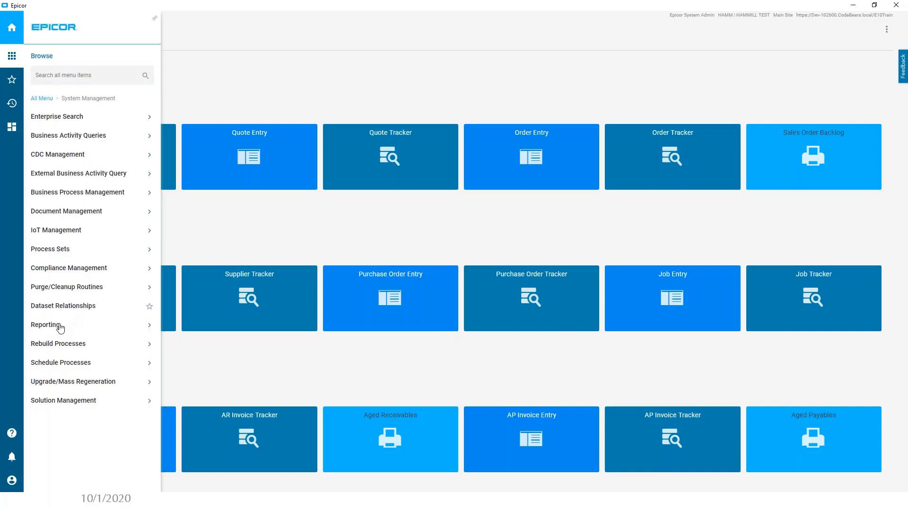
left_click(46, 325)
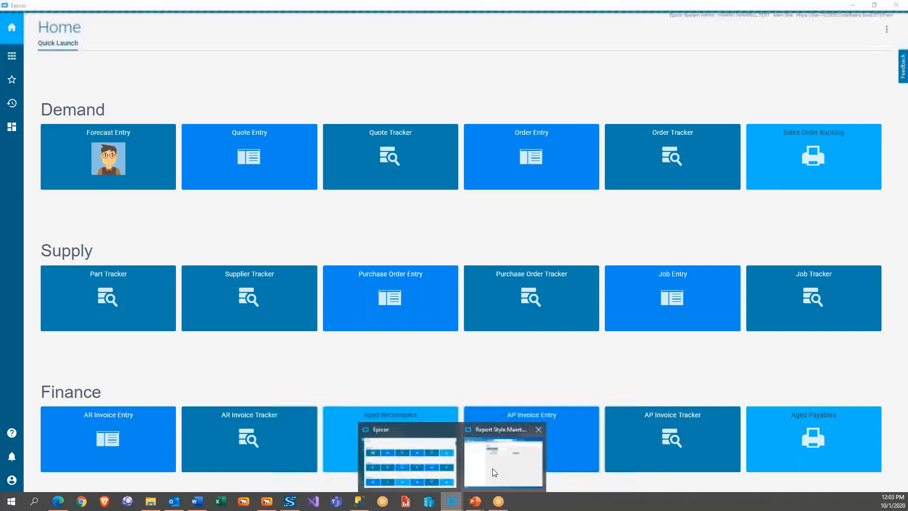
left_click(501, 457)
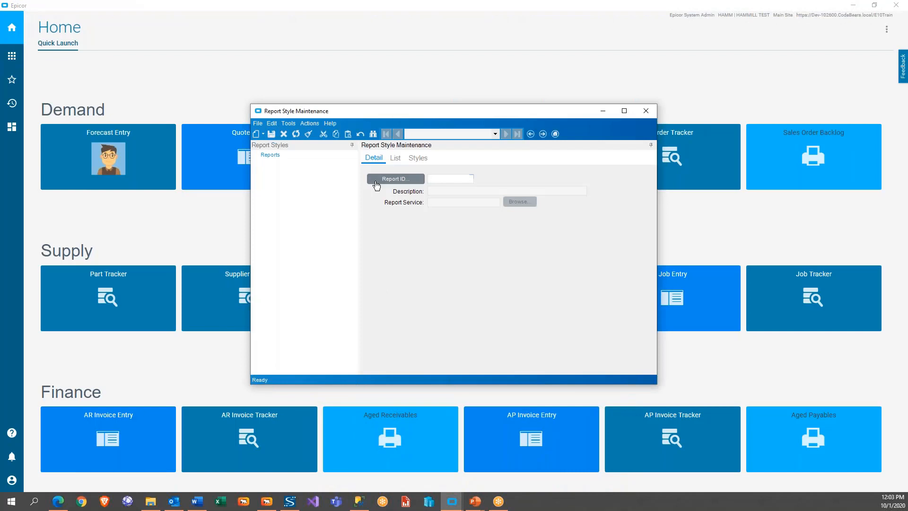
Load the Sales Order Acknowledgment report and view its Standard - SSRS style detail
left_click(395, 179)
type("order")
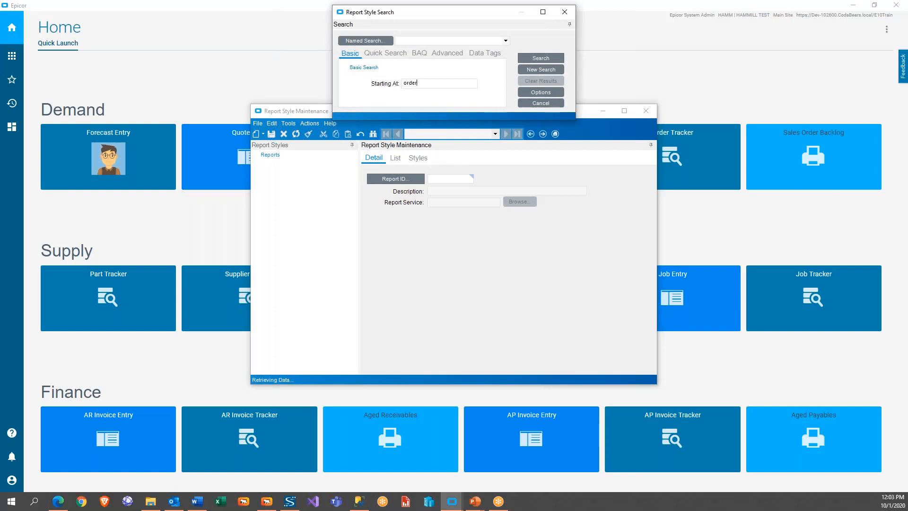
type("ack")
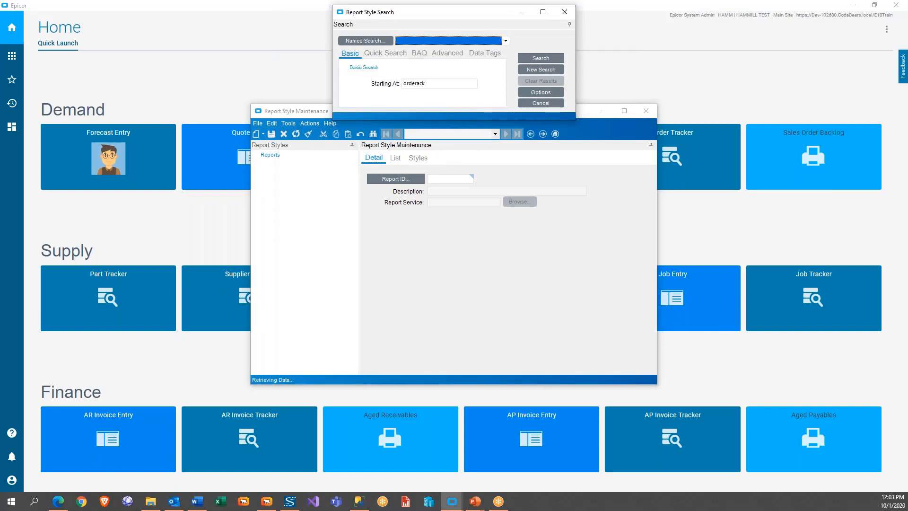
left_click(539, 58)
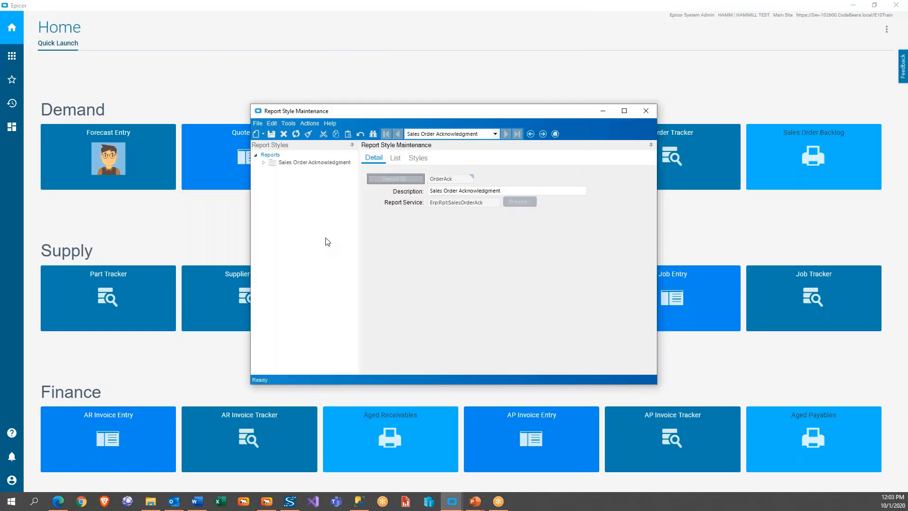
left_click(264, 162)
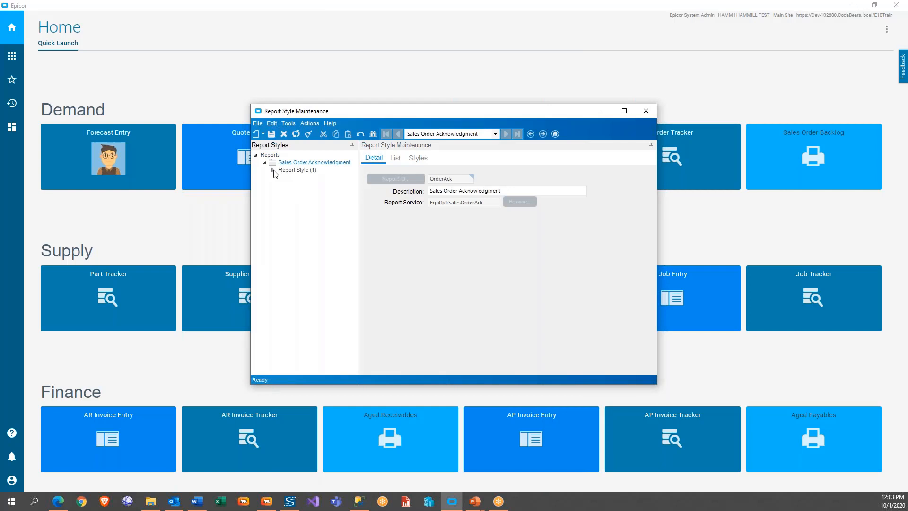
left_click(274, 170)
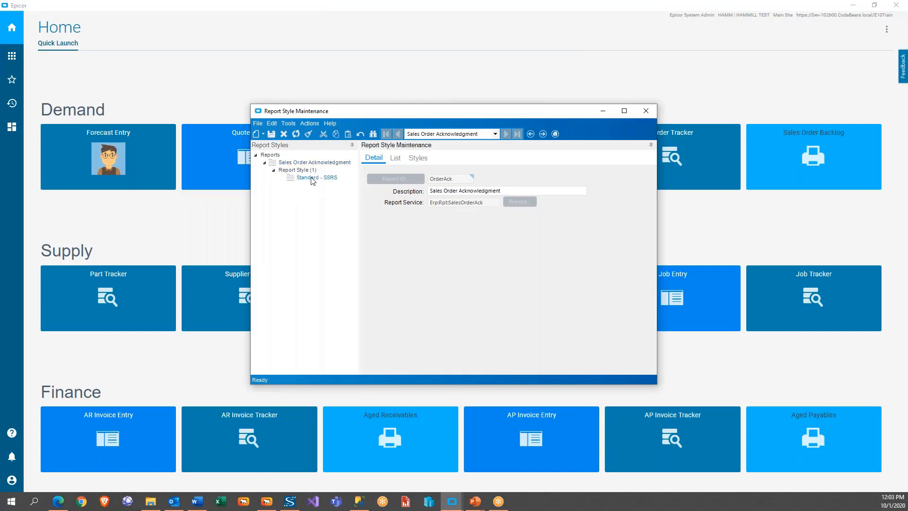
left_click(395, 157)
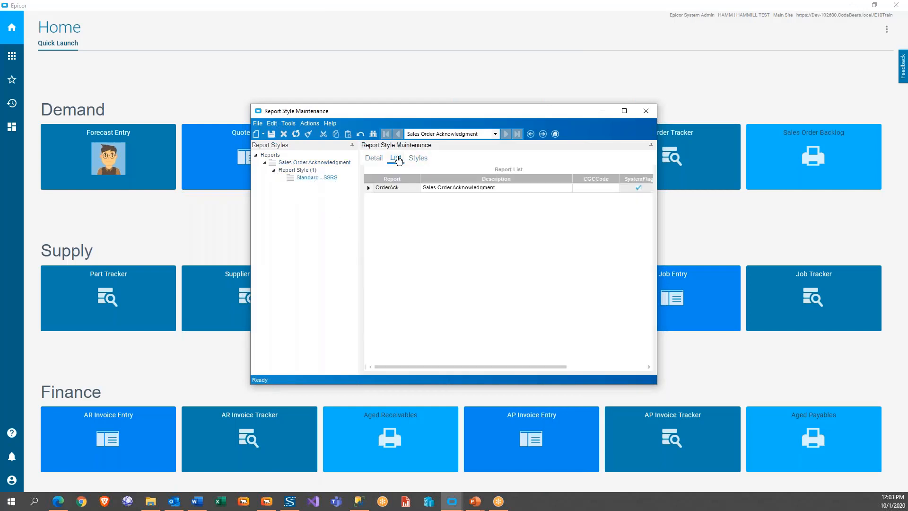
left_click(417, 158)
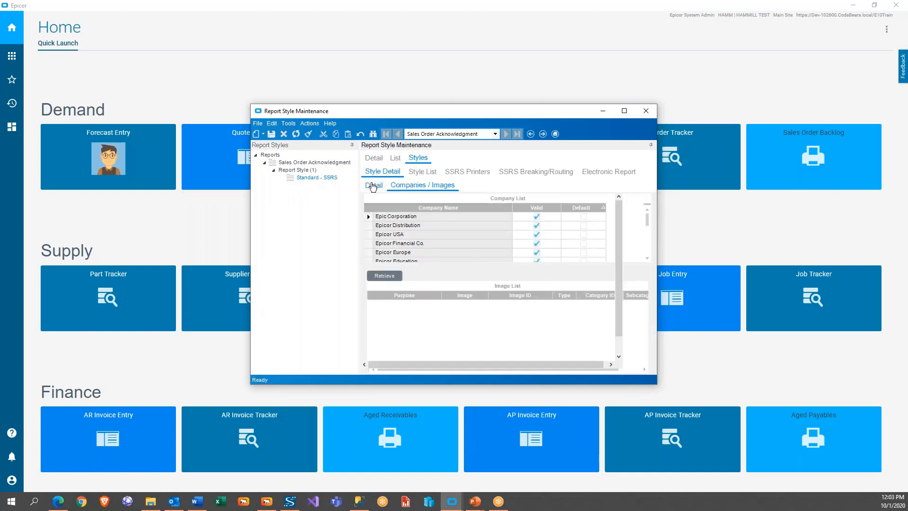
left_click(373, 185)
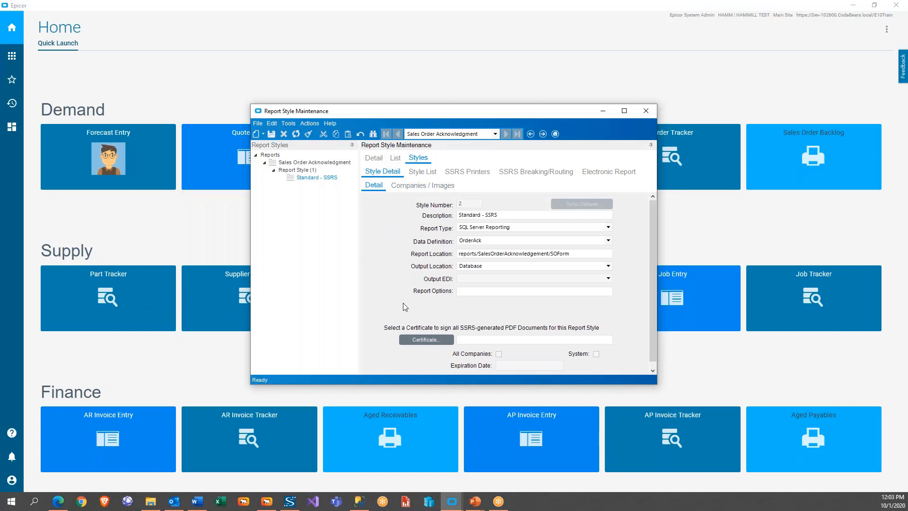
mouse_move(404, 307)
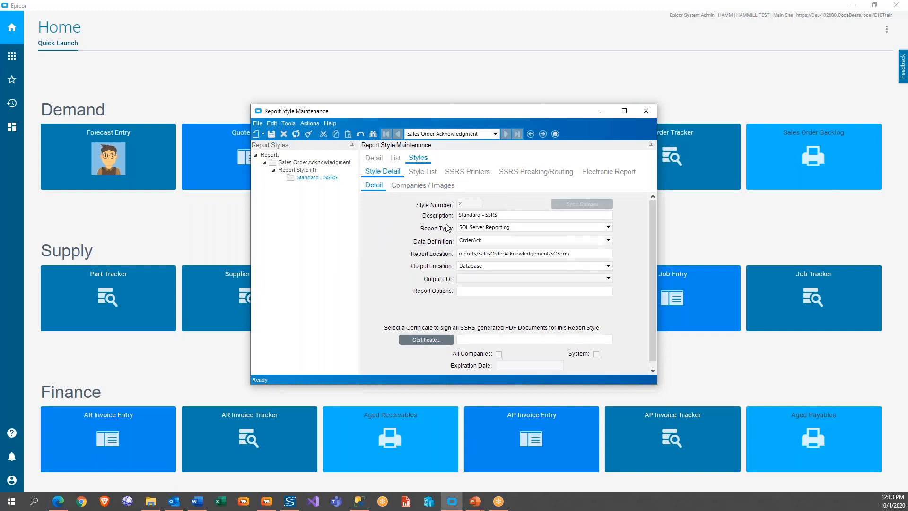
mouse_move(307, 129)
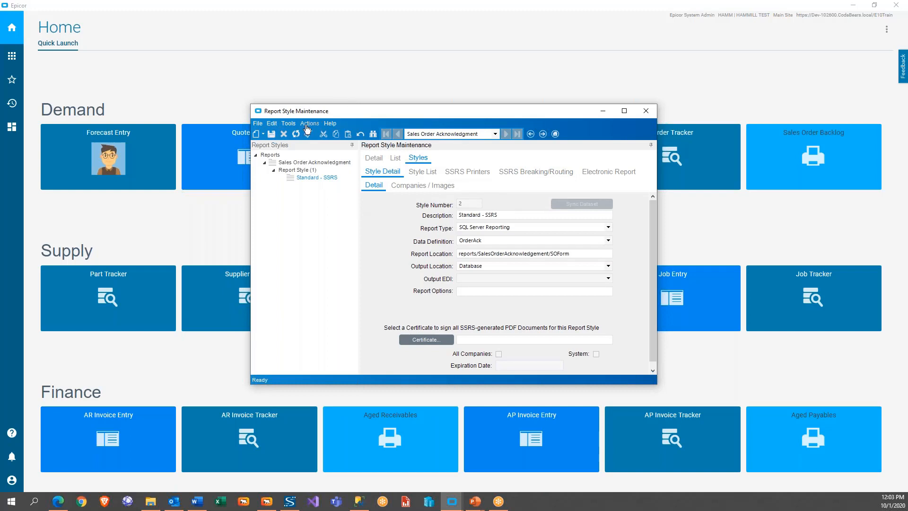
Start Copy Report Style, targeting /reports/CustomReports/SalesOrderAcknowledgement/SOForm
left_click(309, 123)
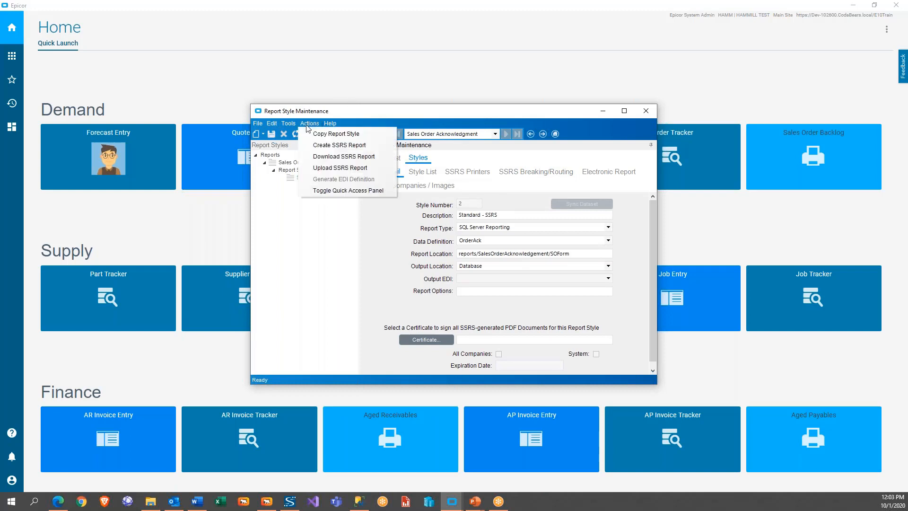
mouse_move(336, 133)
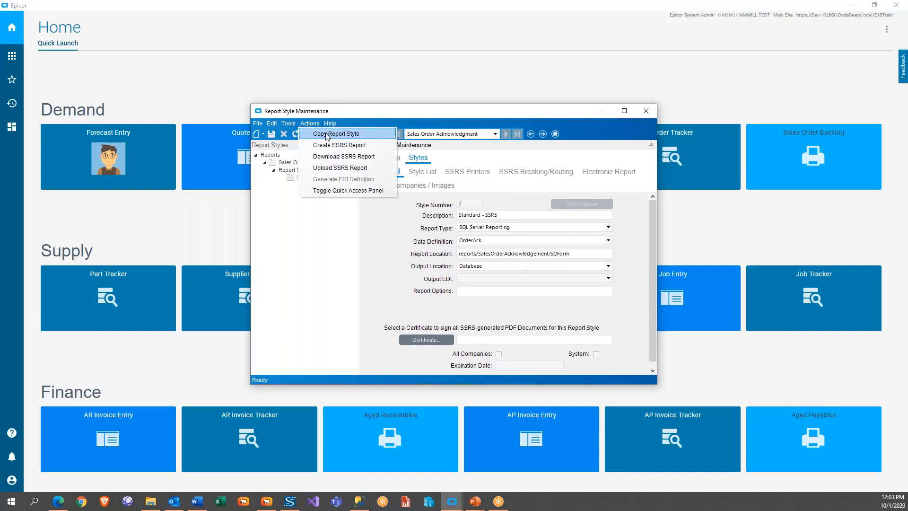
left_click(336, 134)
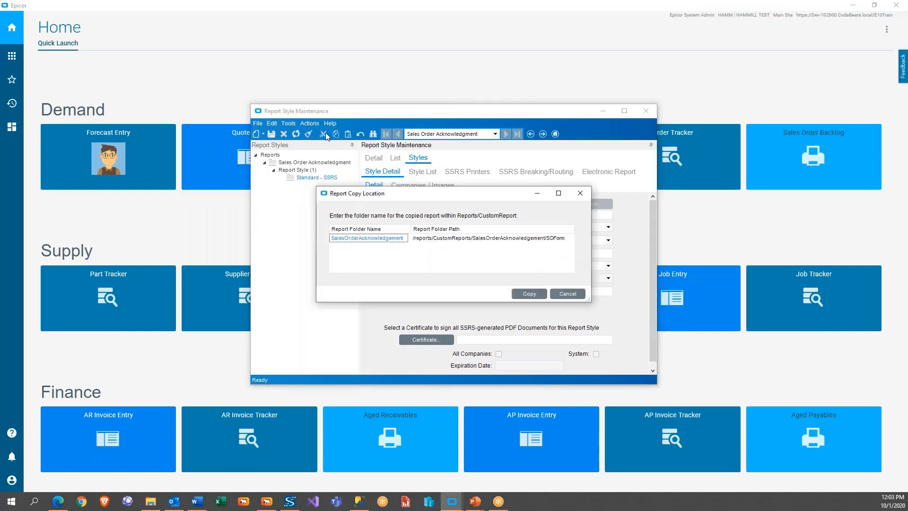
mouse_move(387, 242)
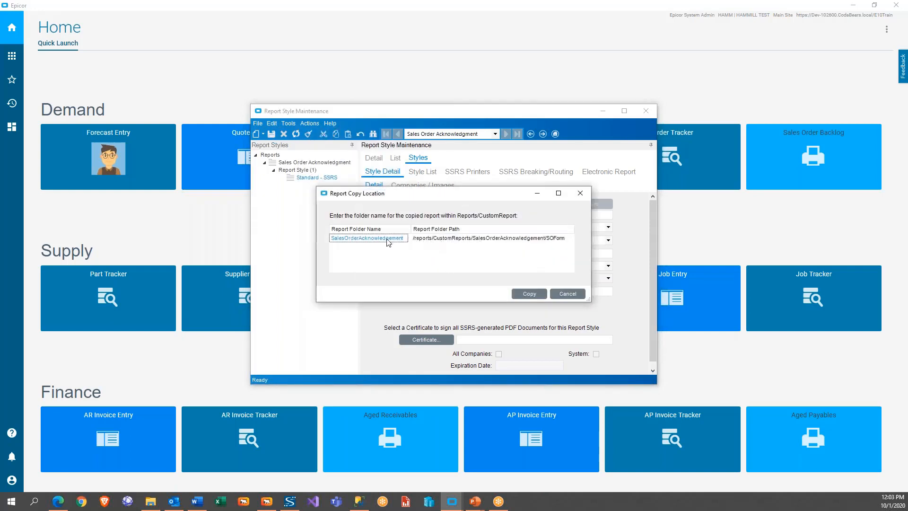
mouse_move(426, 245)
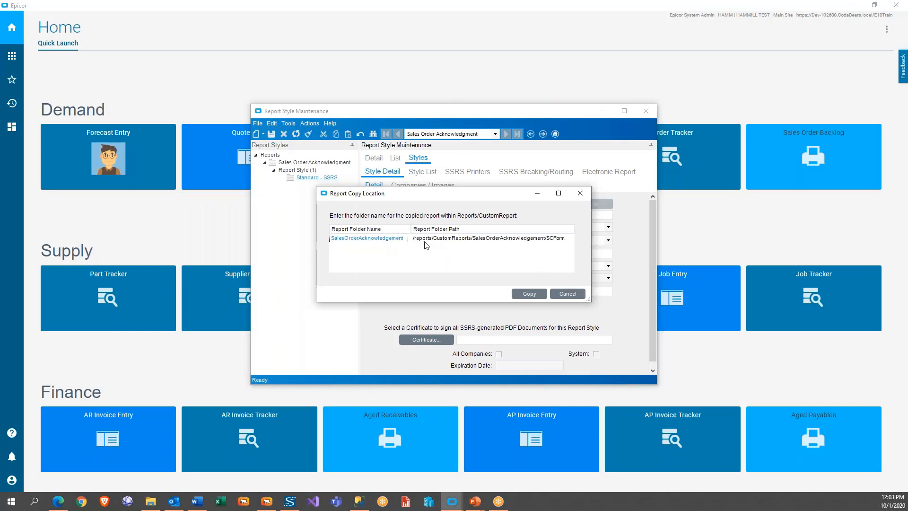
mouse_move(478, 243)
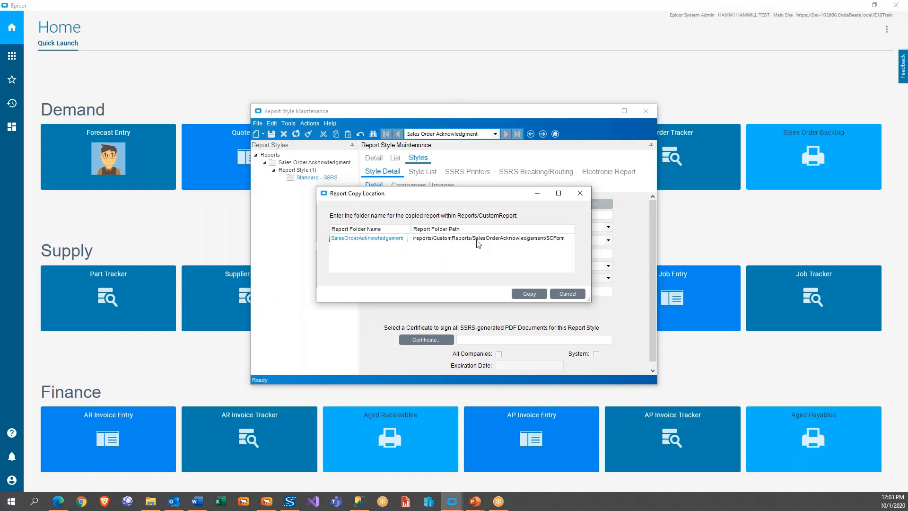
mouse_move(139, 323)
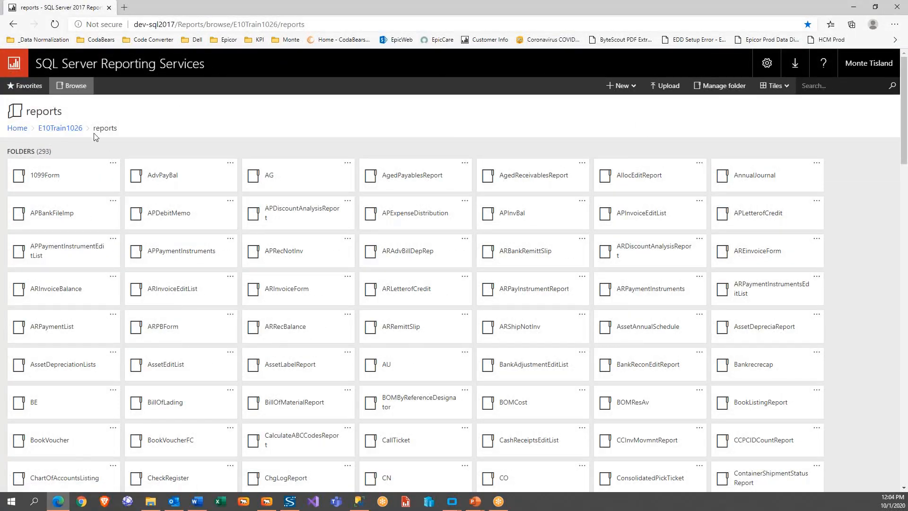
mouse_move(60, 128)
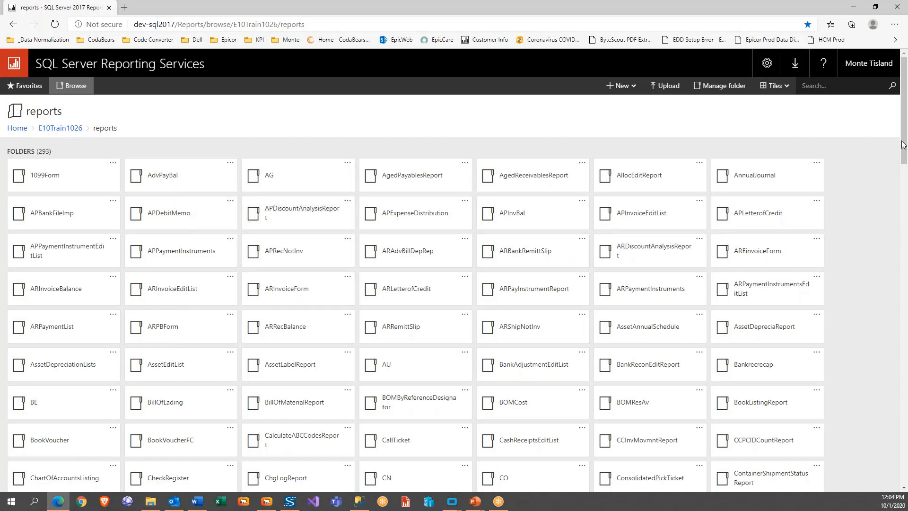
scroll("down", 3)
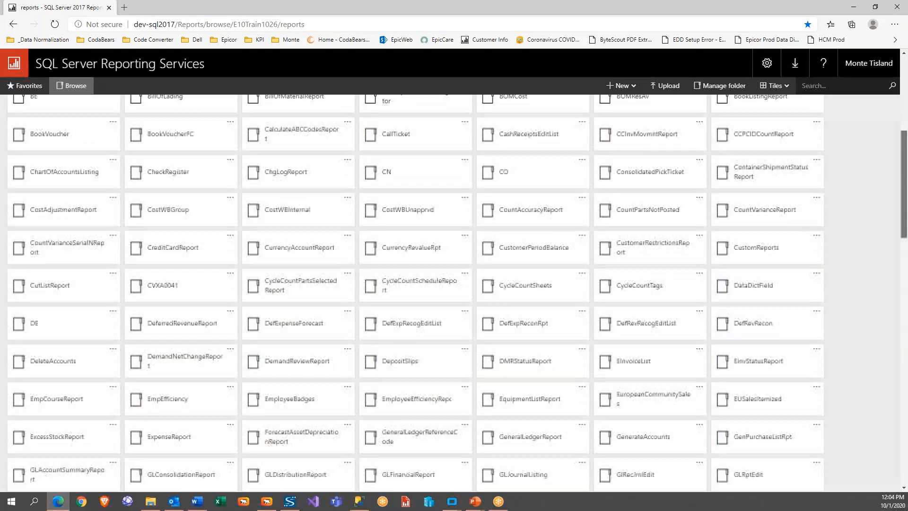
scroll("down", 3)
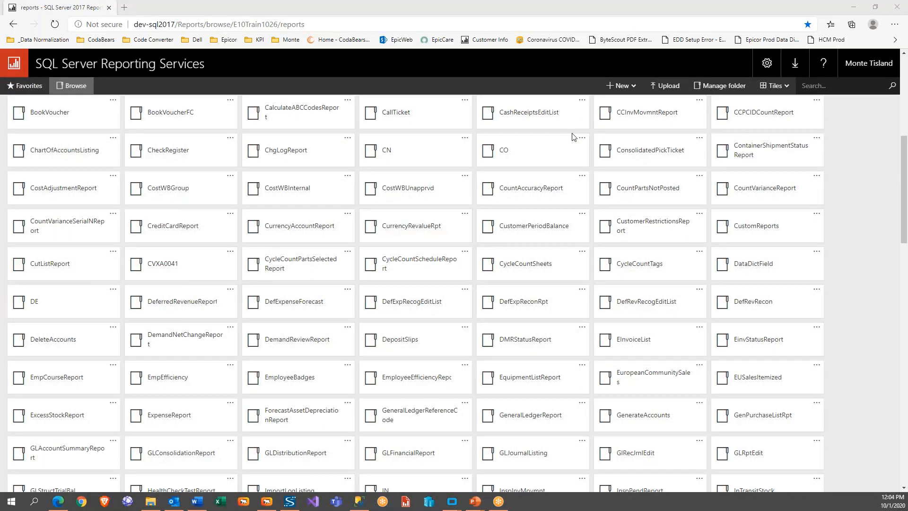
mouse_move(740, 235)
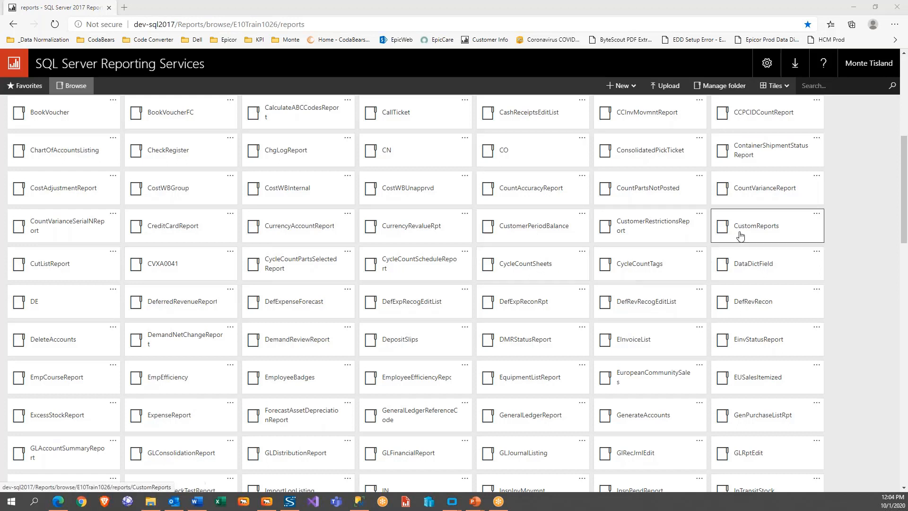
left_click(755, 226)
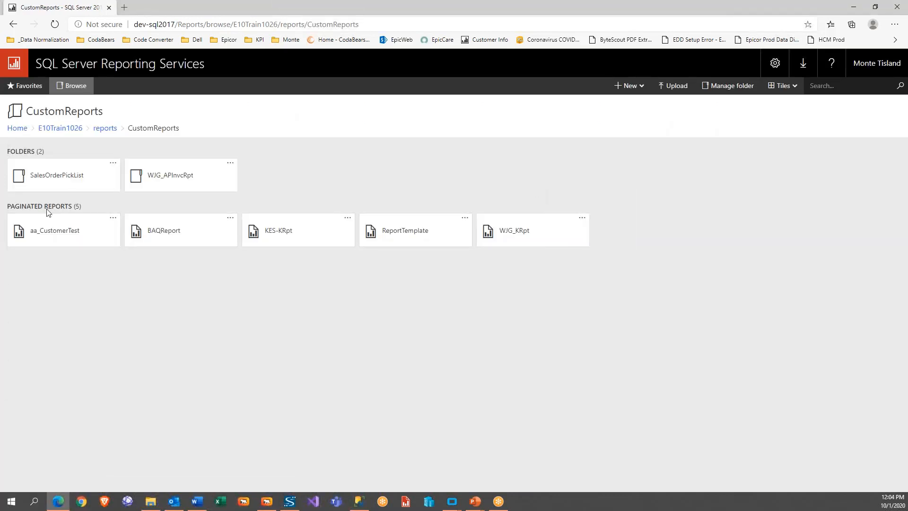
mouse_move(164, 176)
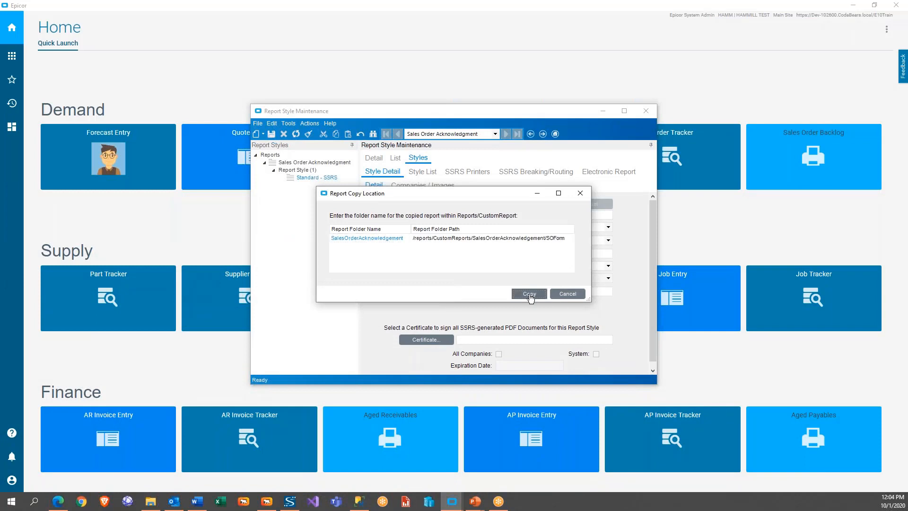
Confirm the copy into CustomReports and describe the new style as 'Monte Order Ack'
left_click(527, 293)
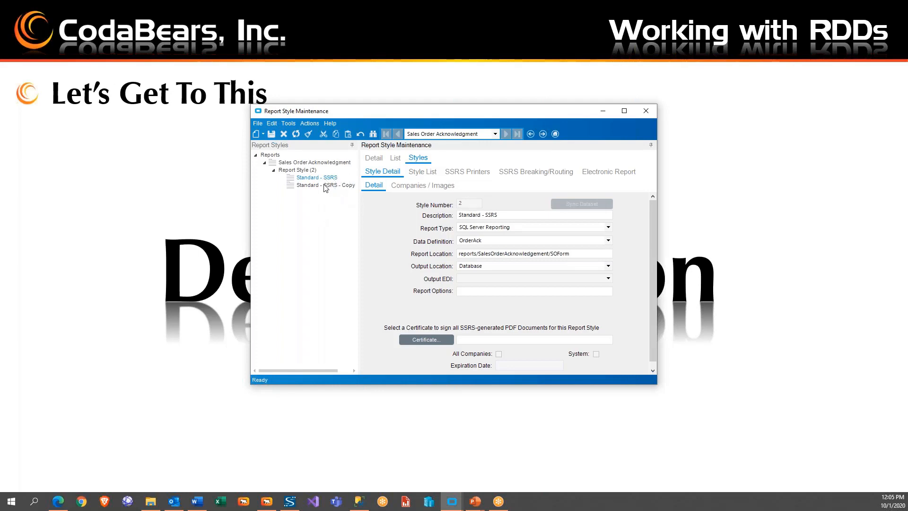
left_click(326, 185)
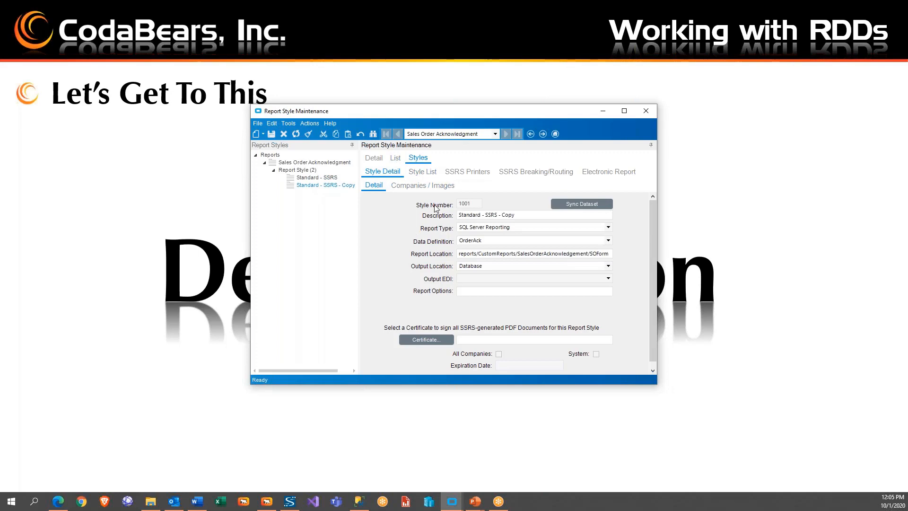
mouse_move(508, 199)
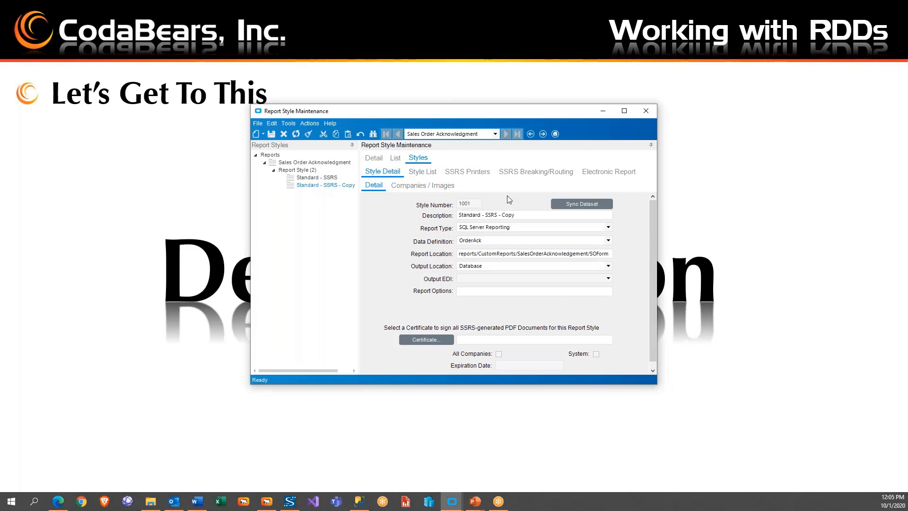
triple_click(487, 214)
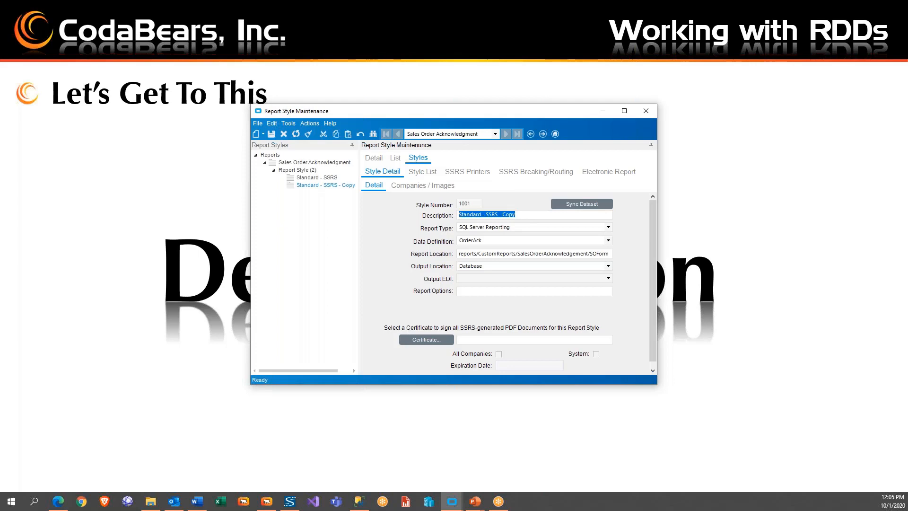
type("Mohnte")
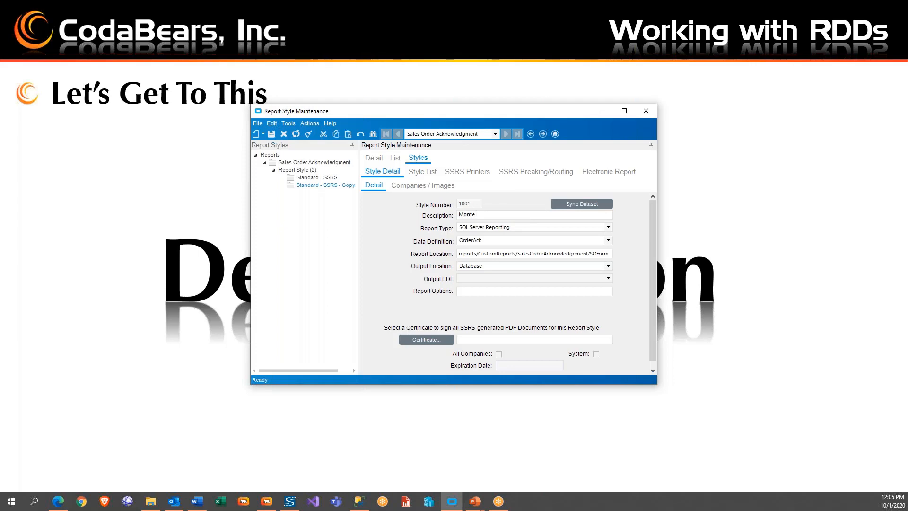
type("Order Ack")
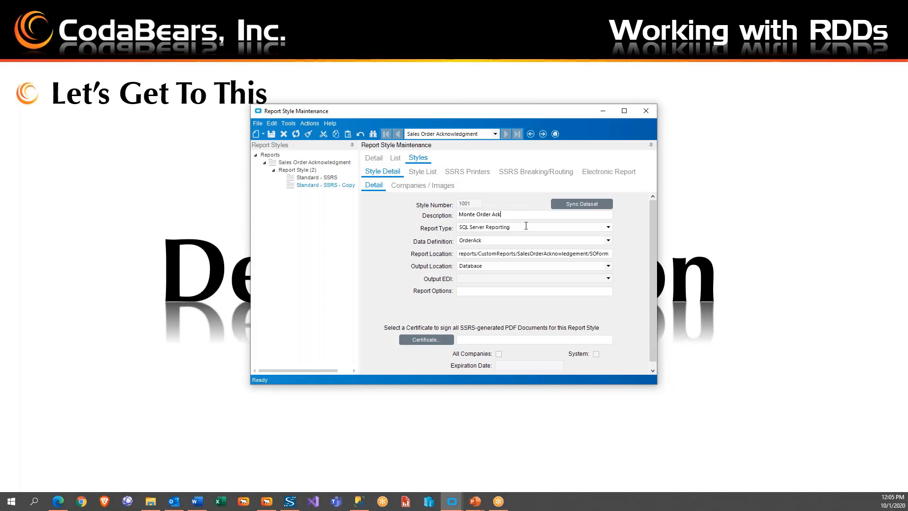
mouse_move(516, 227)
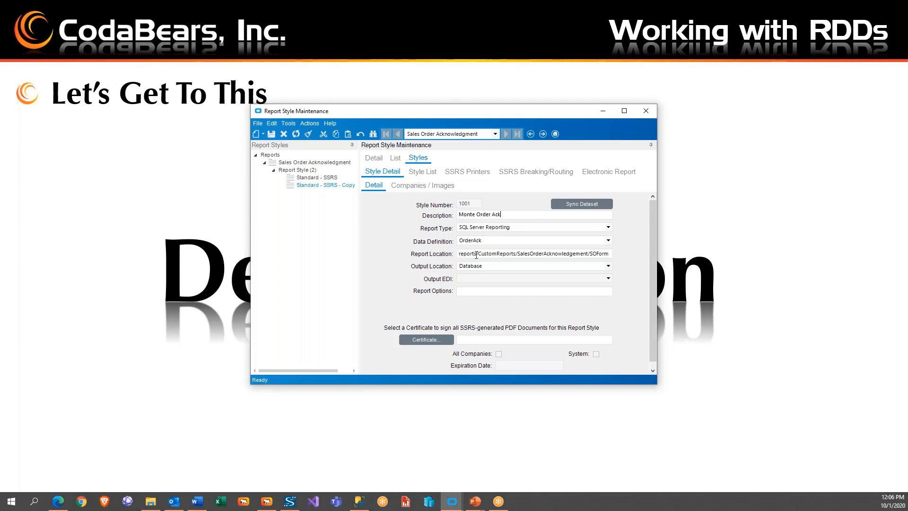
double_click(495, 253)
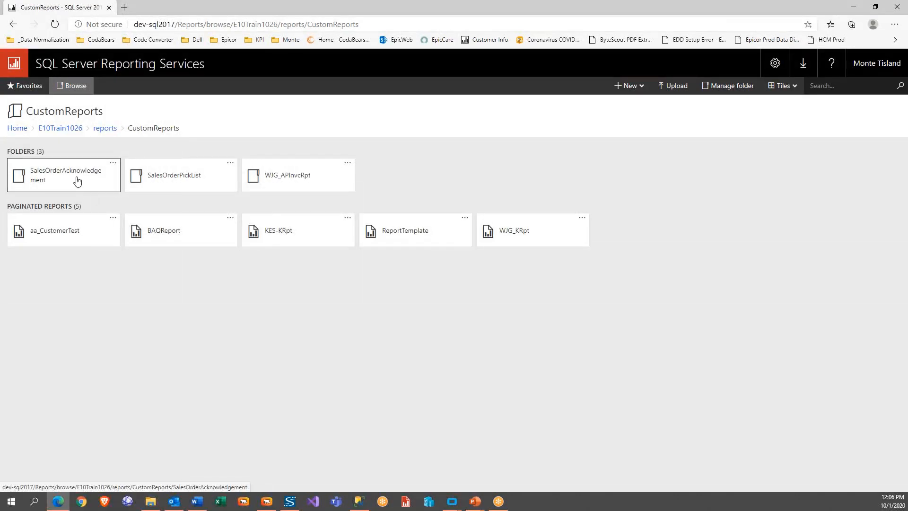
Open the SSRS SalesOrderAcknowledgement folder showing SOForm and its subreports
left_click(64, 175)
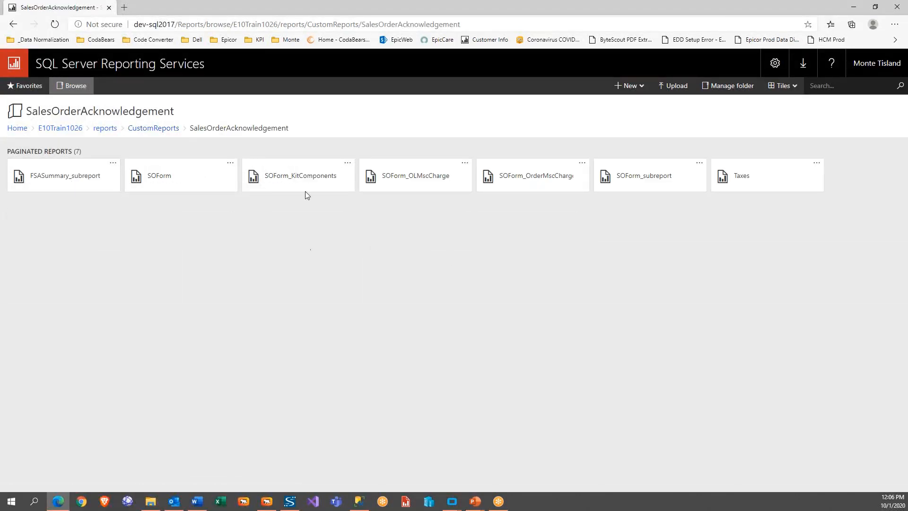
mouse_move(775, 63)
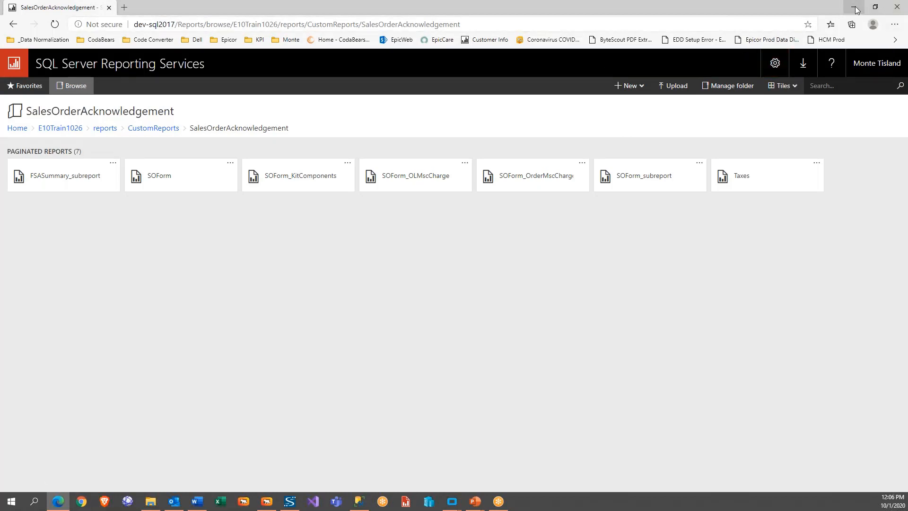
mouse_move(856, 9)
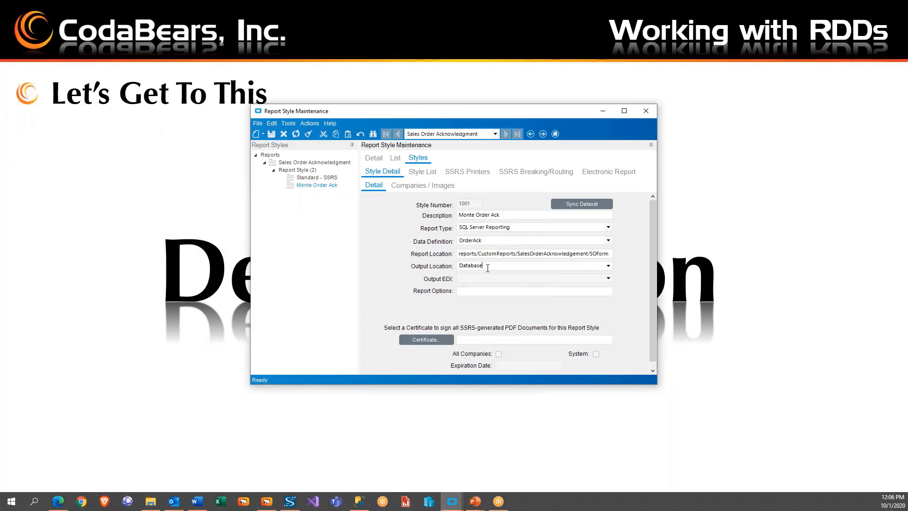
mouse_move(423, 244)
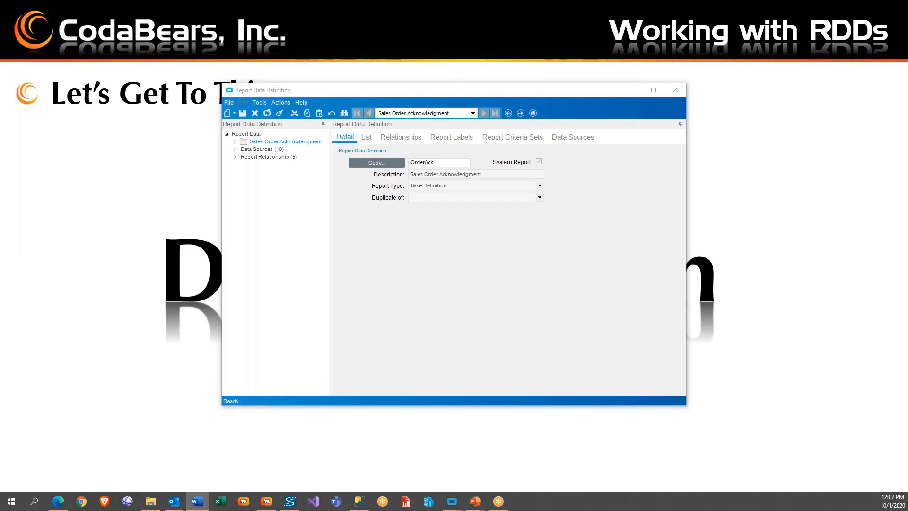
mouse_move(242, 152)
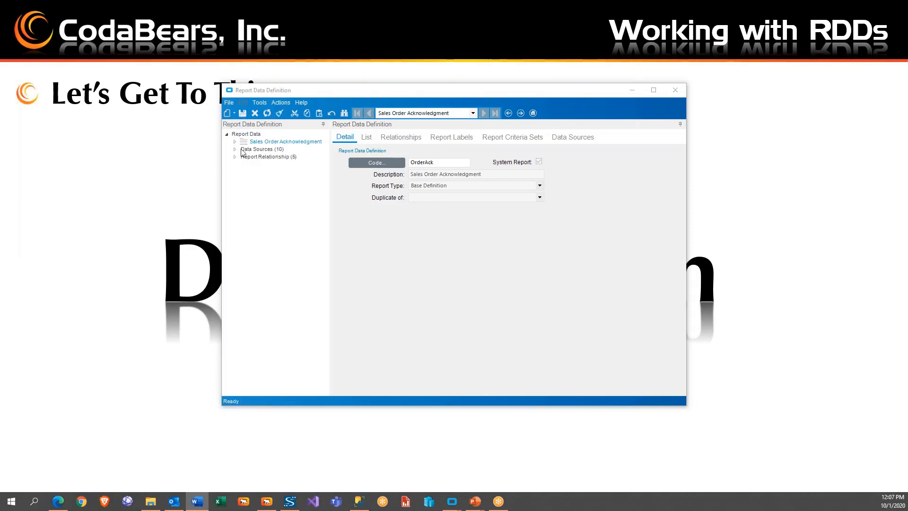
List the OrderAck definition's ten data sources, such as OrderHed and OrderDtl
left_click(235, 149)
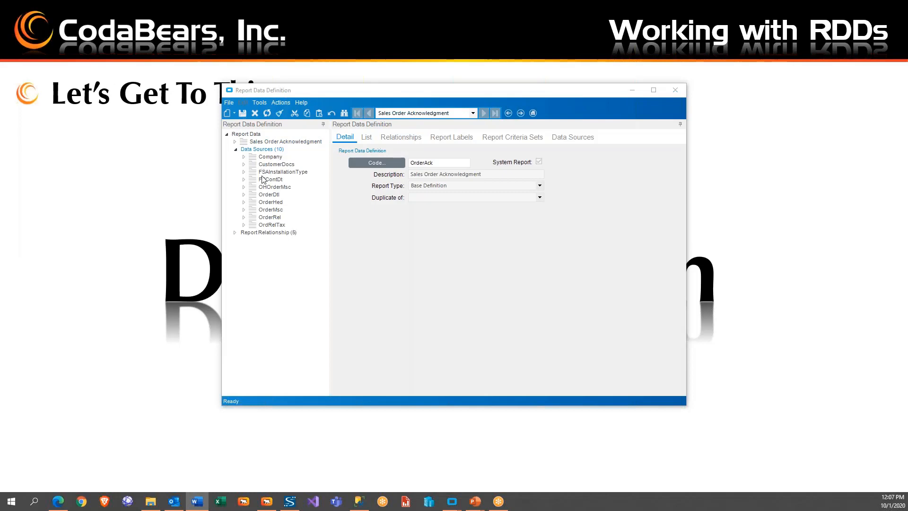
mouse_move(305, 229)
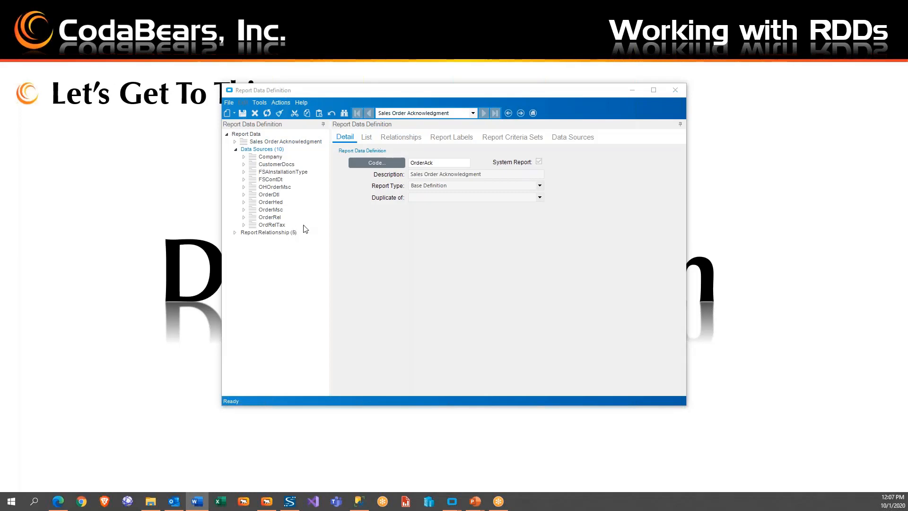
mouse_move(352, 155)
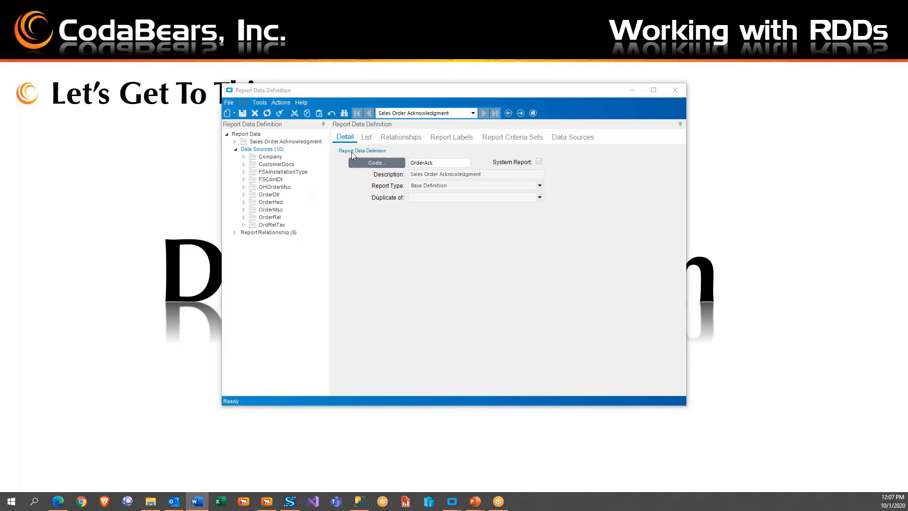
left_click(366, 138)
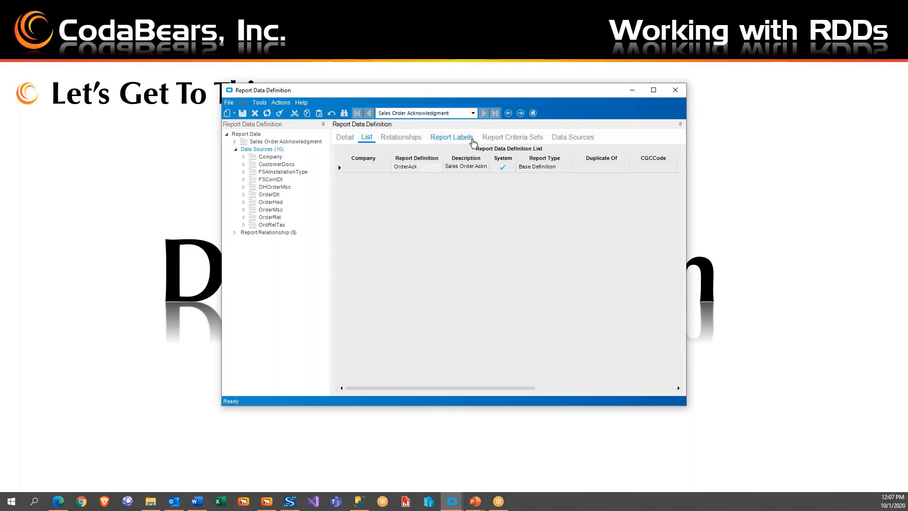
left_click(573, 136)
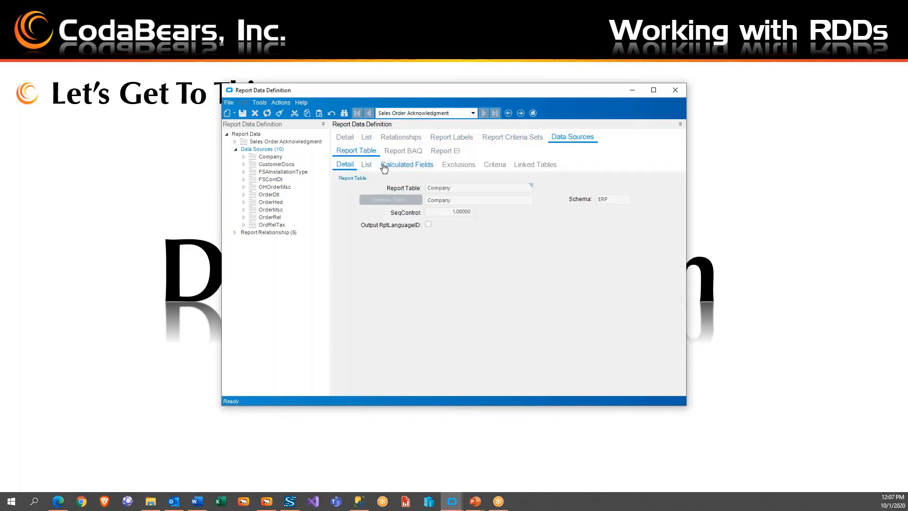
left_click(366, 164)
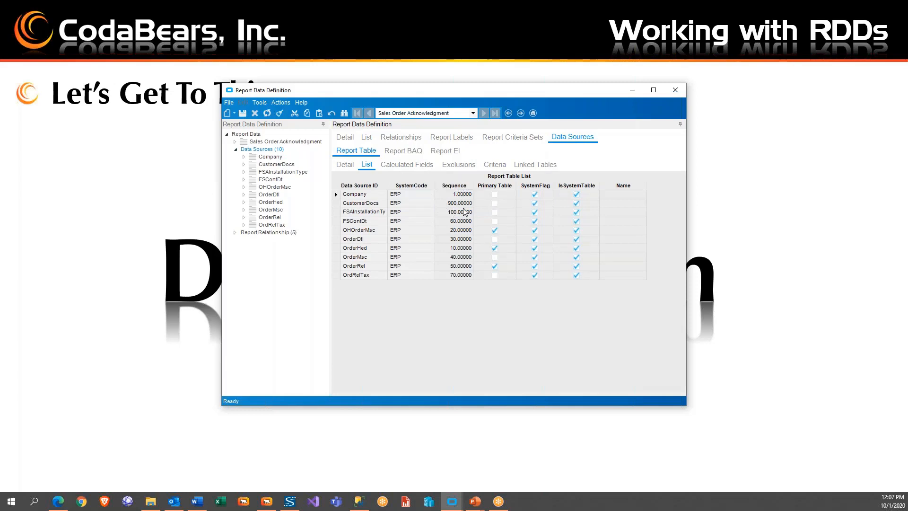
mouse_move(475, 201)
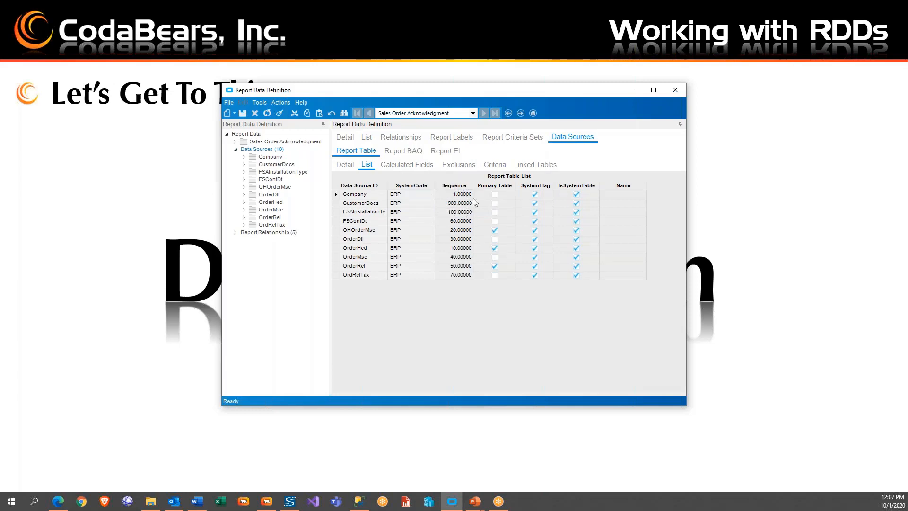
mouse_move(443, 213)
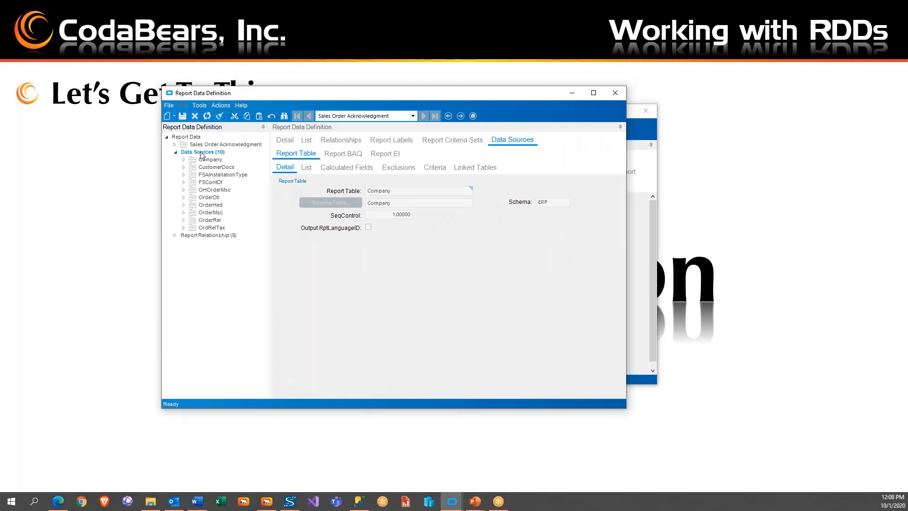
mouse_move(219, 108)
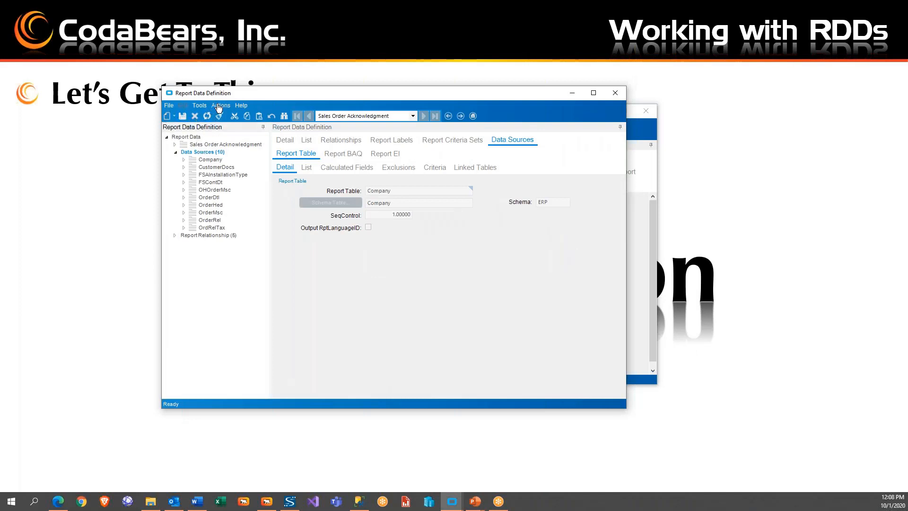
Duplicate the OrderAck report data definition under the ID OrderAck2
left_click(220, 105)
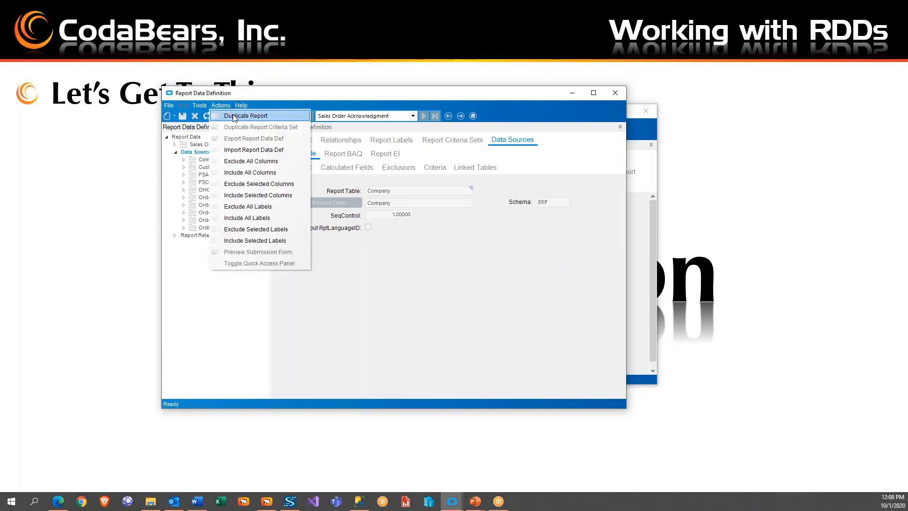
left_click(246, 115)
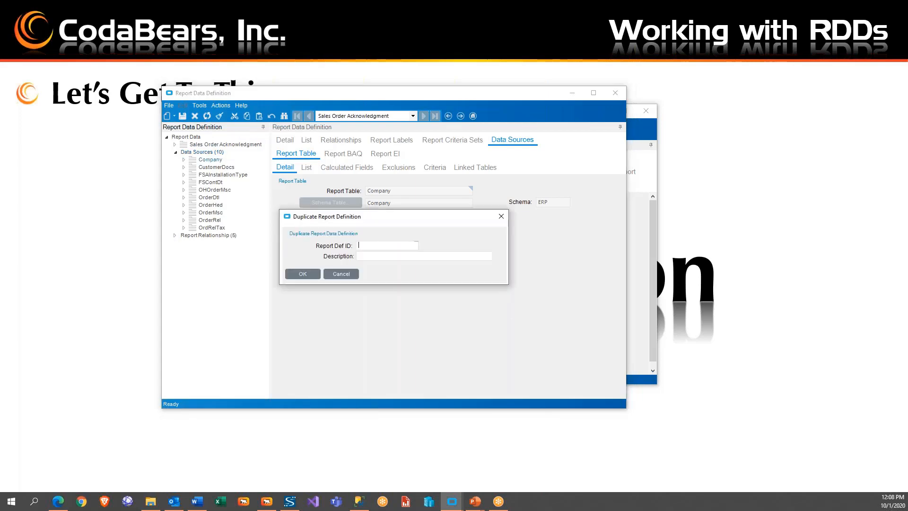
type("OrderAck2")
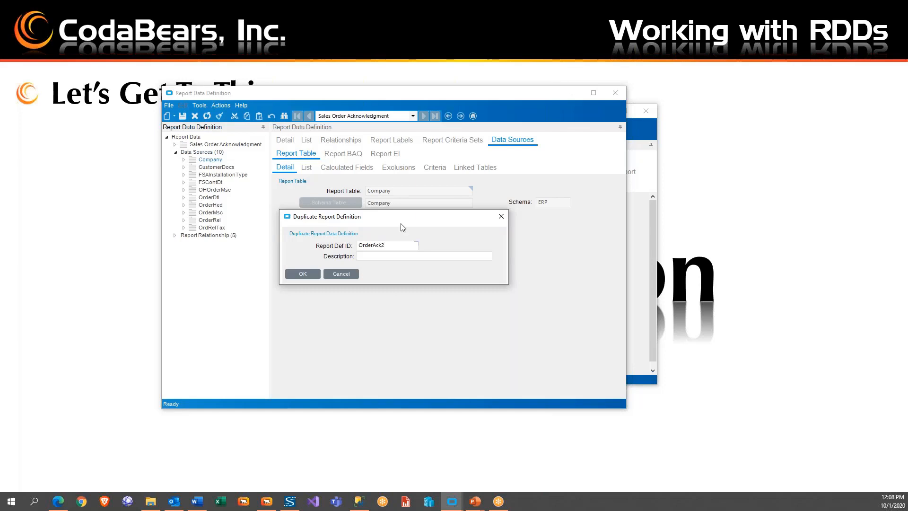
left_click(302, 273)
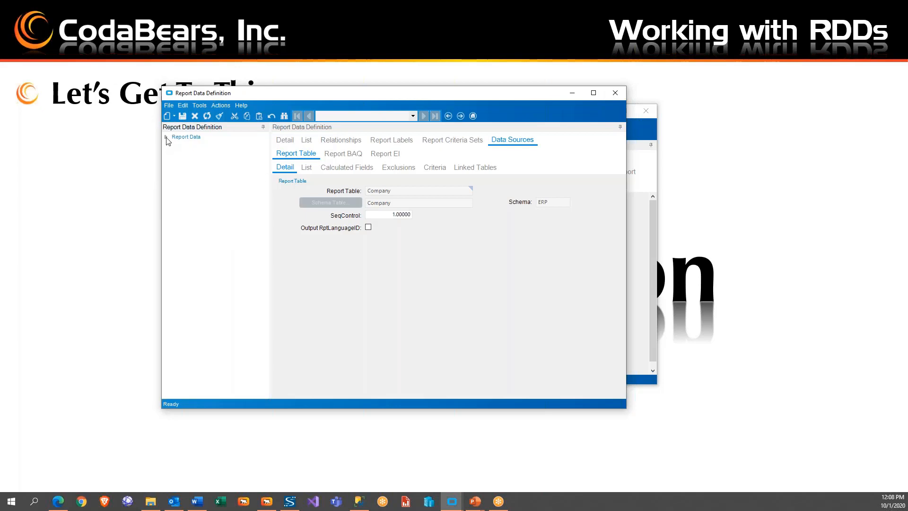
Add an eleventh, blank data source to the duplicated definition
left_click(165, 137)
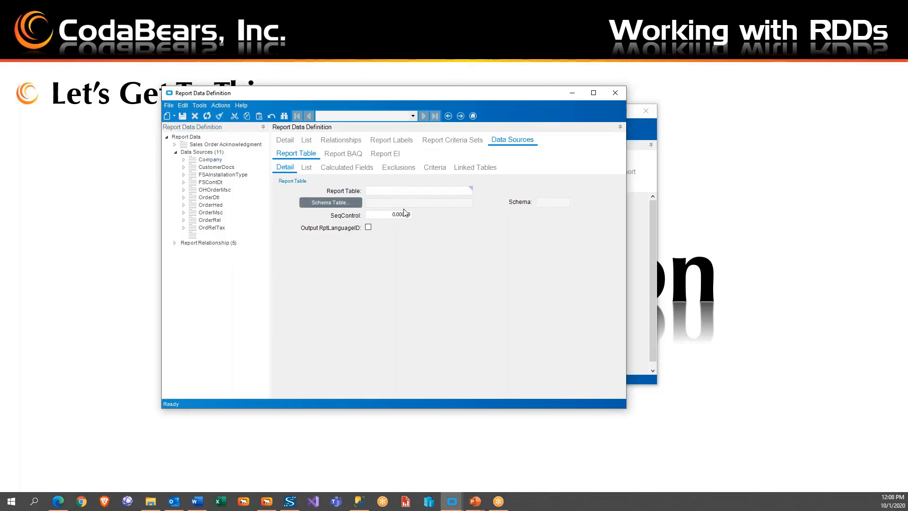
left_click(417, 191)
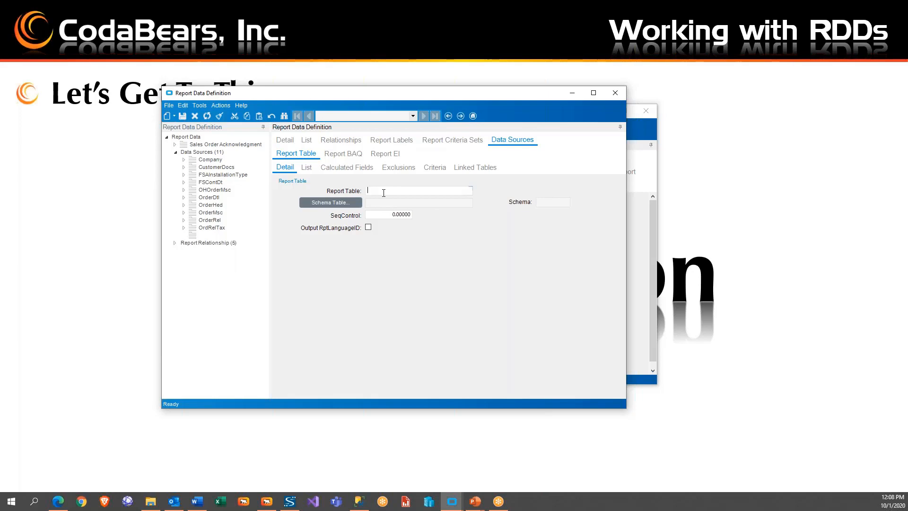
mouse_move(340, 211)
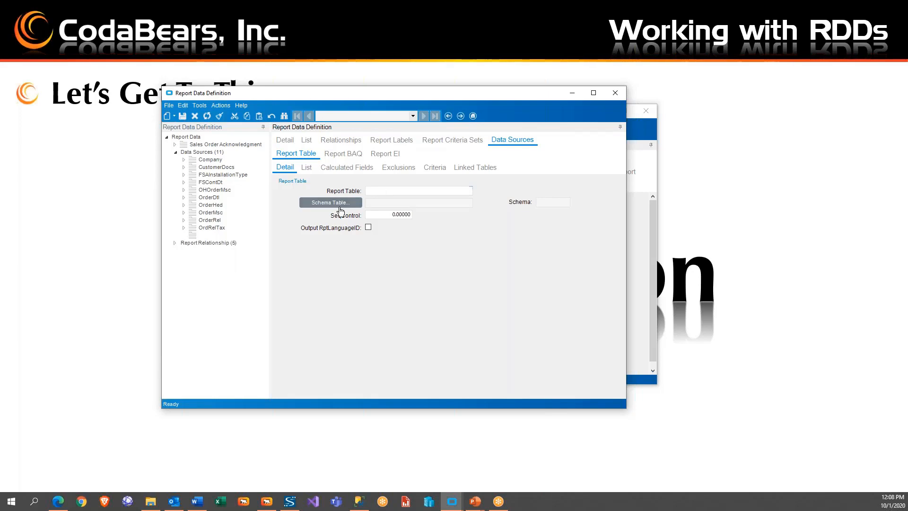
Set the data source to the Part table with SeqControl 110 and save
left_click(330, 202)
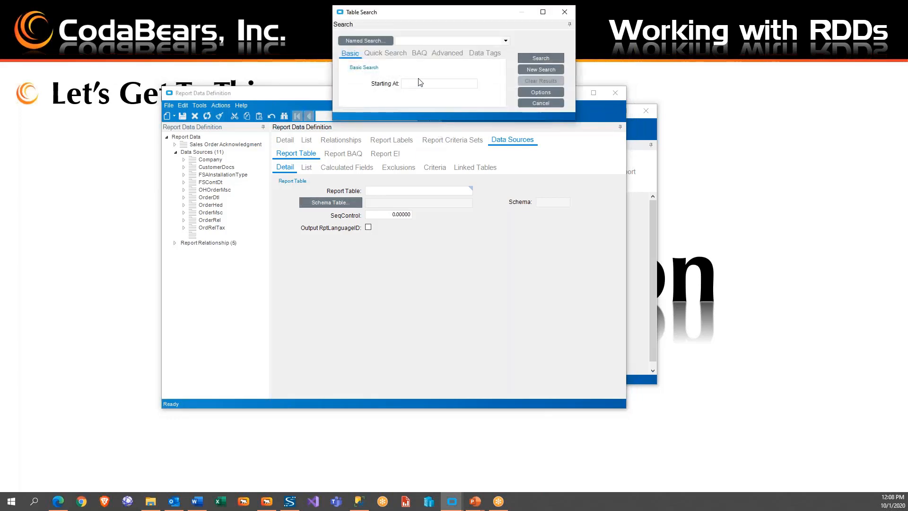
type("part")
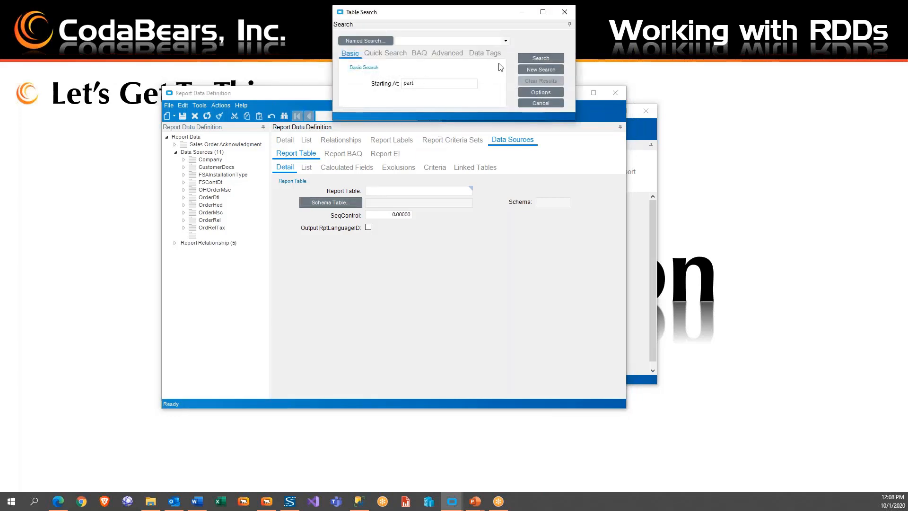
left_click(539, 57)
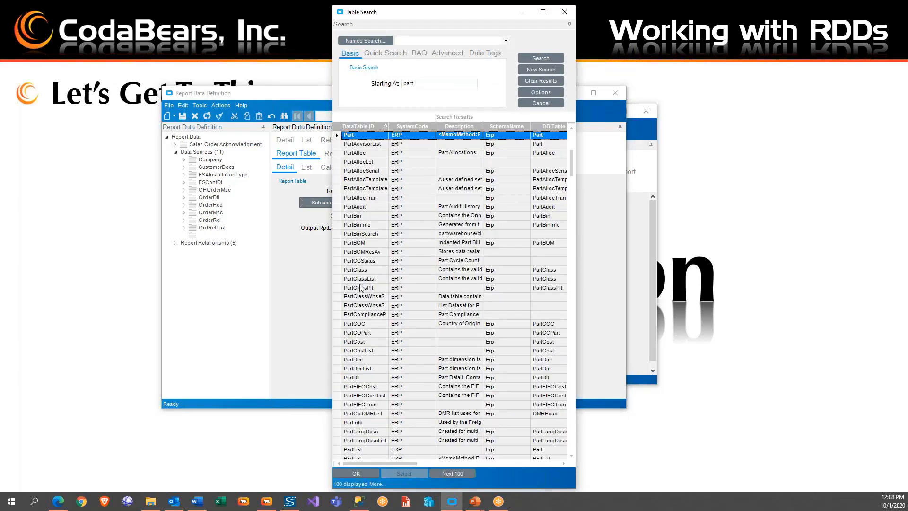
mouse_move(359, 431)
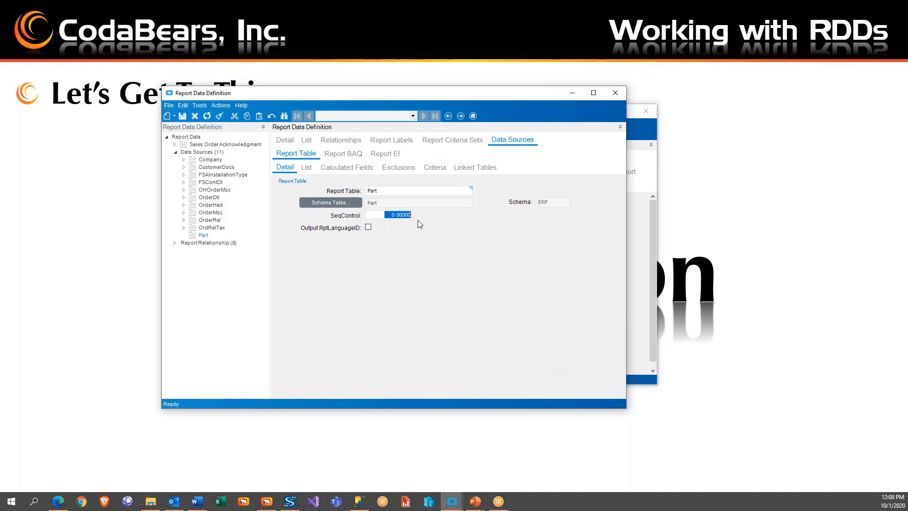
type("110")
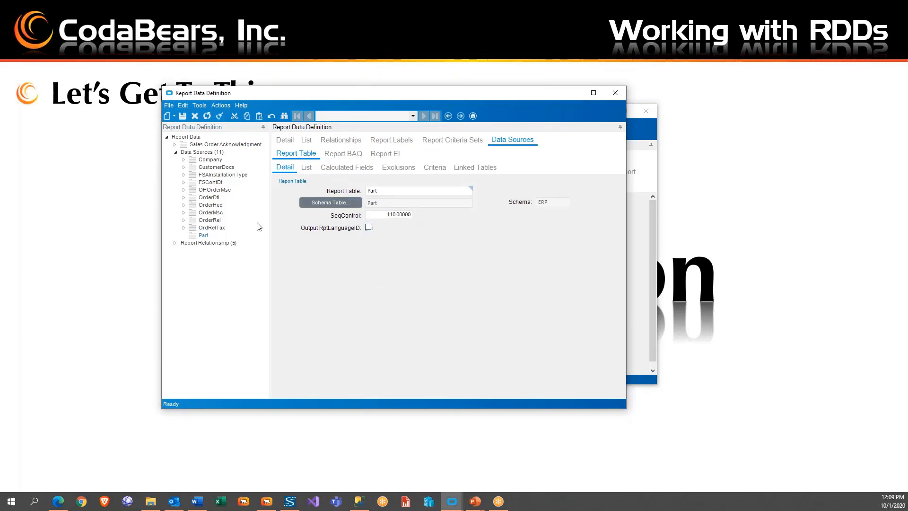
mouse_move(295, 268)
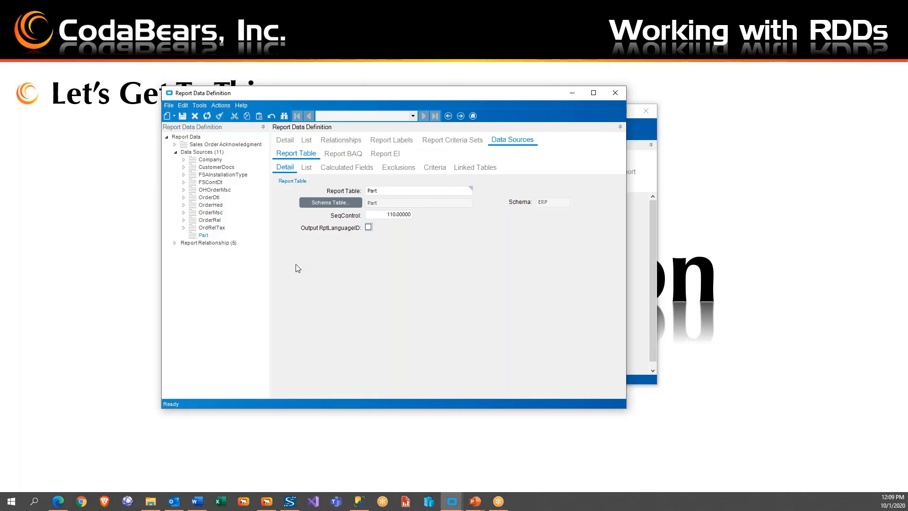
mouse_move(21, 352)
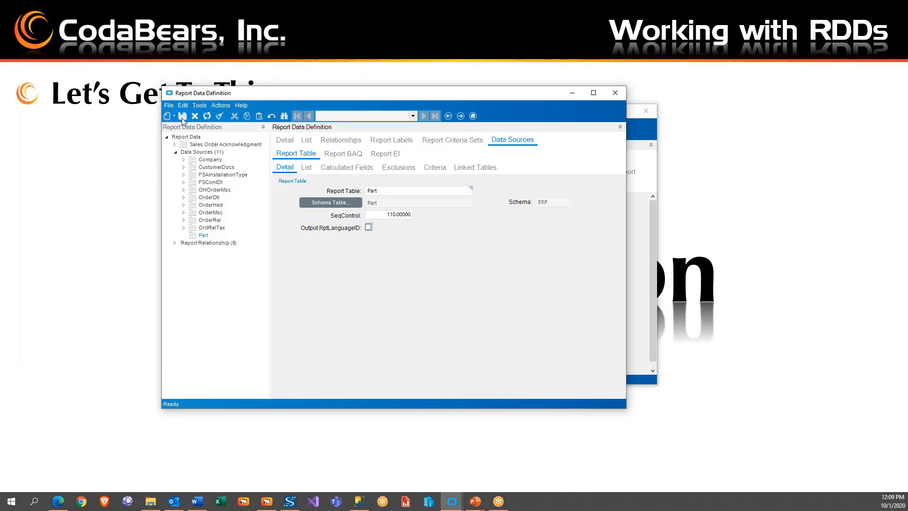
left_click(181, 115)
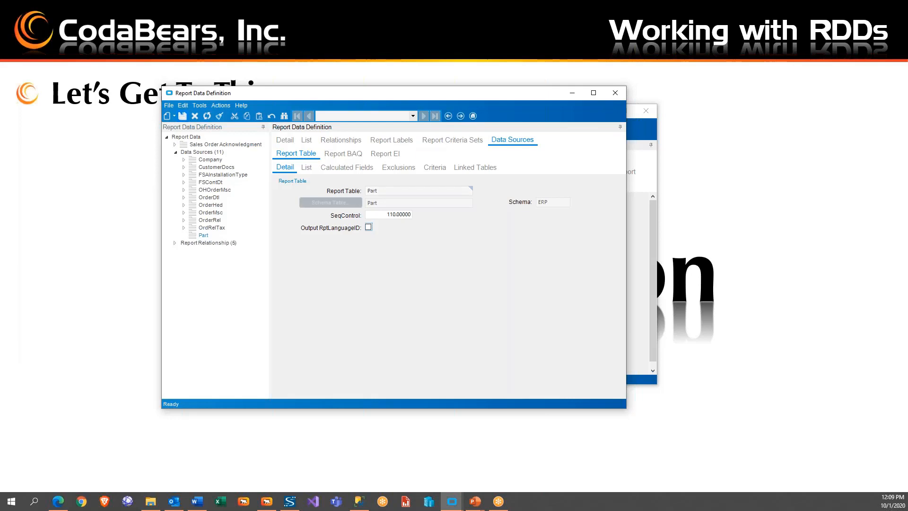
mouse_move(398, 167)
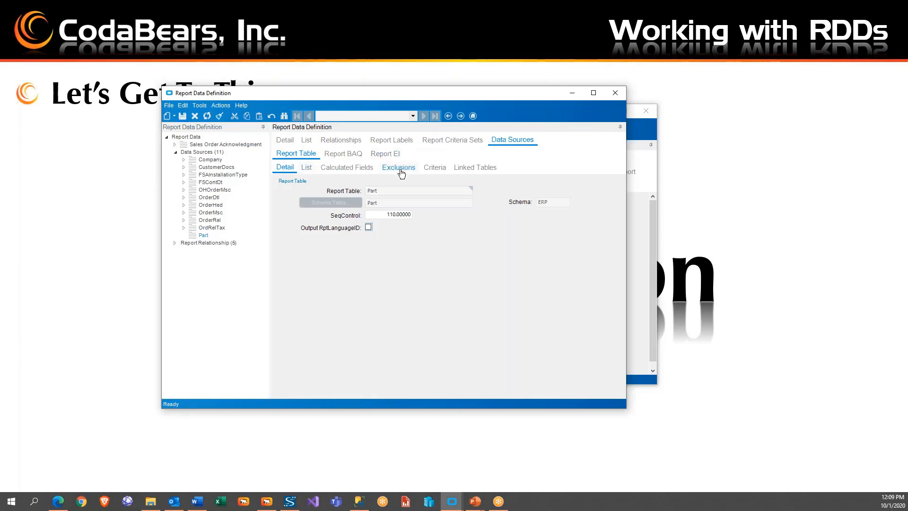
Show the Part data source's Exclusions sub-tab, reselecting Part to load its empty list
left_click(398, 167)
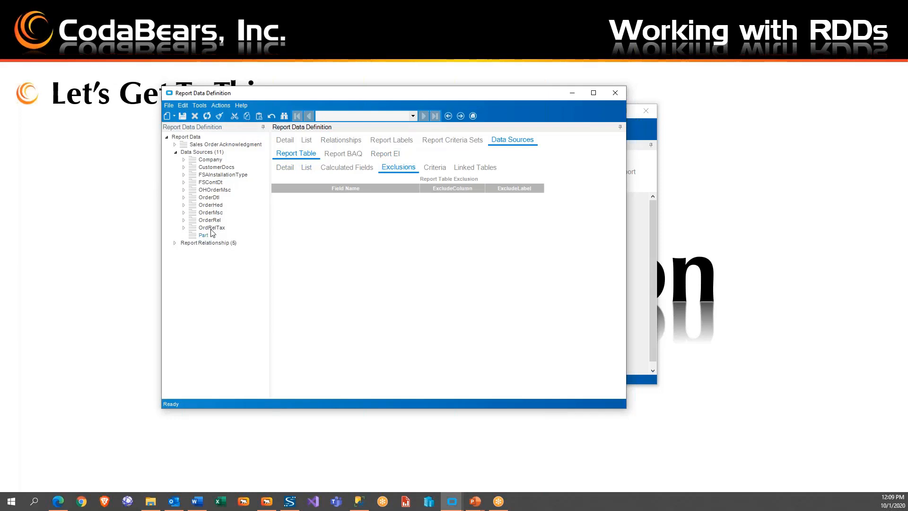
mouse_move(206, 232)
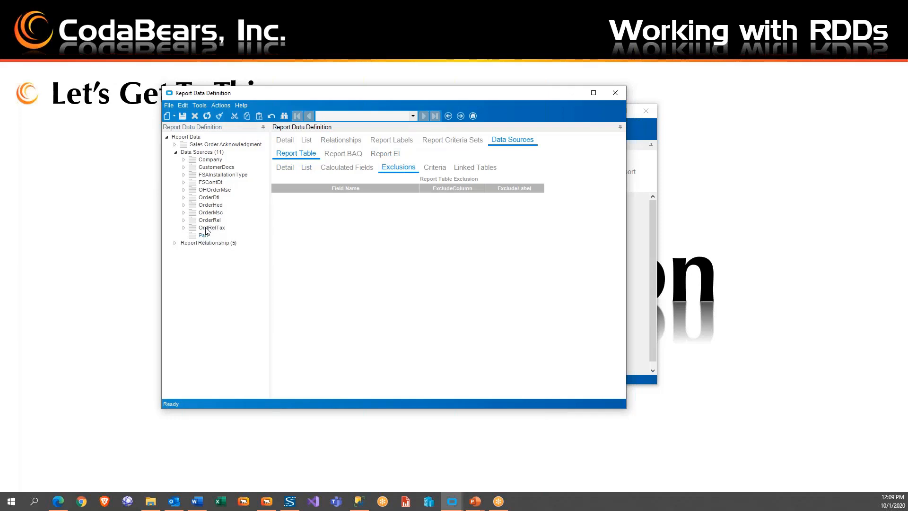
left_click(211, 227)
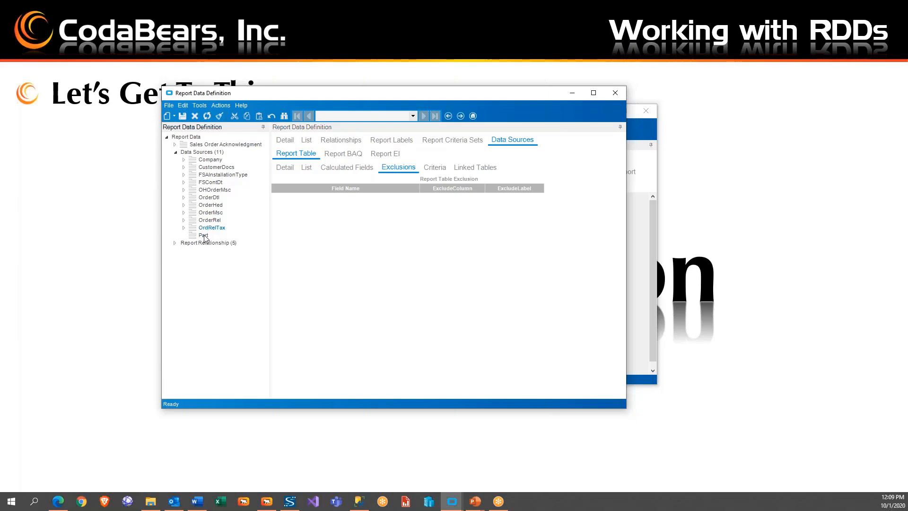
left_click(221, 106)
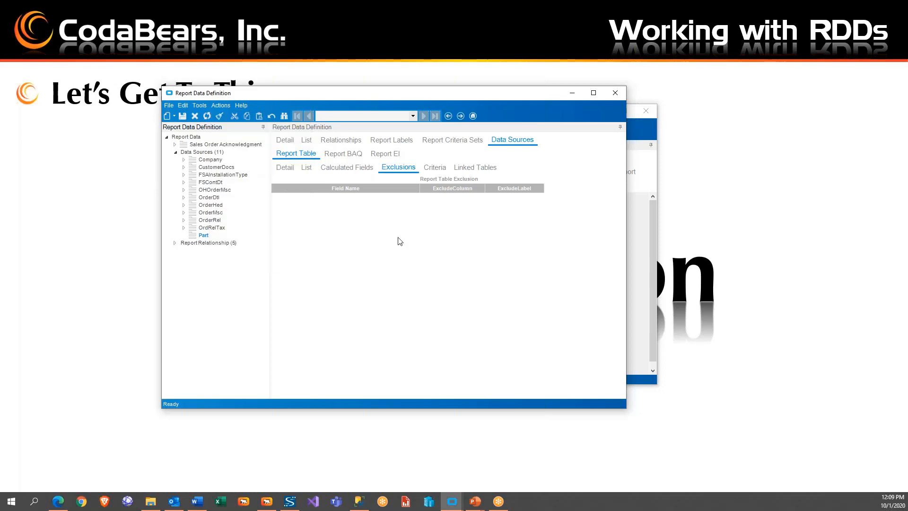
mouse_move(196, 116)
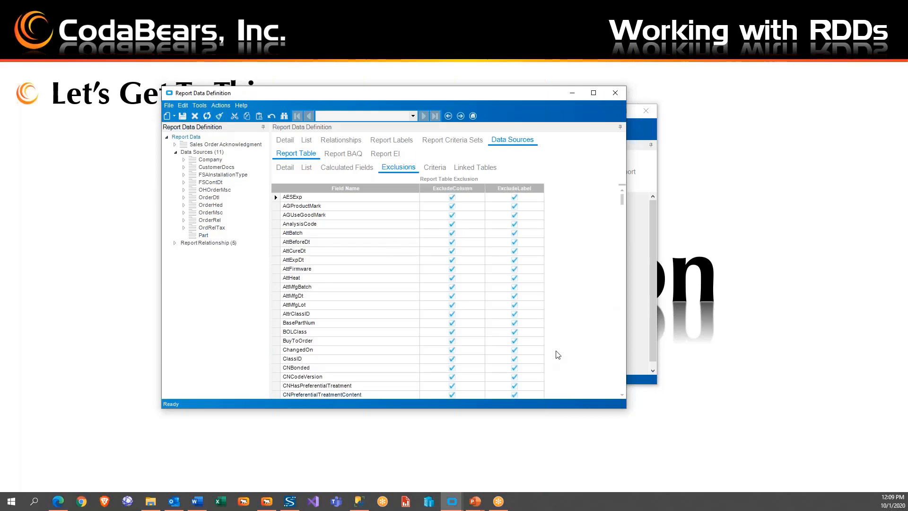
scroll("down", 3)
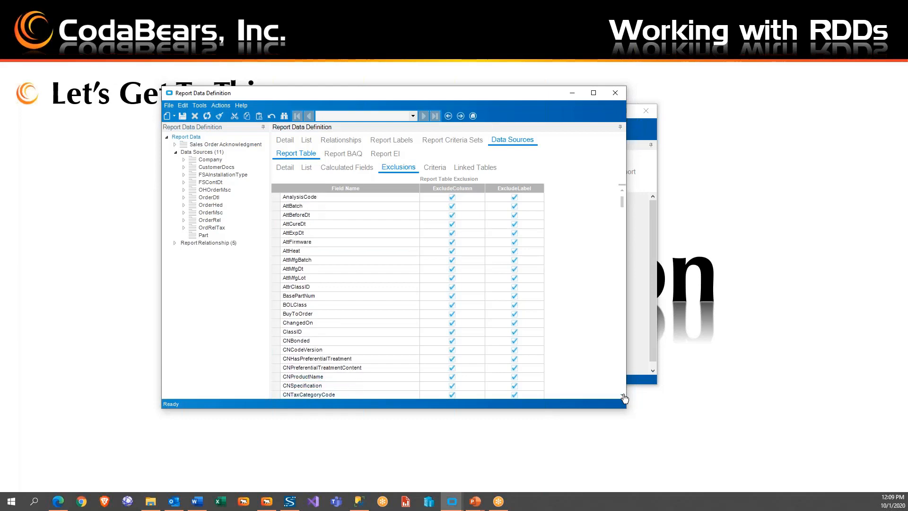
scroll("down", 3)
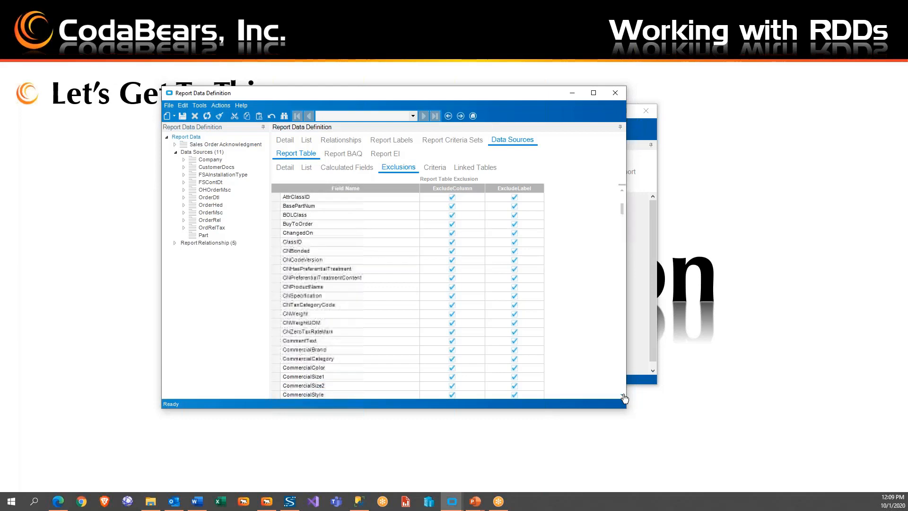
scroll("down", 3)
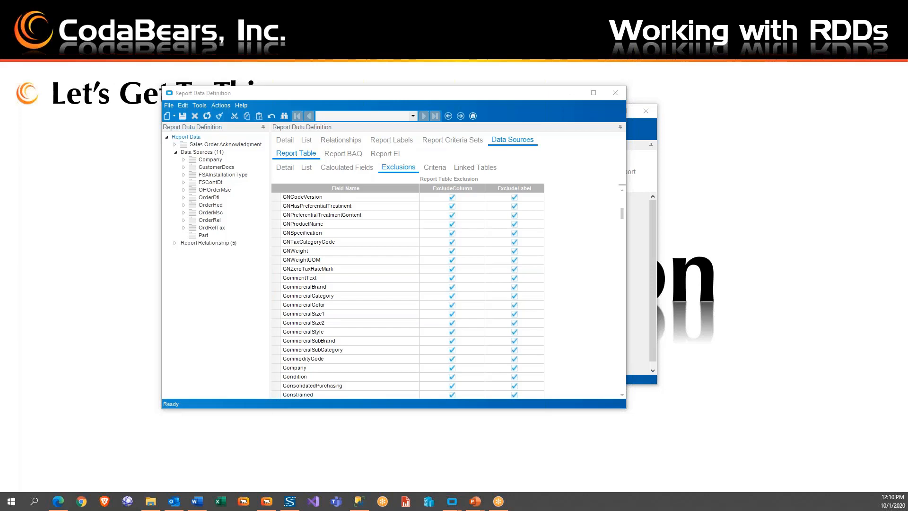
mouse_move(124, 293)
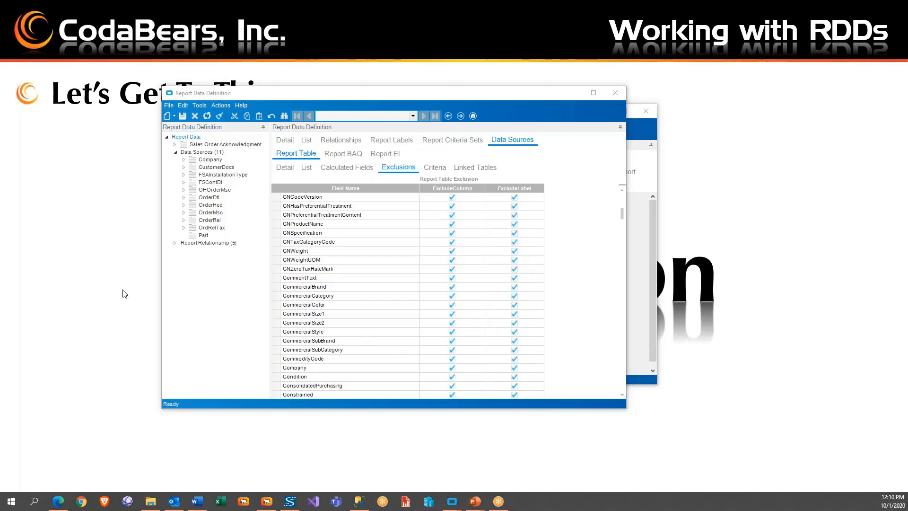
mouse_move(434, 331)
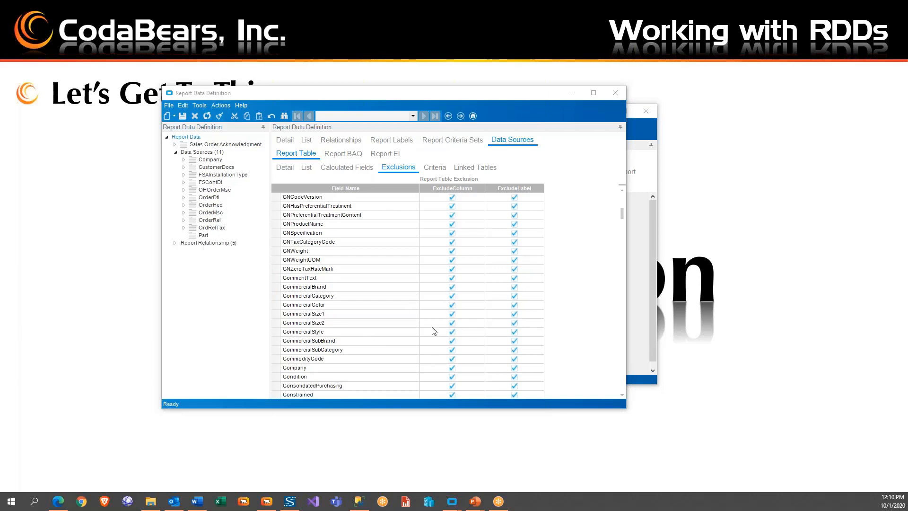
mouse_move(479, 322)
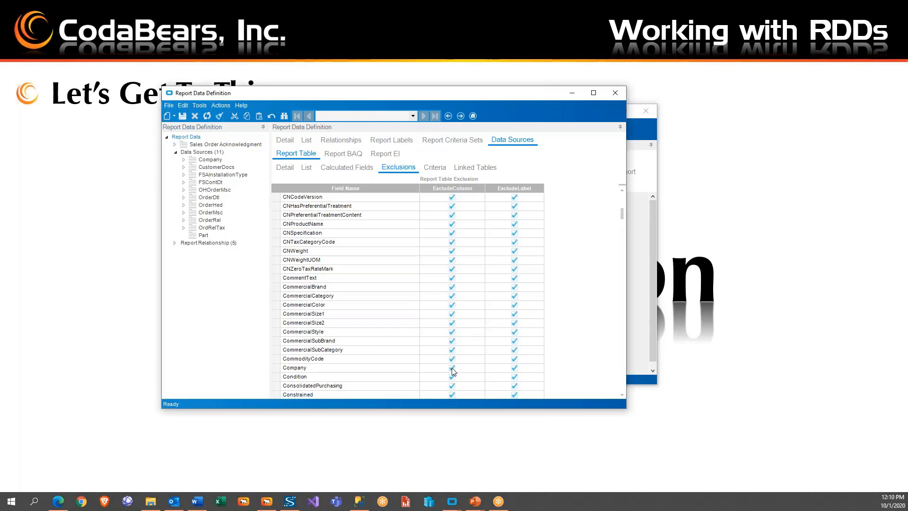
Stop excluding Company, then scroll the Part exclusions down to the PartNum rows
left_click(451, 367)
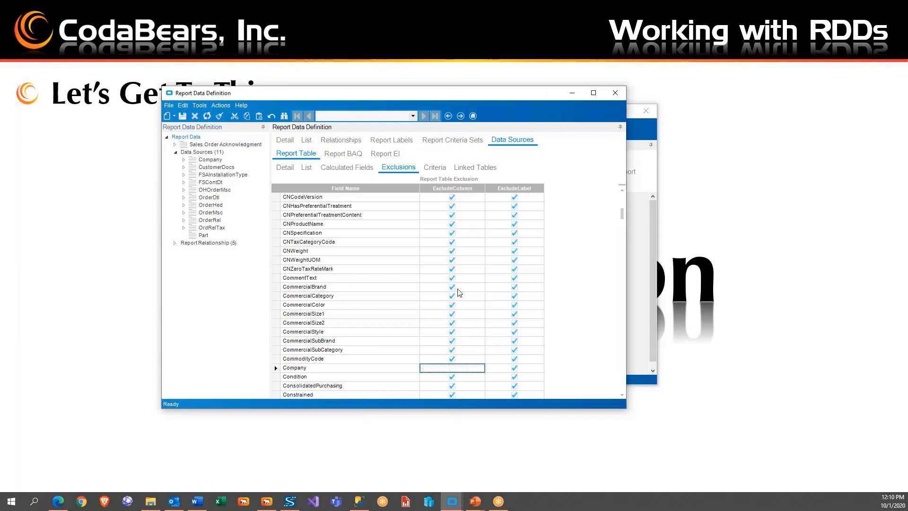
mouse_move(455, 371)
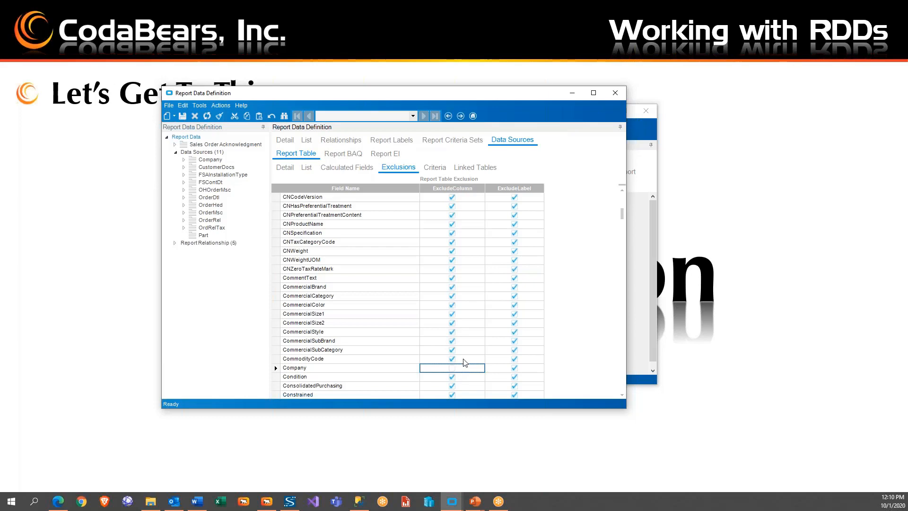
mouse_move(623, 398)
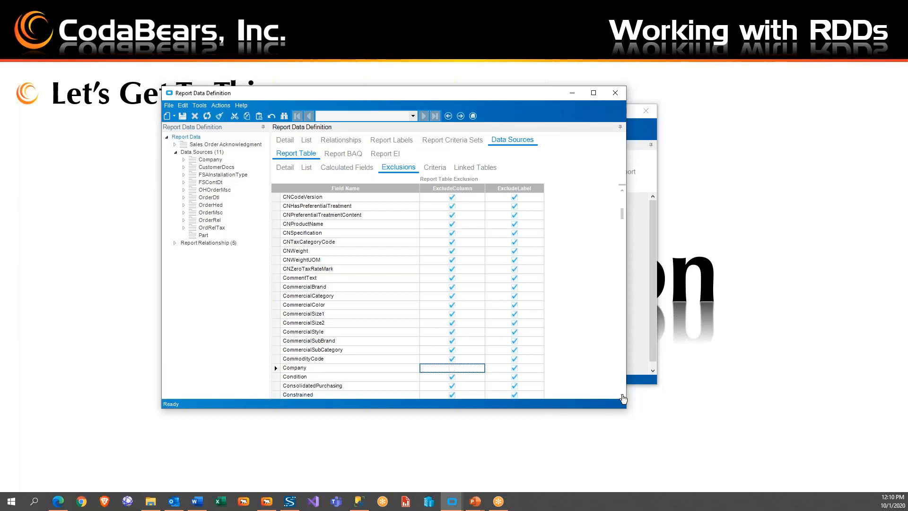
scroll("down", 3)
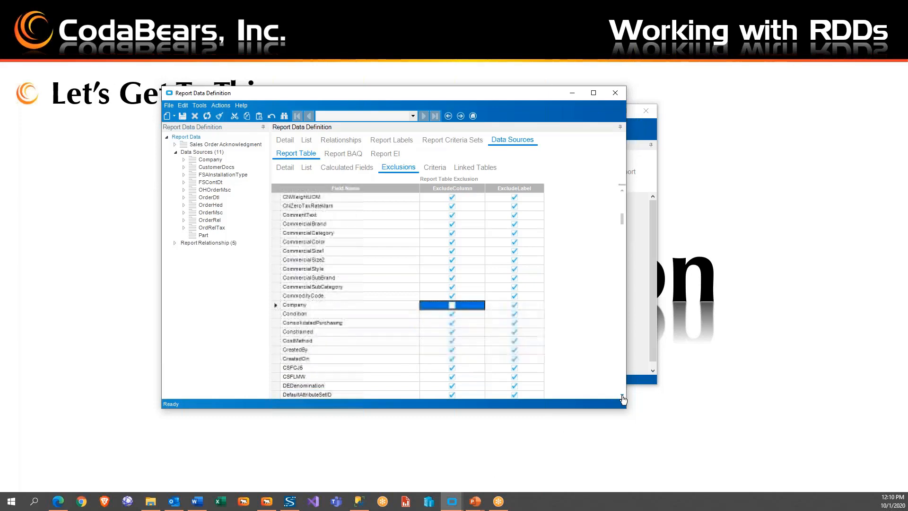
scroll("down", 3)
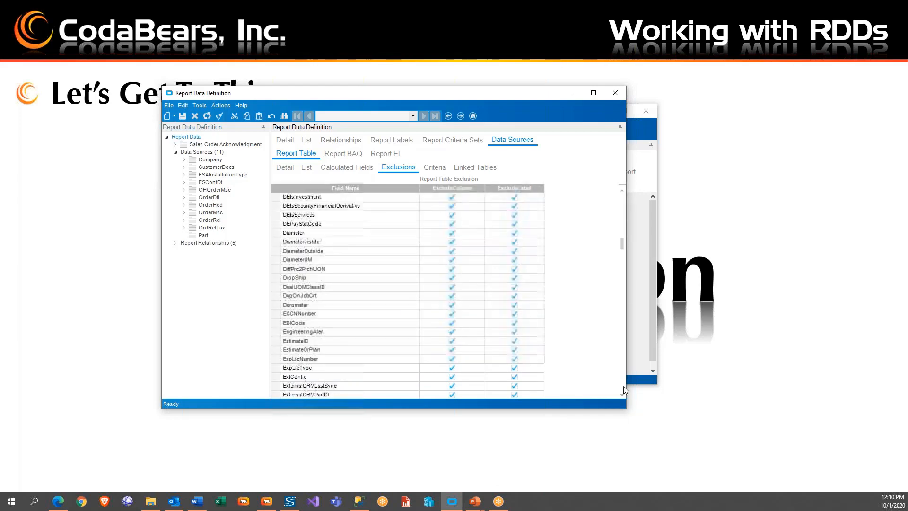
scroll("down", 3)
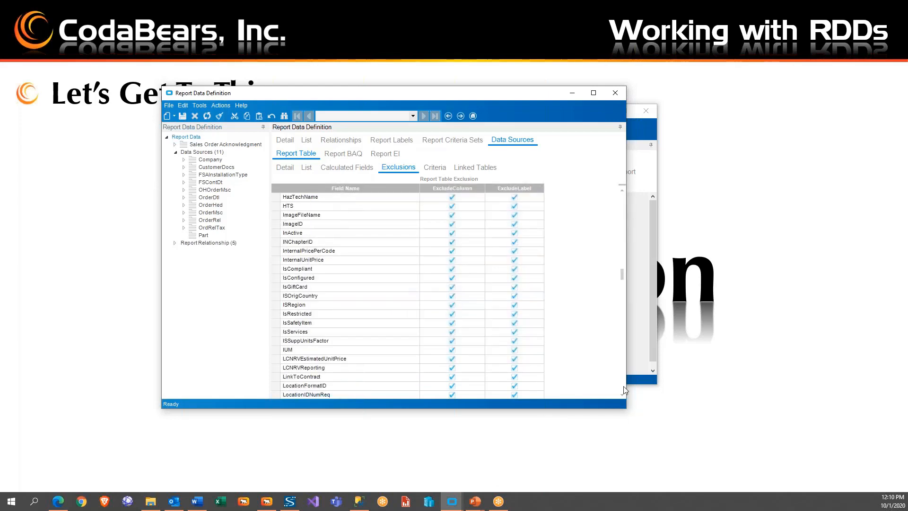
scroll("down", 3)
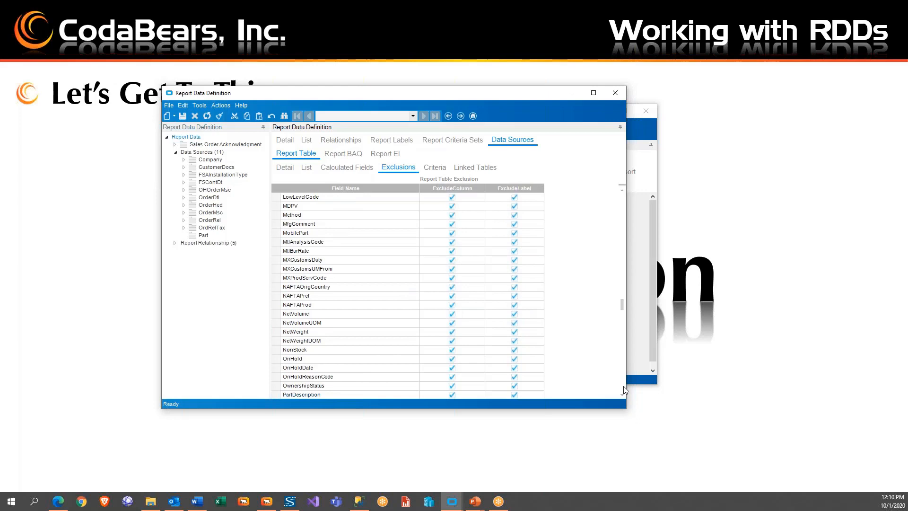
scroll("down", 3)
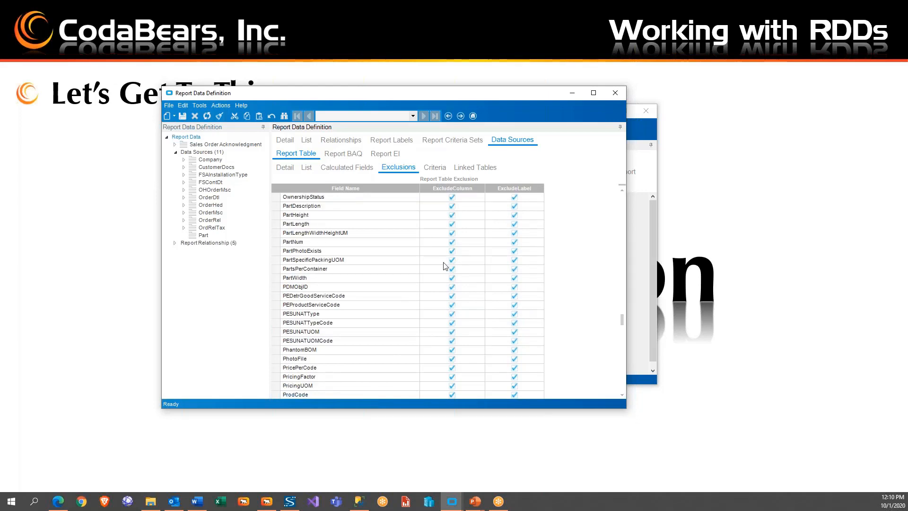
Uncheck ExcludeColumn for PartNum, PartHeight and PartDescription to include them in the report
left_click(452, 242)
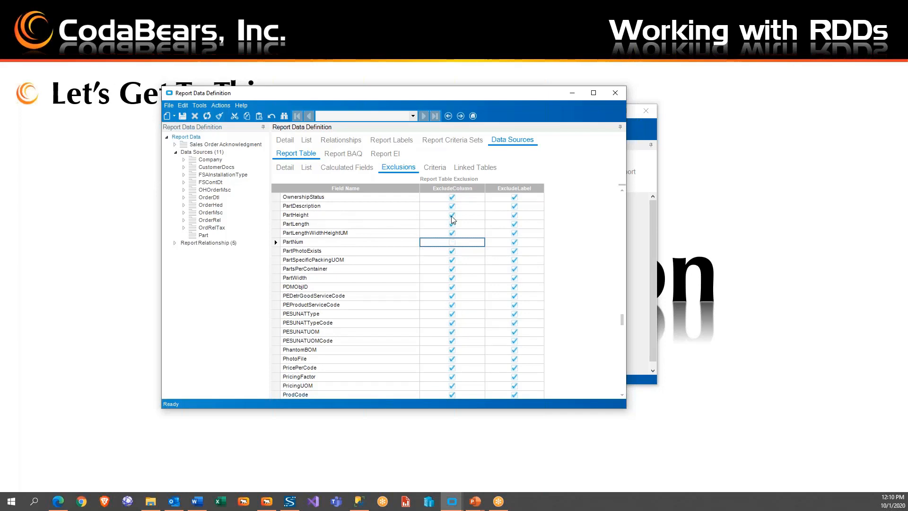
left_click(451, 214)
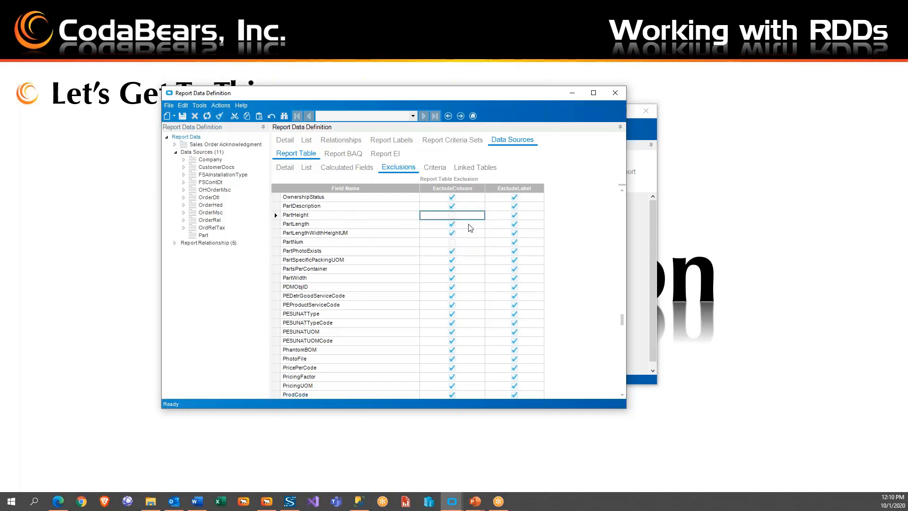
mouse_move(251, 214)
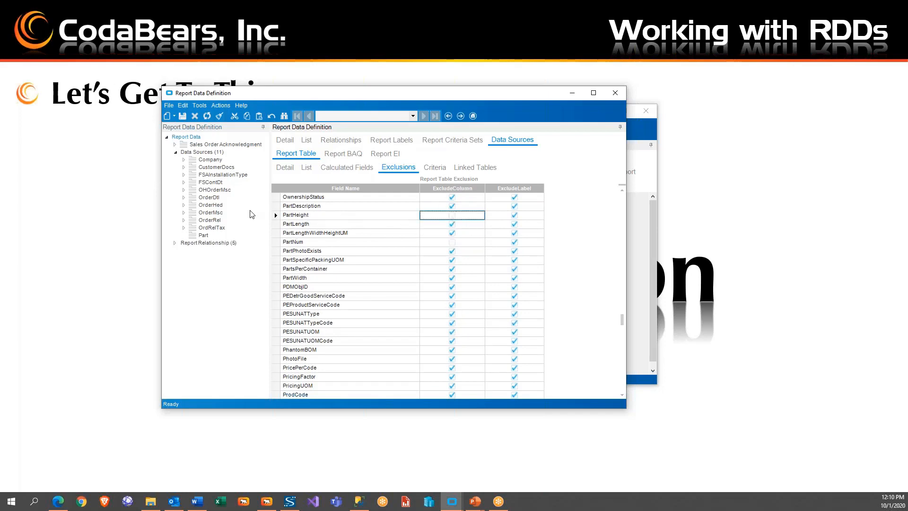
mouse_move(390, 261)
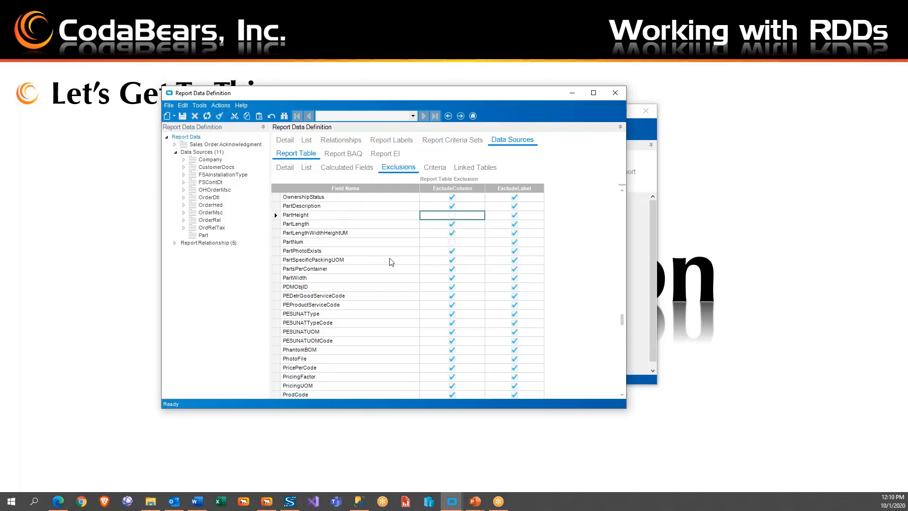
mouse_move(418, 210)
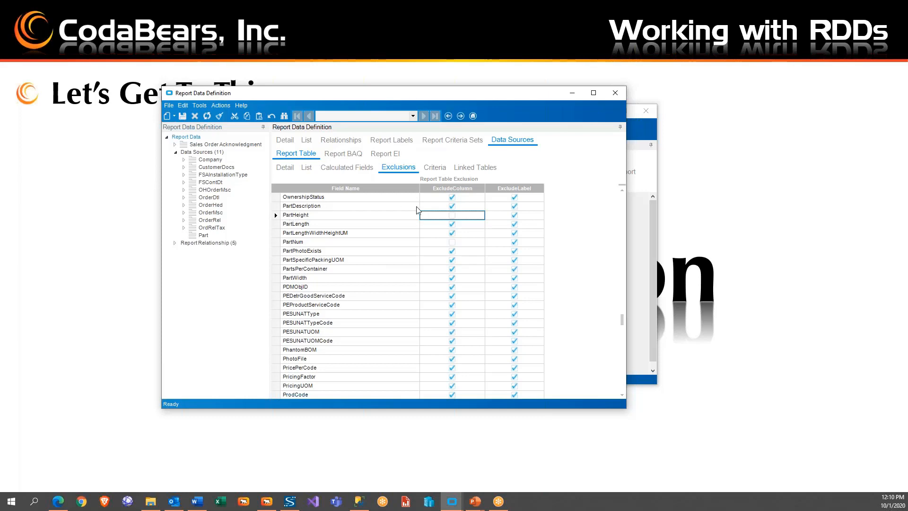
left_click(452, 205)
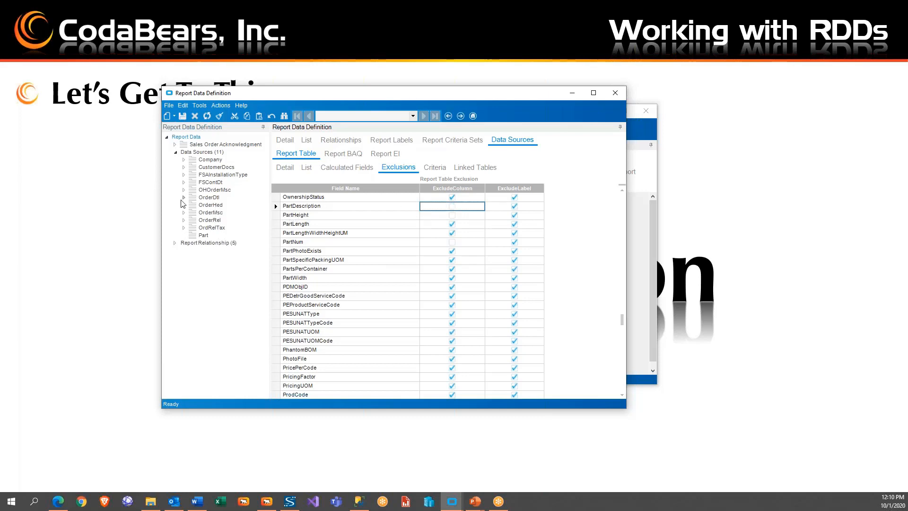
mouse_move(216, 149)
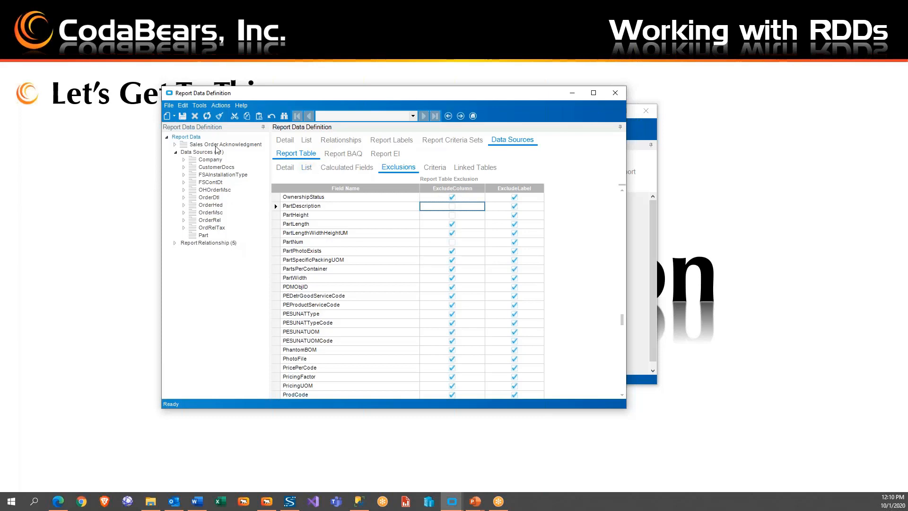
mouse_move(182, 116)
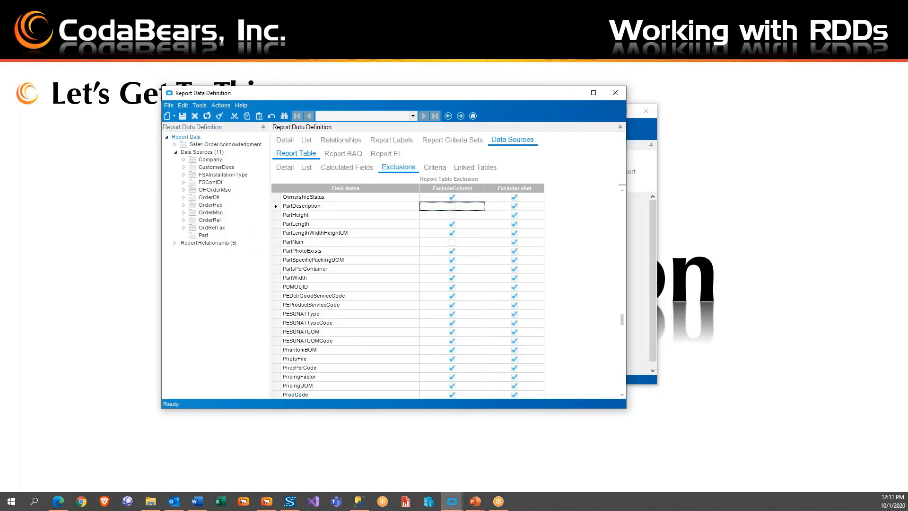
mouse_move(207, 241)
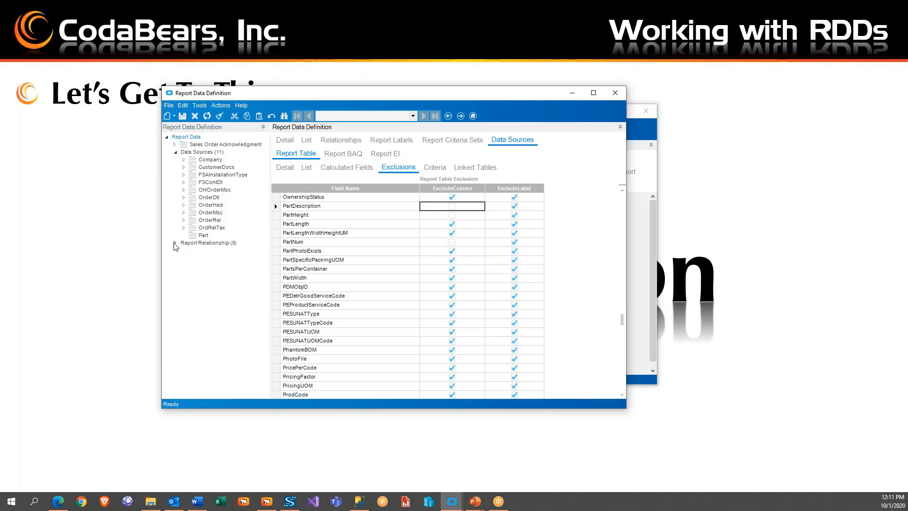
Expand Report Relationship and choose New Relationship from the New dropdown
left_click(175, 243)
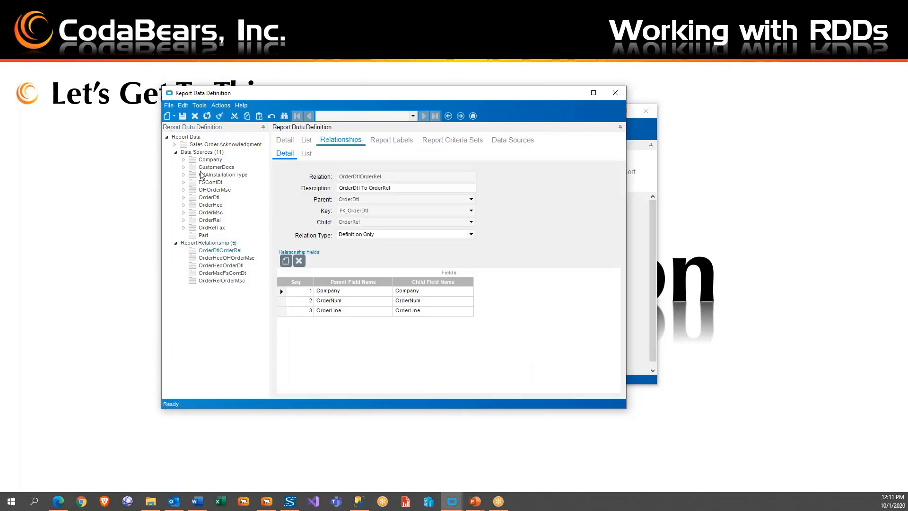
left_click(168, 116)
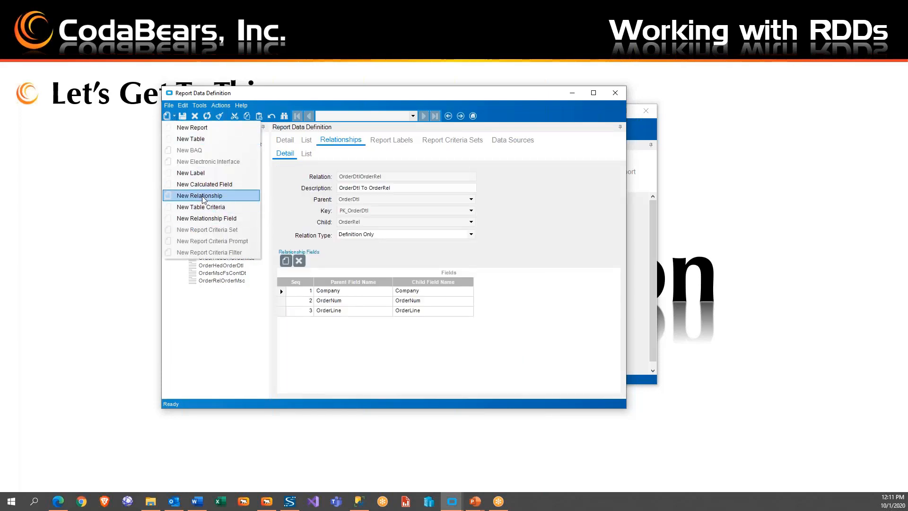
left_click(202, 196)
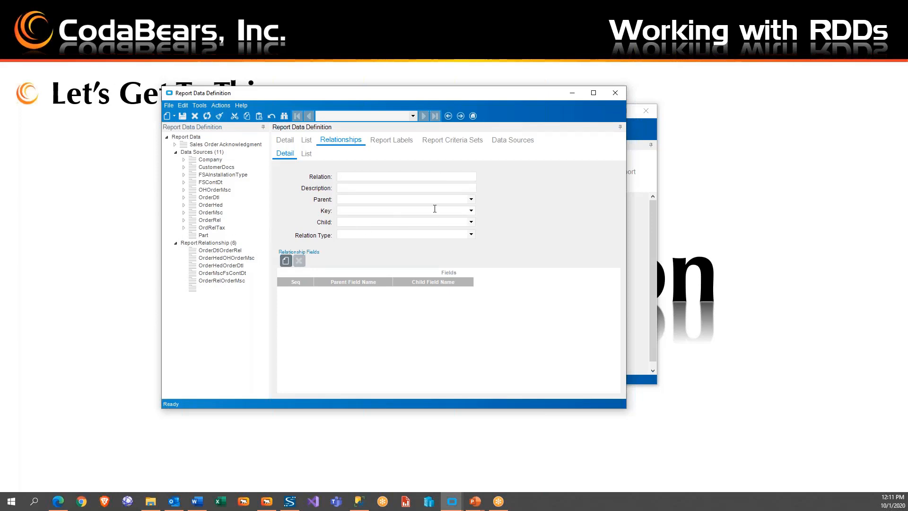
Name the relationship OrderDtl2Part with the description 'OrderDtl To'
type("Order")
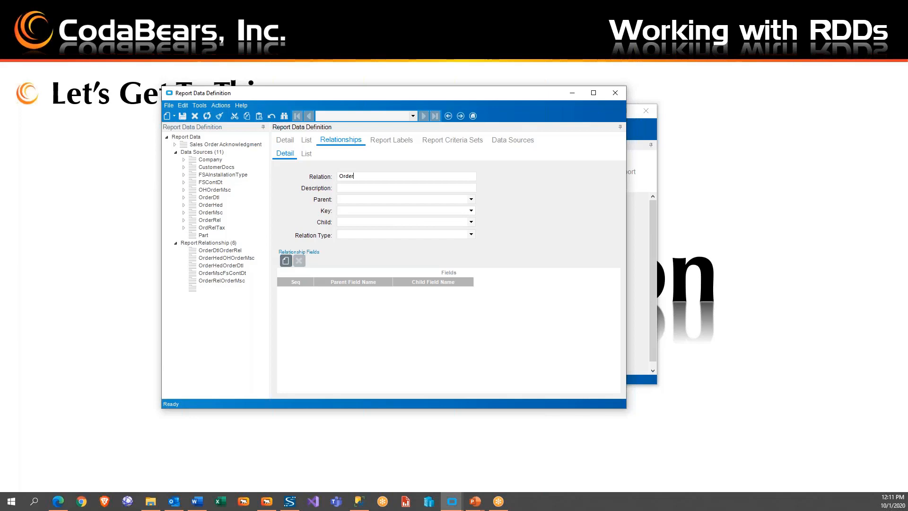
type("Dt")
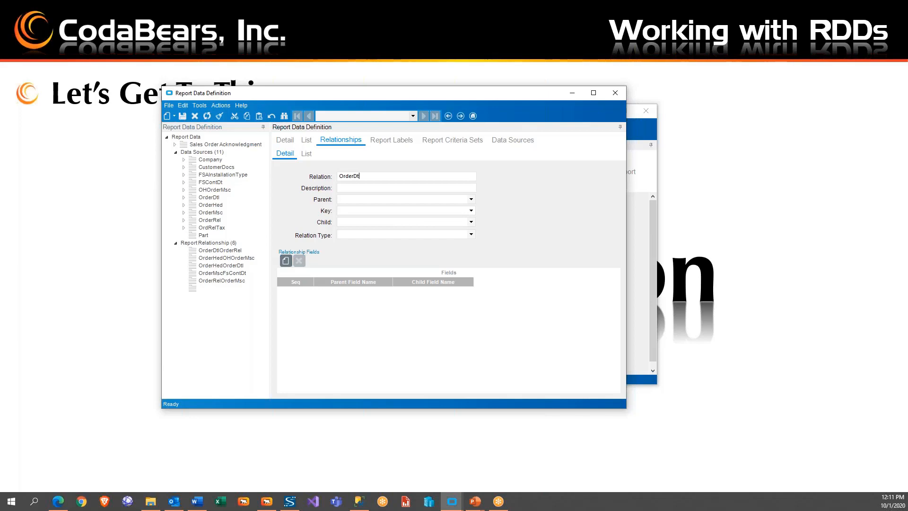
type("l2")
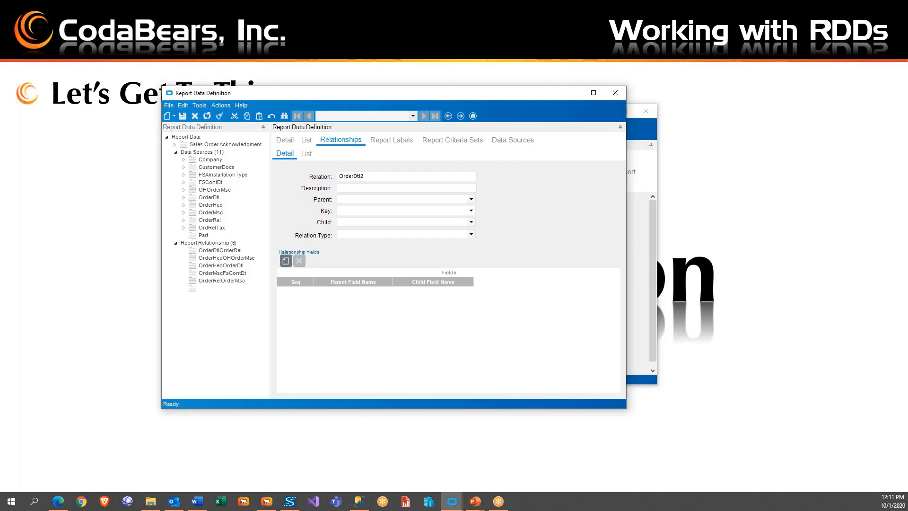
type("p")
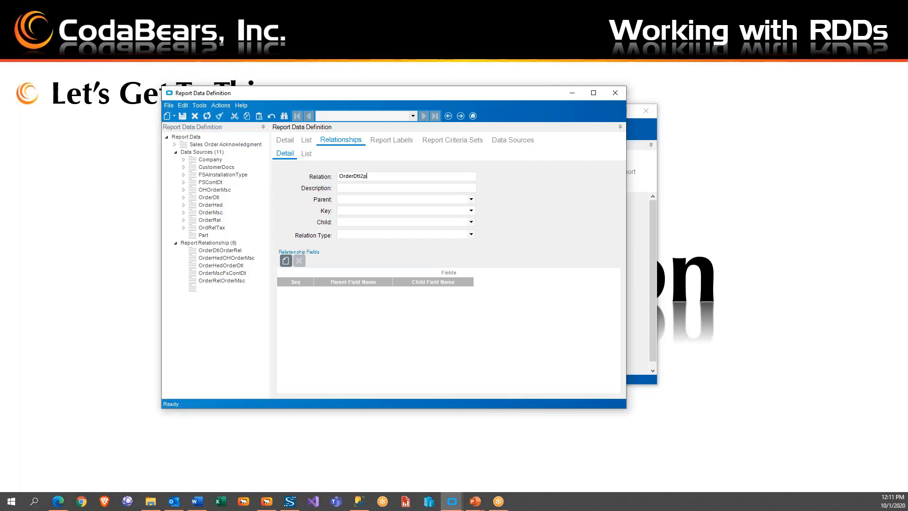
type("Part")
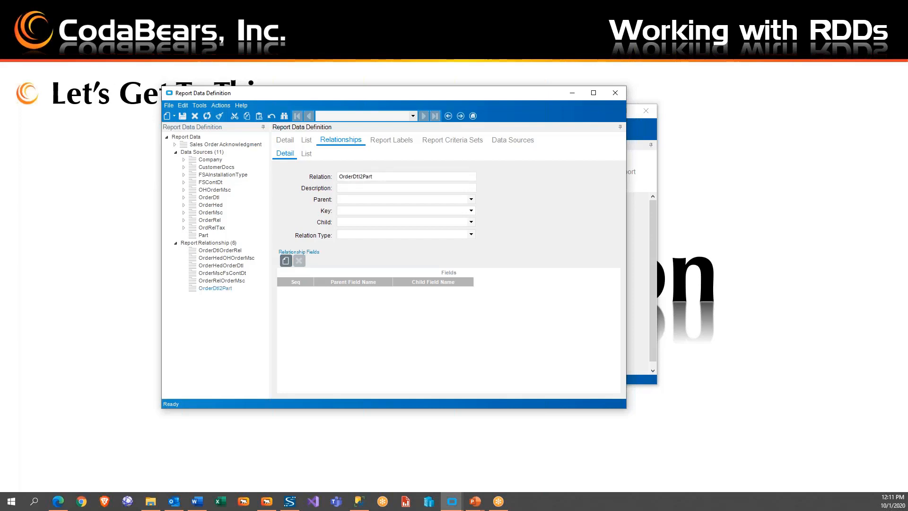
type("Order")
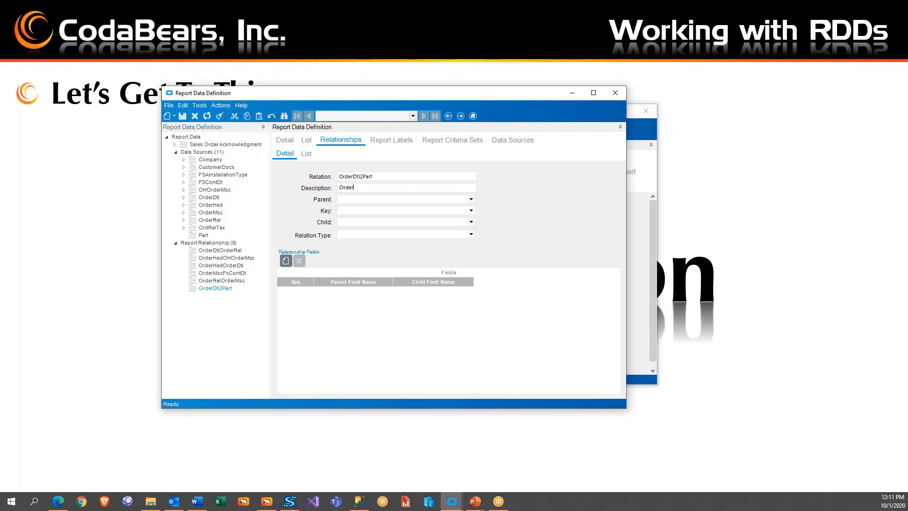
type("Dtl")
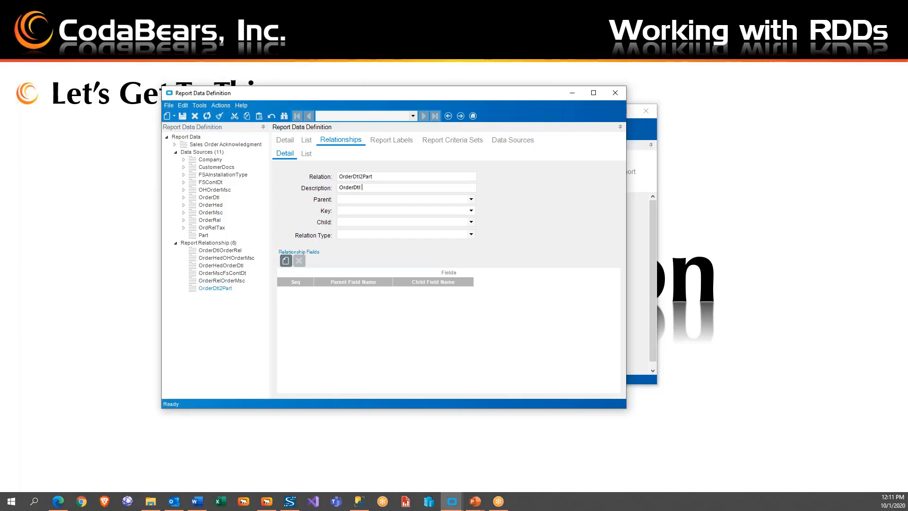
type("To Part")
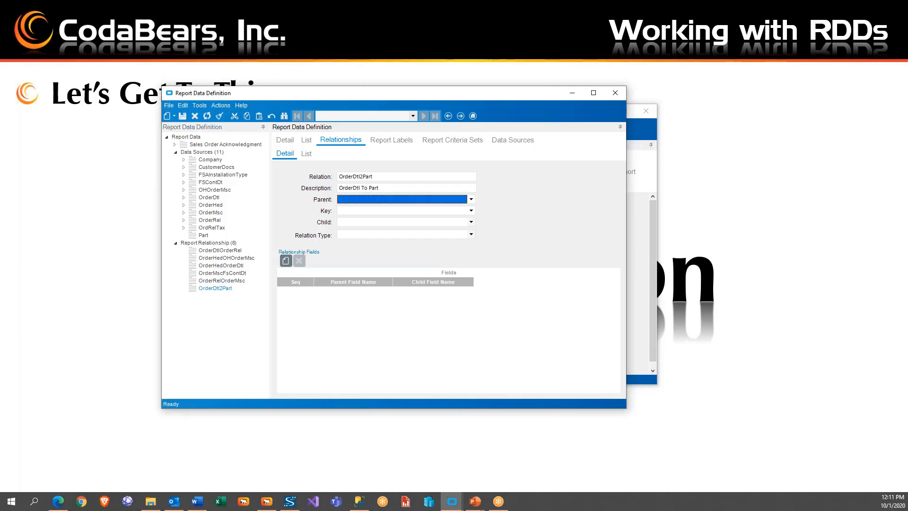
Choose OrderDtl as the parent table and Output as the relation type
left_click(406, 199)
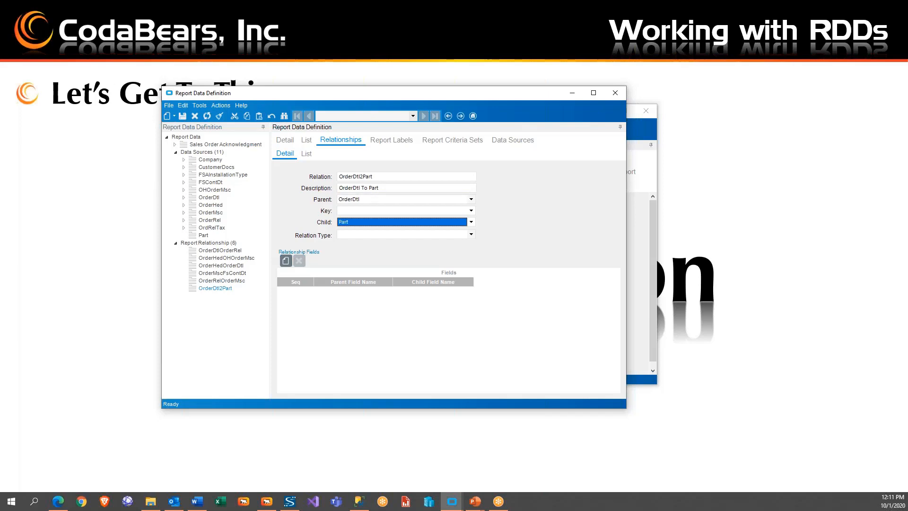
left_click(470, 234)
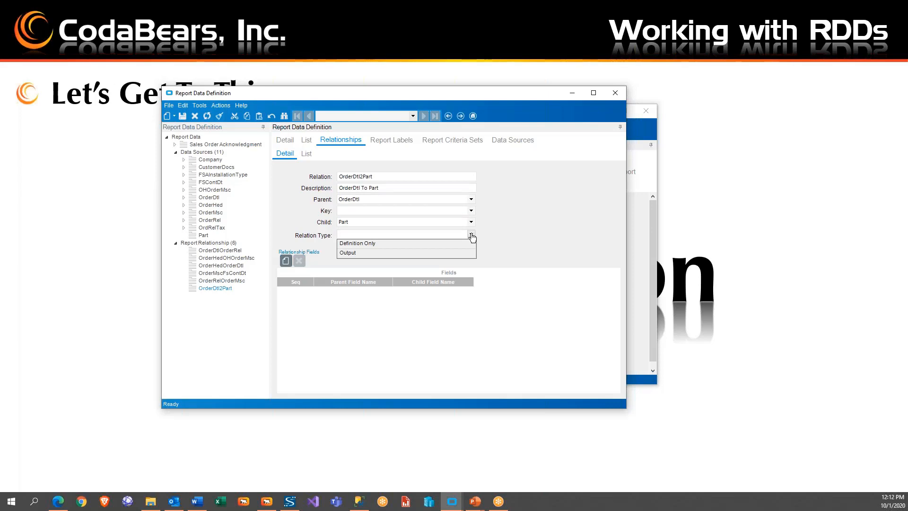
mouse_move(349, 256)
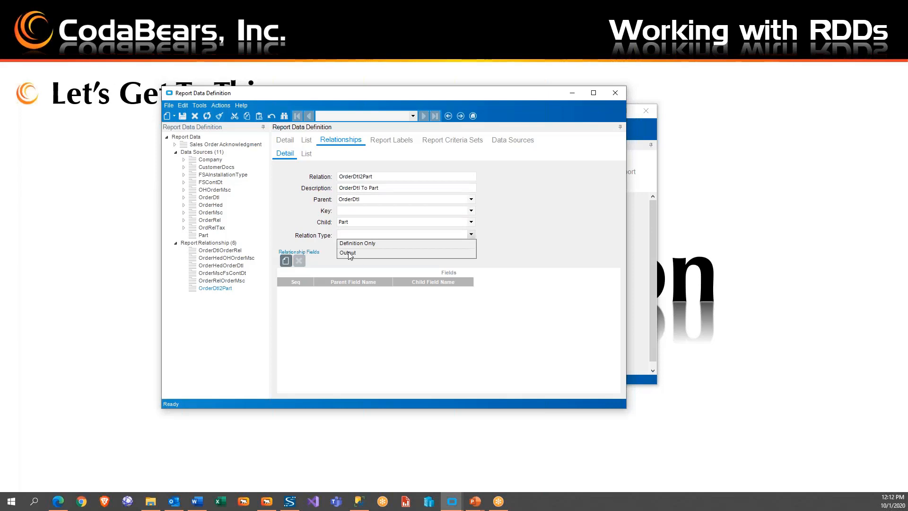
left_click(346, 252)
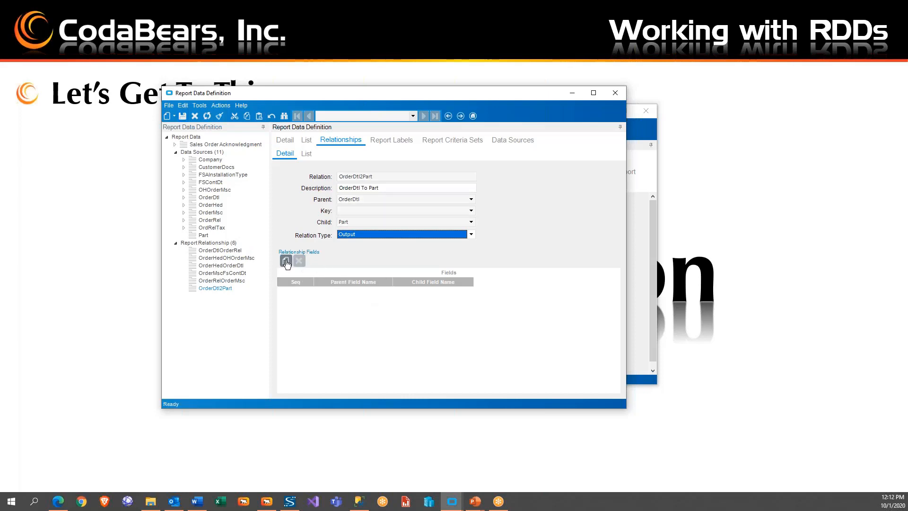
Join OrderDtl to Part on Company and PartNum field pairs, then save the relationship
left_click(285, 260)
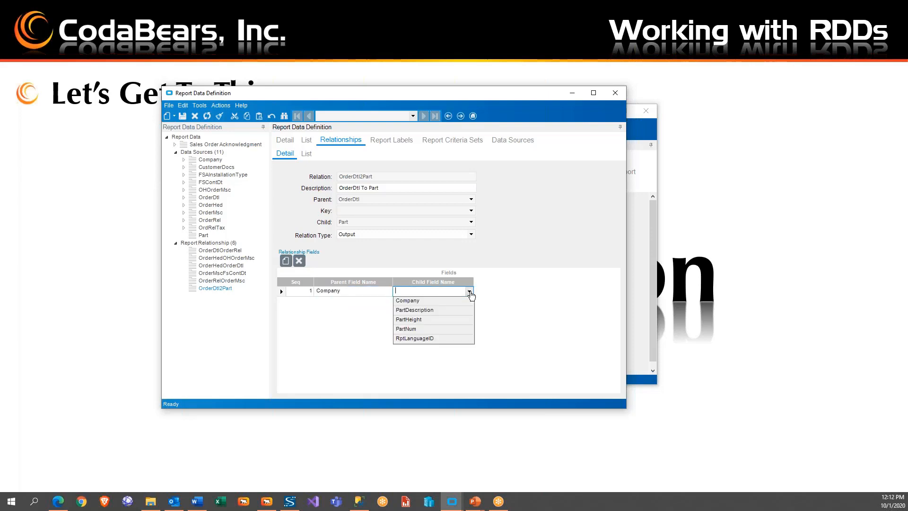
left_click(407, 300)
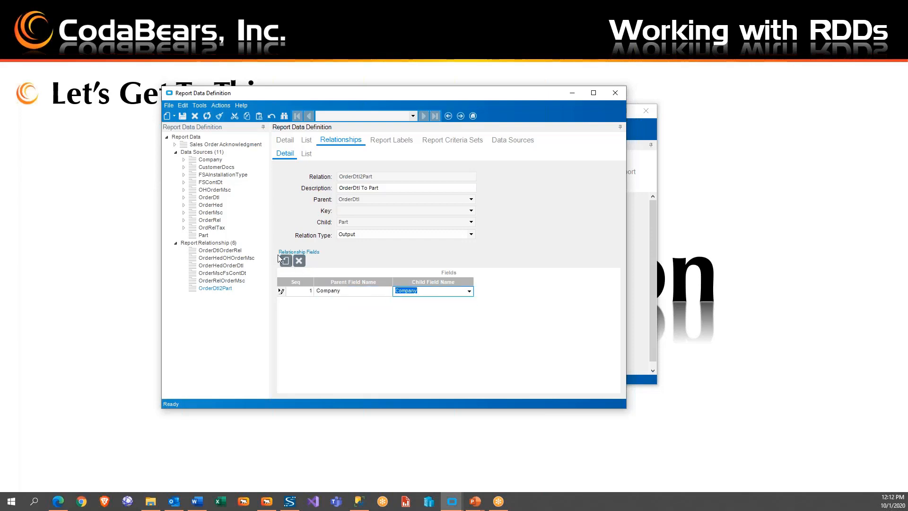
left_click(428, 290)
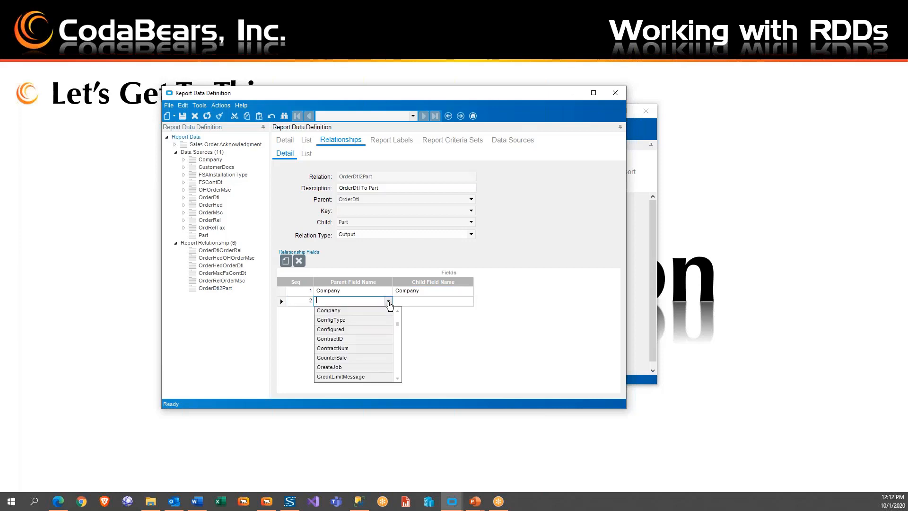
scroll("down", 3)
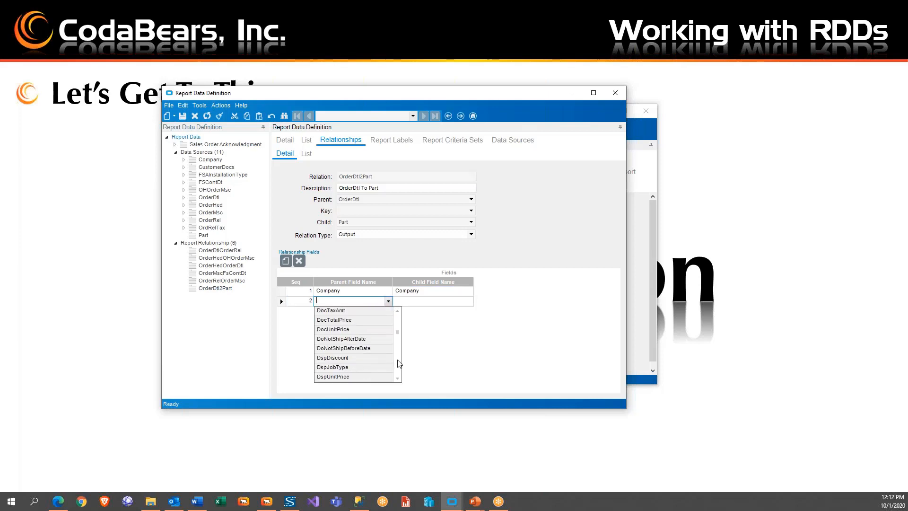
scroll("down", 3)
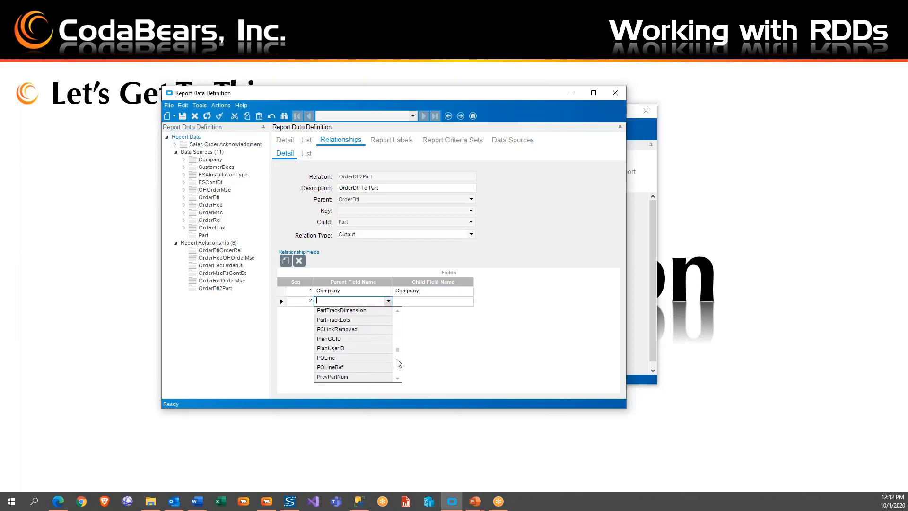
scroll("up", 3)
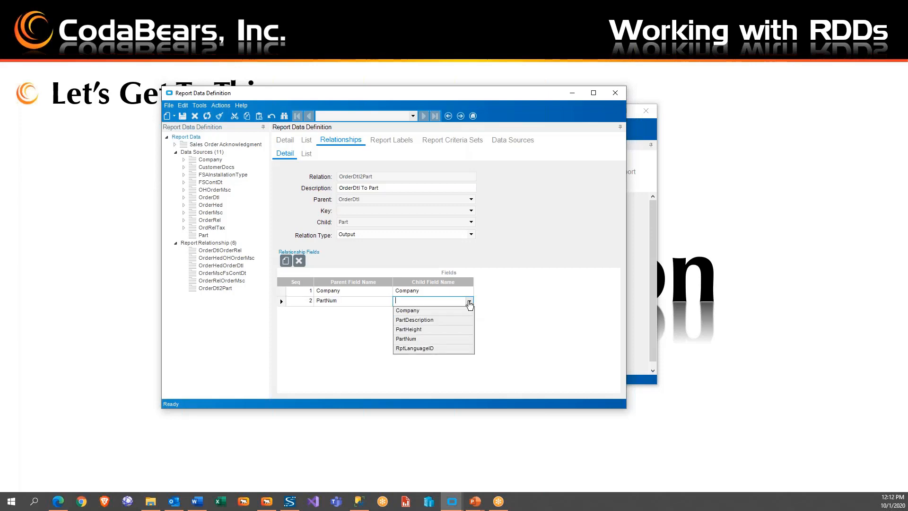
left_click(405, 338)
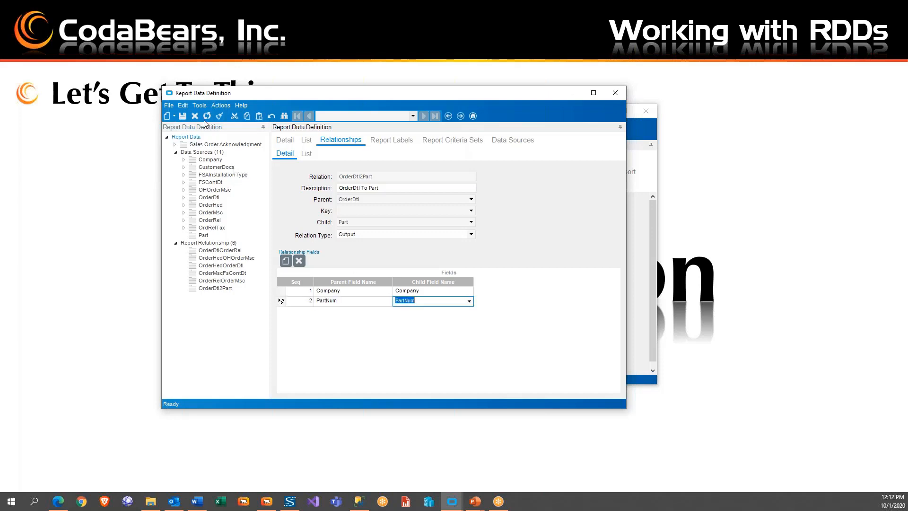
left_click(183, 116)
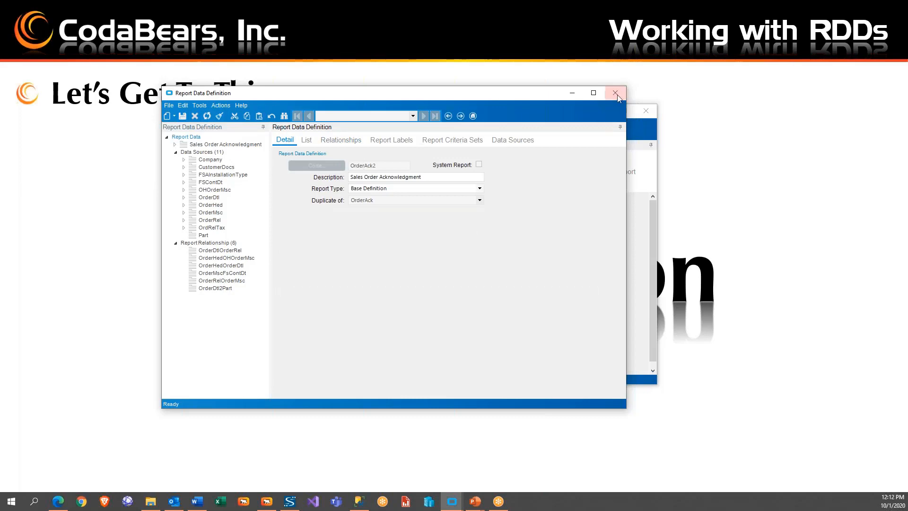
mouse_move(615, 93)
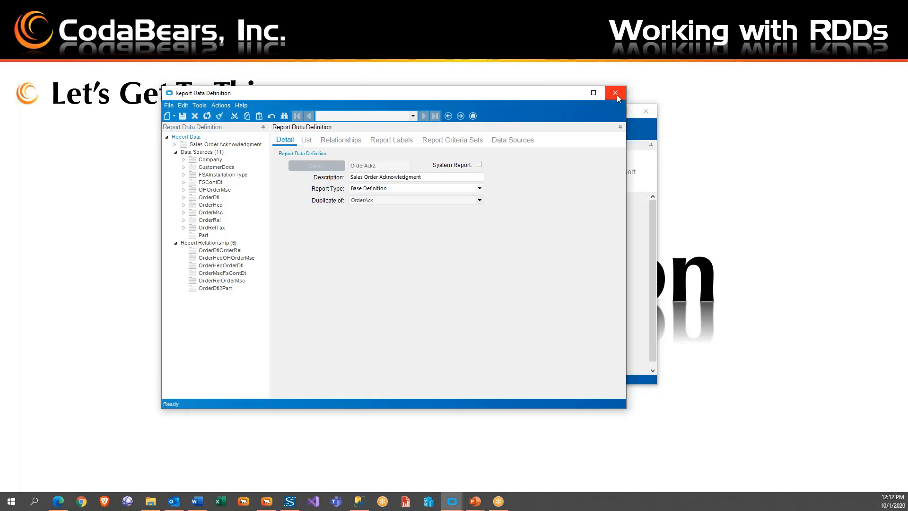
mouse_move(262, 199)
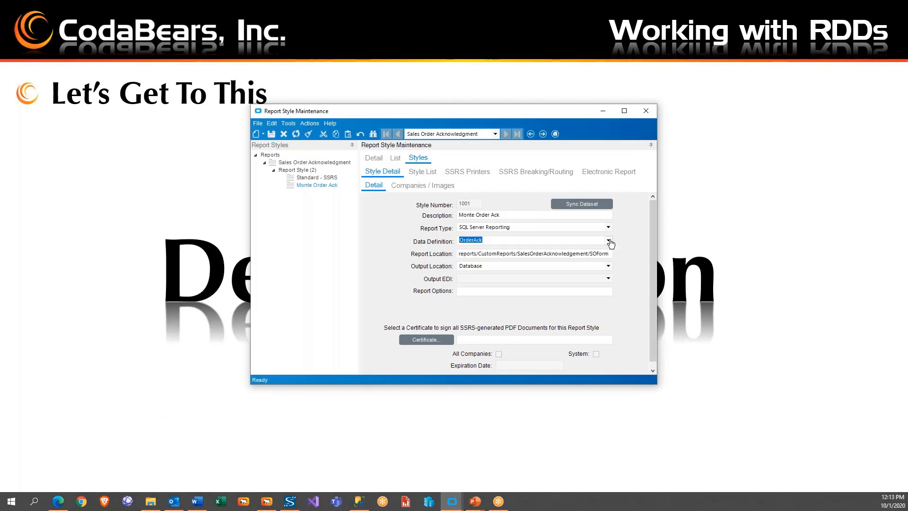
Select OrderAck2 as the Monte Order Ack style's data definition
left_click(608, 242)
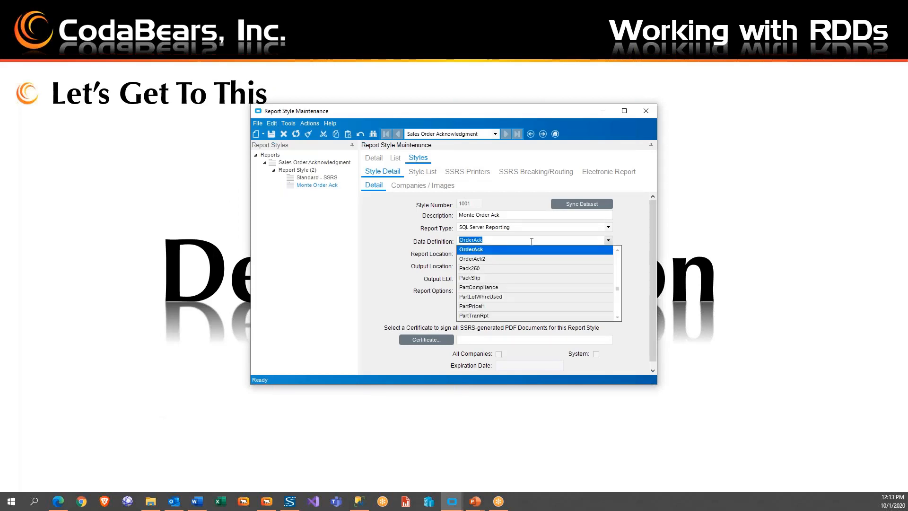
mouse_move(475, 264)
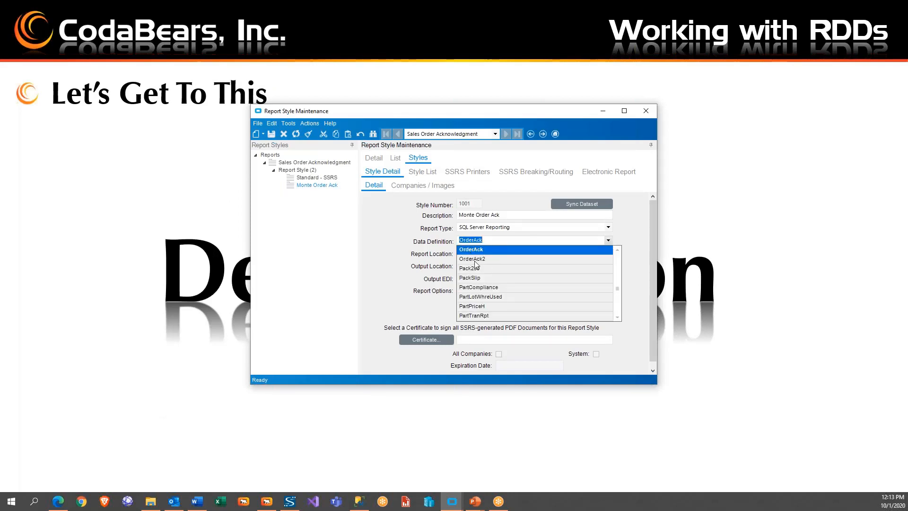
left_click(472, 258)
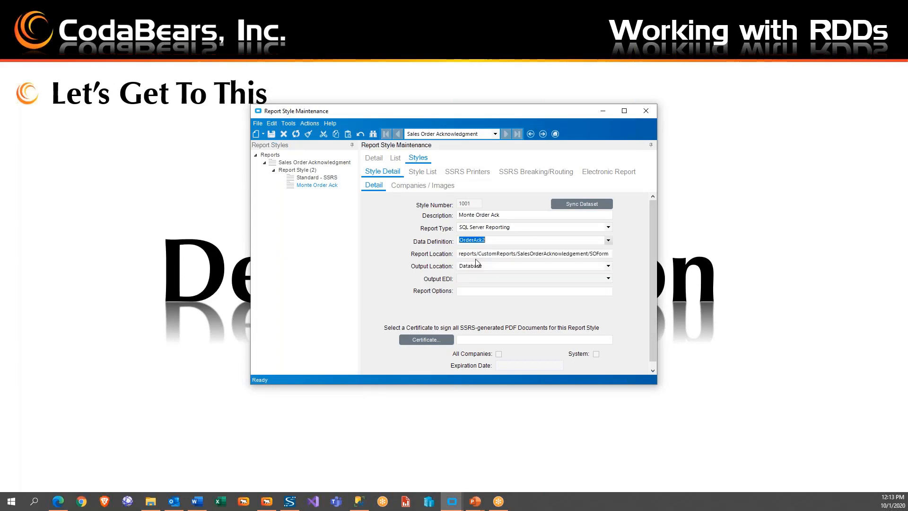
mouse_move(524, 211)
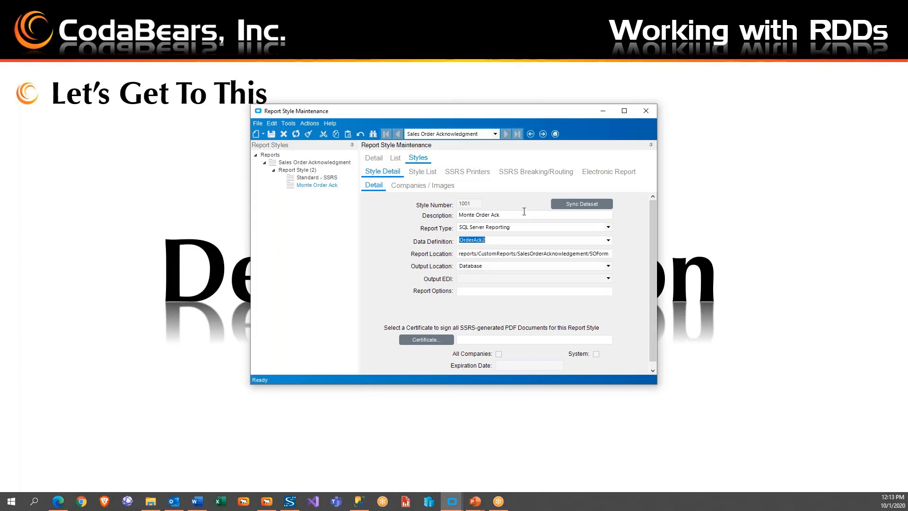
left_click(499, 239)
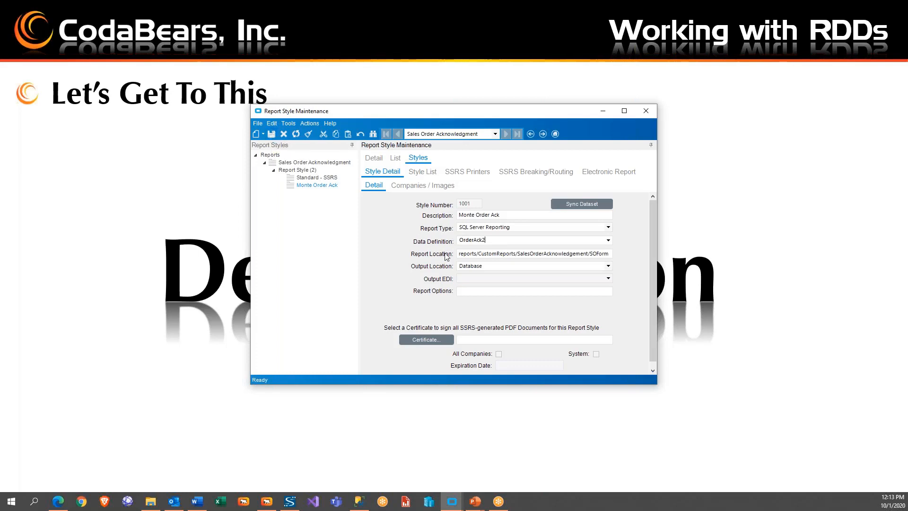
mouse_move(308, 260)
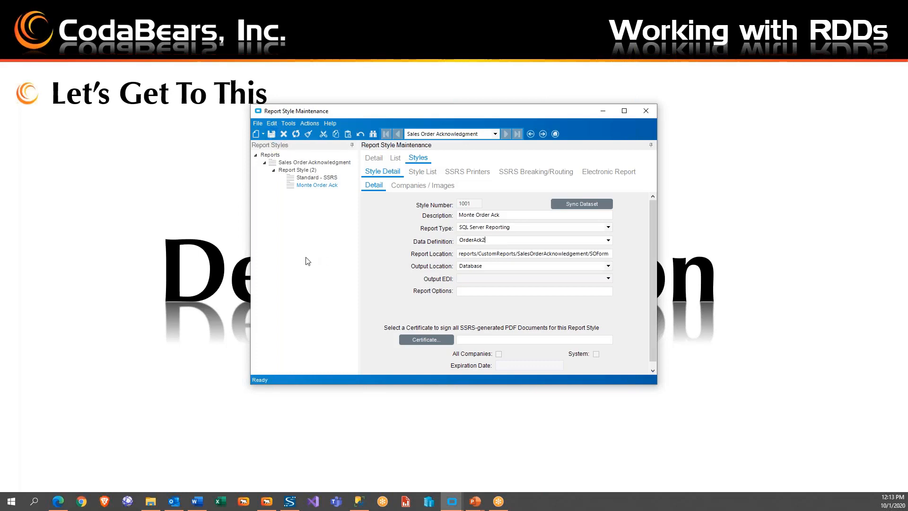
mouse_move(117, 243)
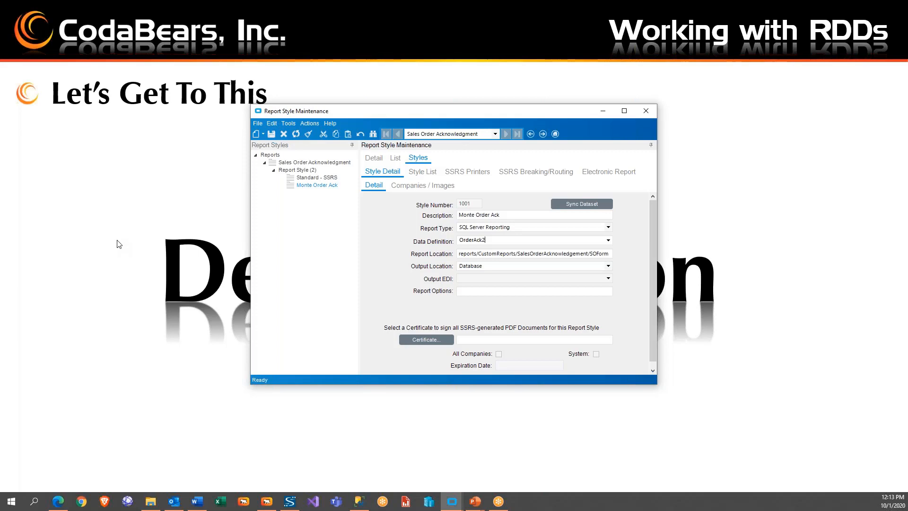
mouse_move(468, 224)
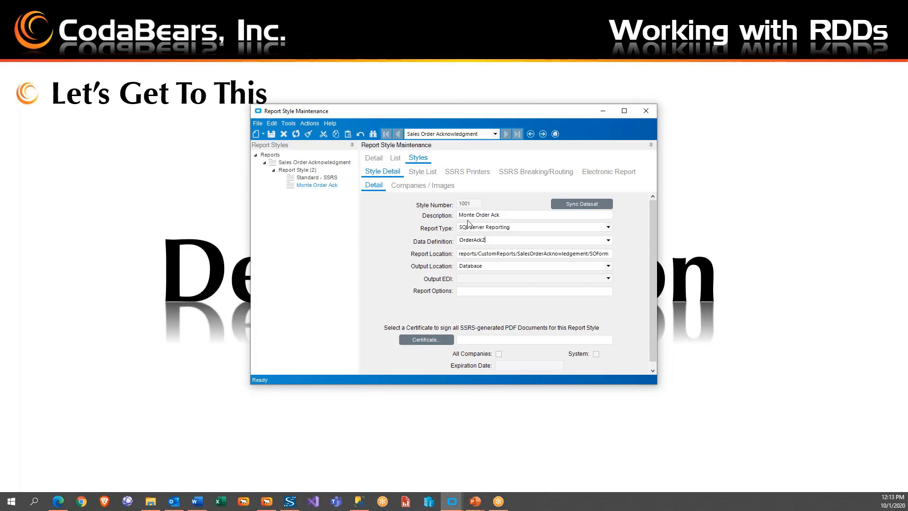
mouse_move(353, 413)
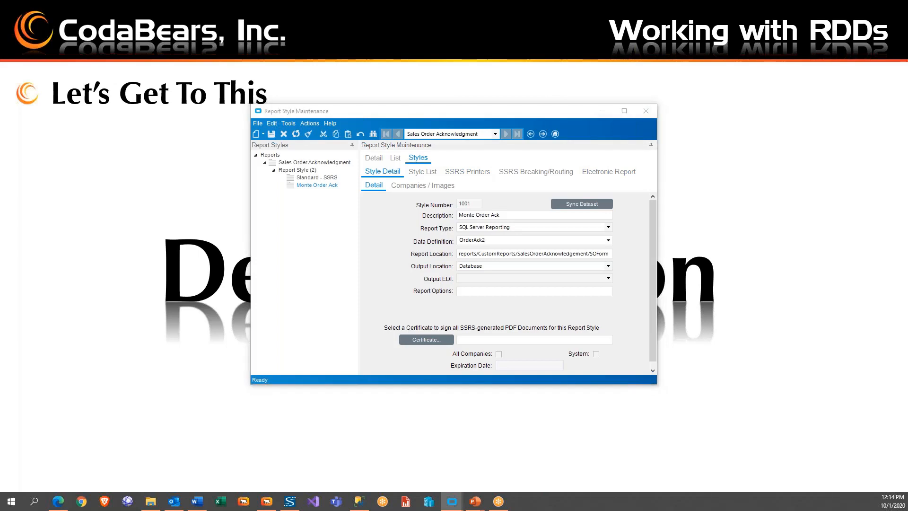
mouse_move(40, 168)
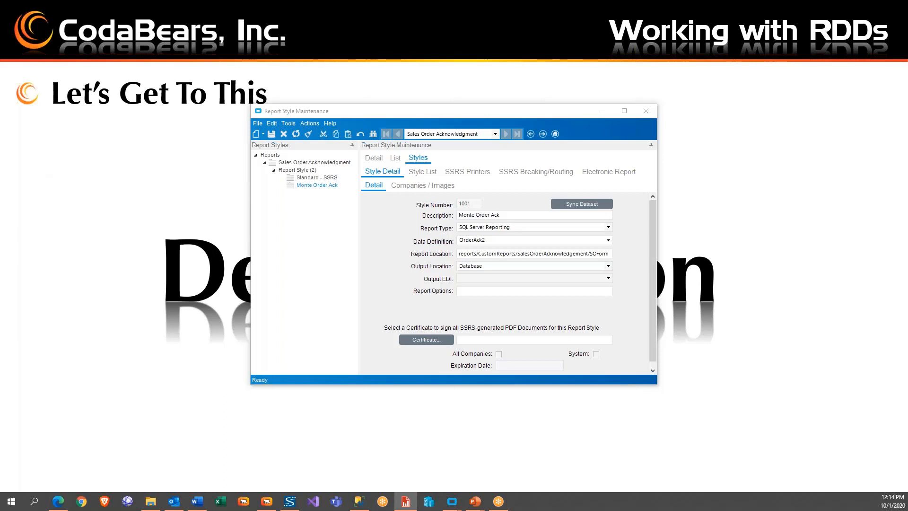
mouse_move(367, 96)
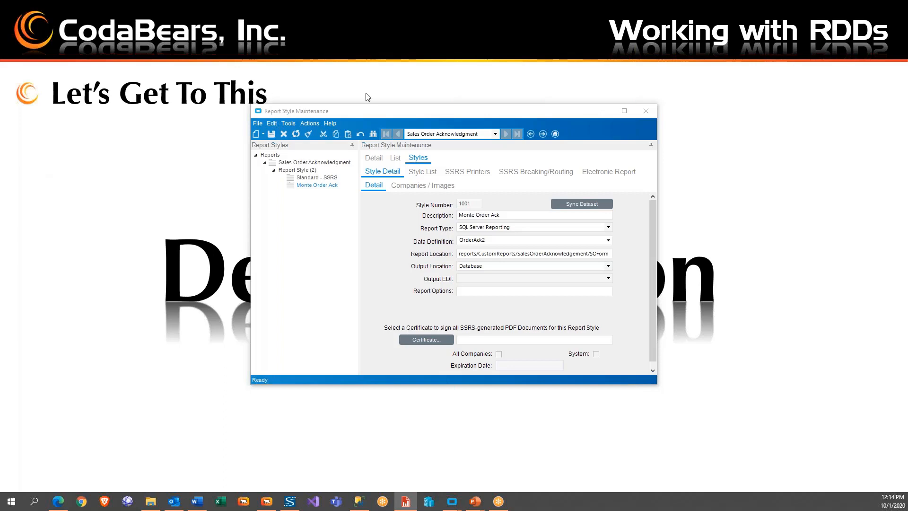
mouse_move(23, 28)
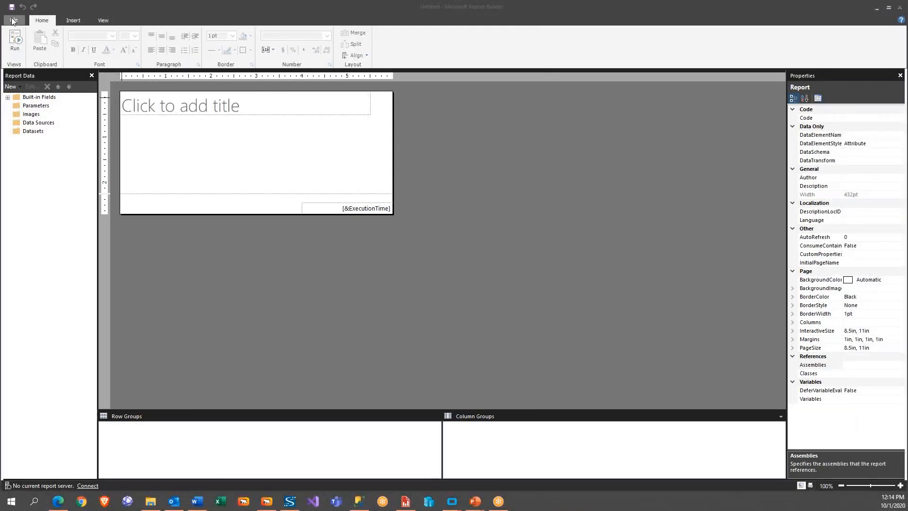
Browse E10Train1026 > reports > CustomReports > SalesOrderAcknowledgement on the server and open SOForm
left_click(13, 19)
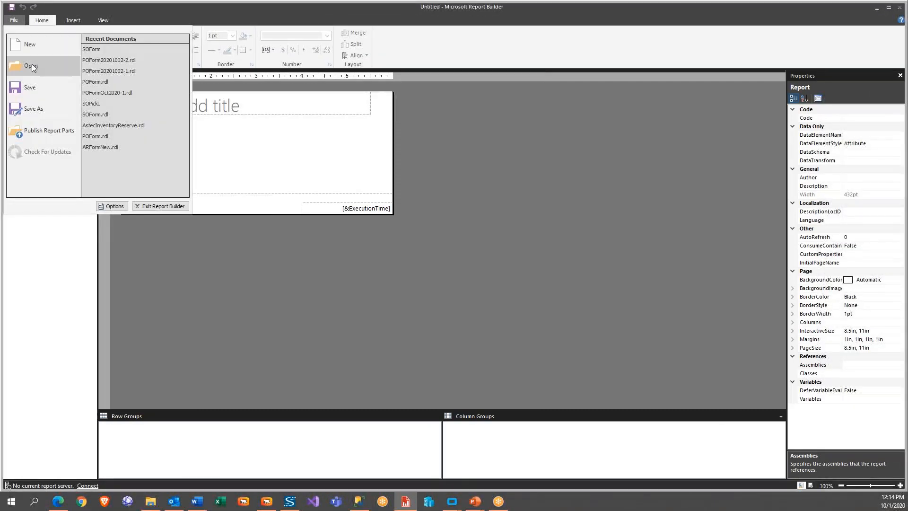
left_click(31, 67)
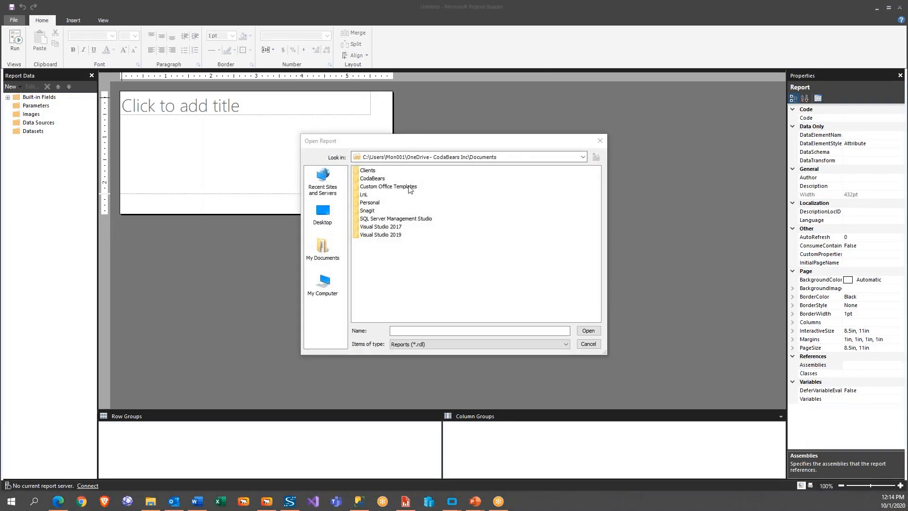
left_click(322, 176)
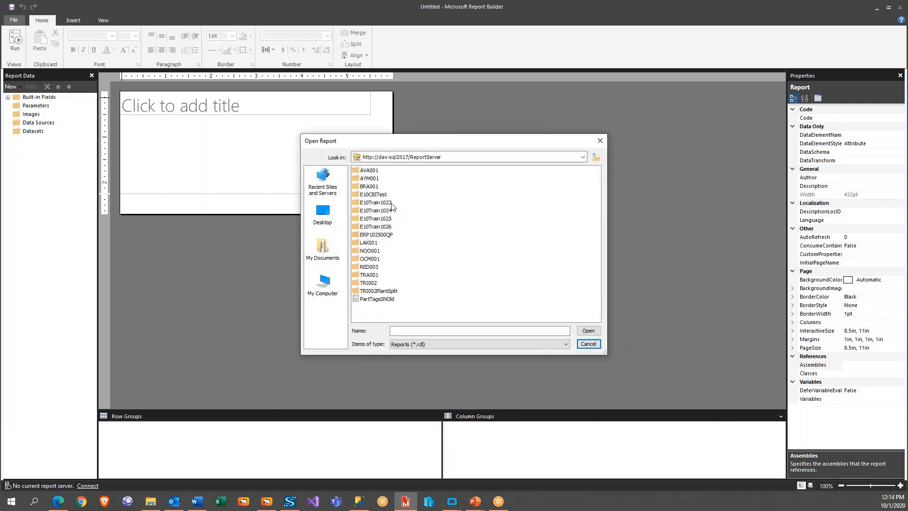
left_click(374, 227)
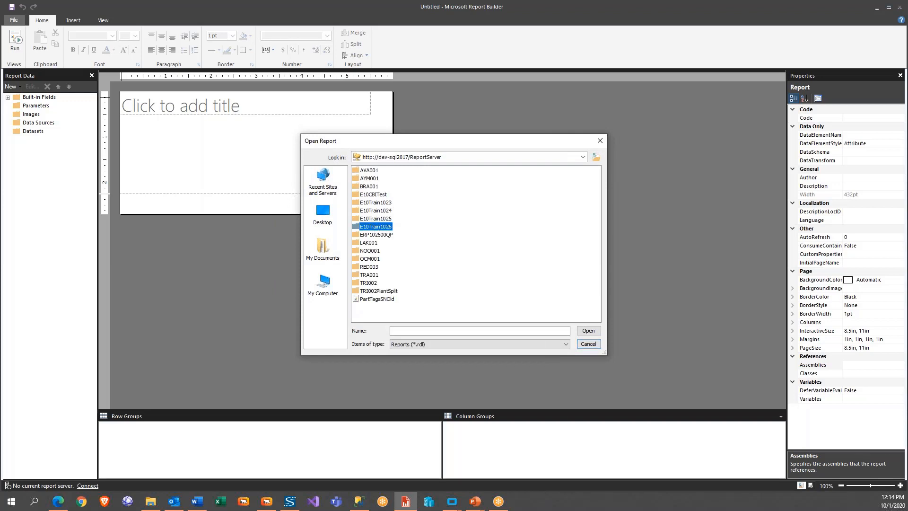
double_click(376, 227)
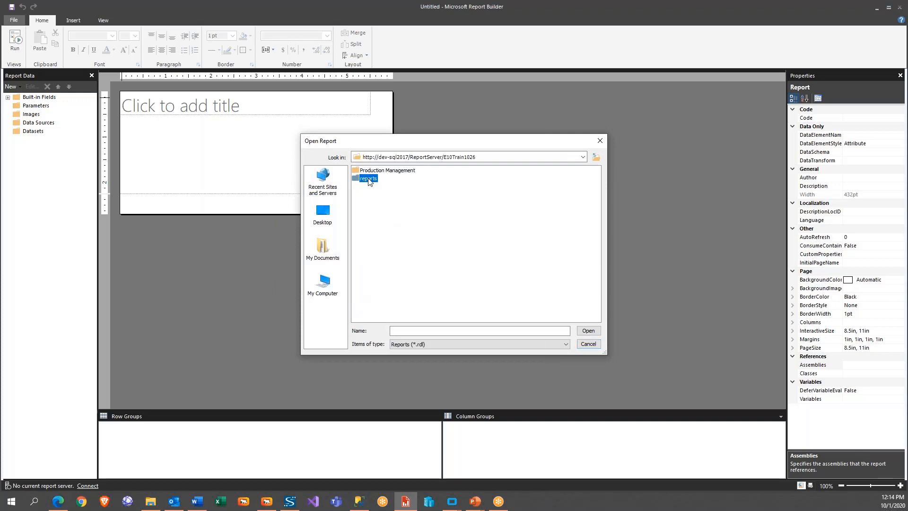
double_click(368, 177)
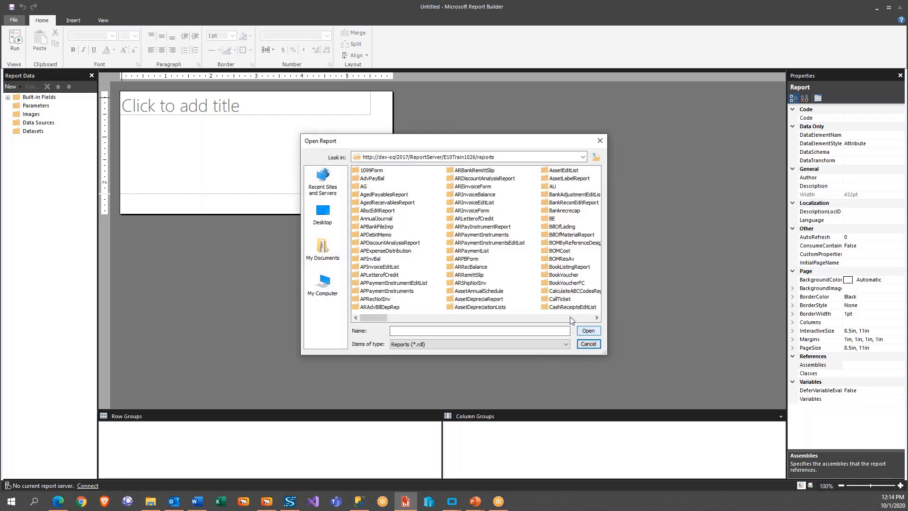
scroll("down", 3)
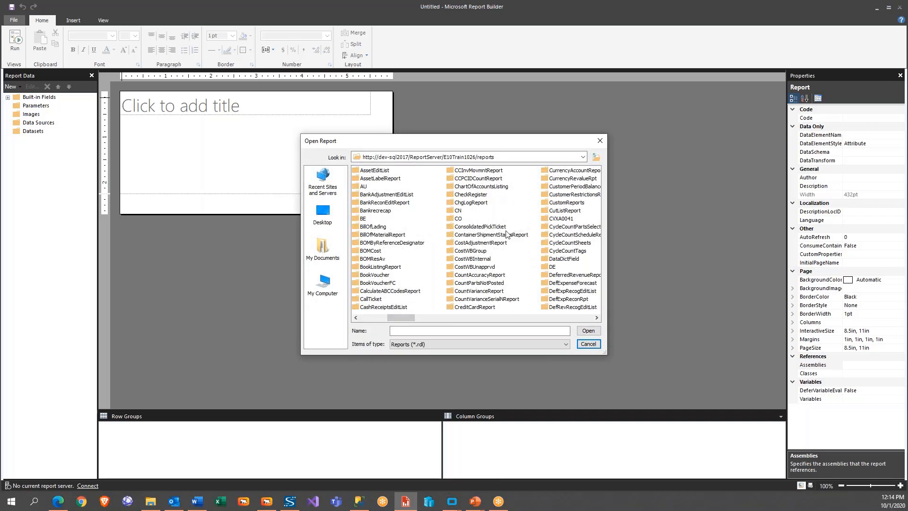
double_click(564, 202)
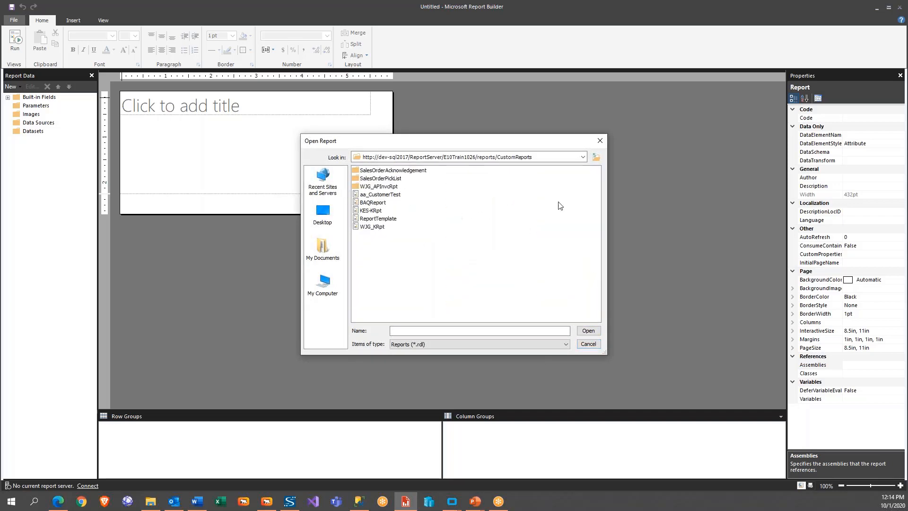
mouse_move(377, 171)
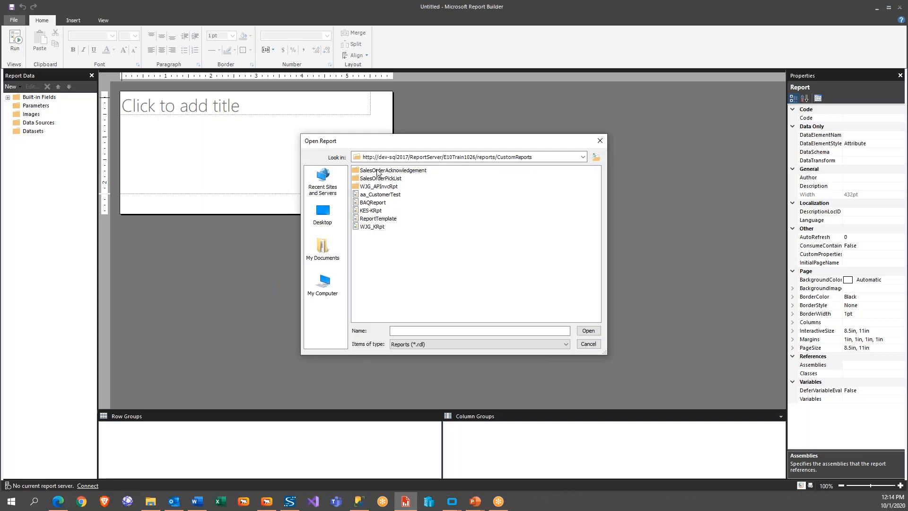
double_click(395, 170)
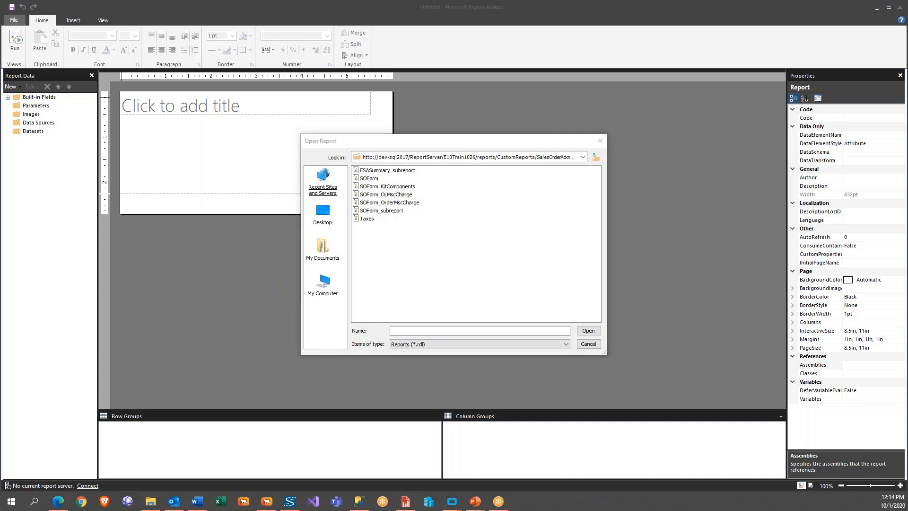
left_click(369, 178)
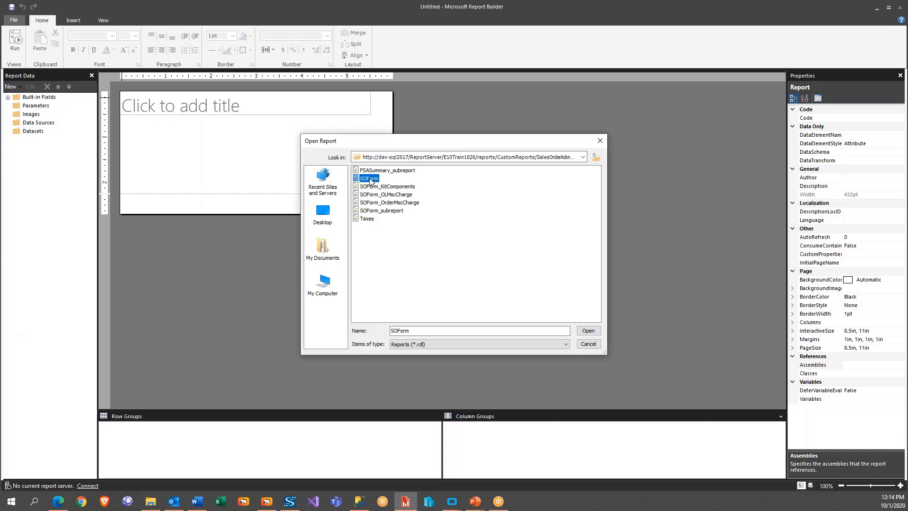
mouse_move(462, 181)
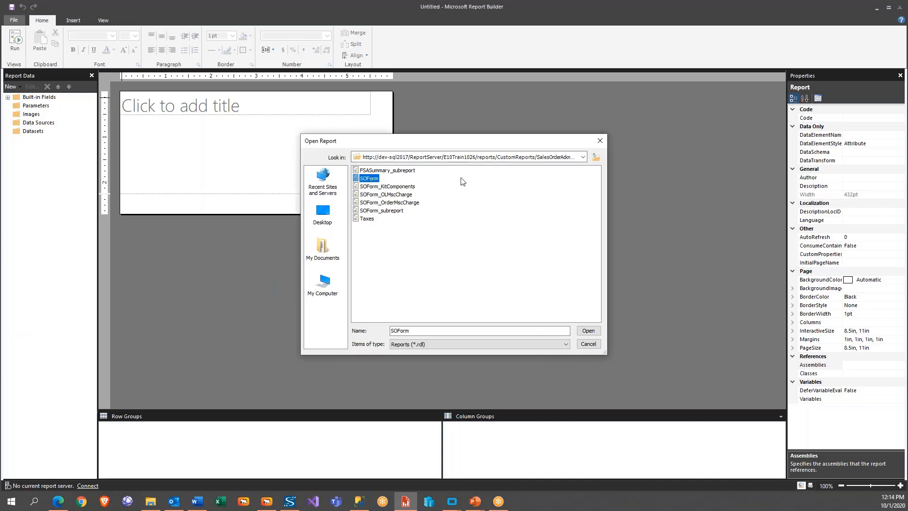
left_click(588, 331)
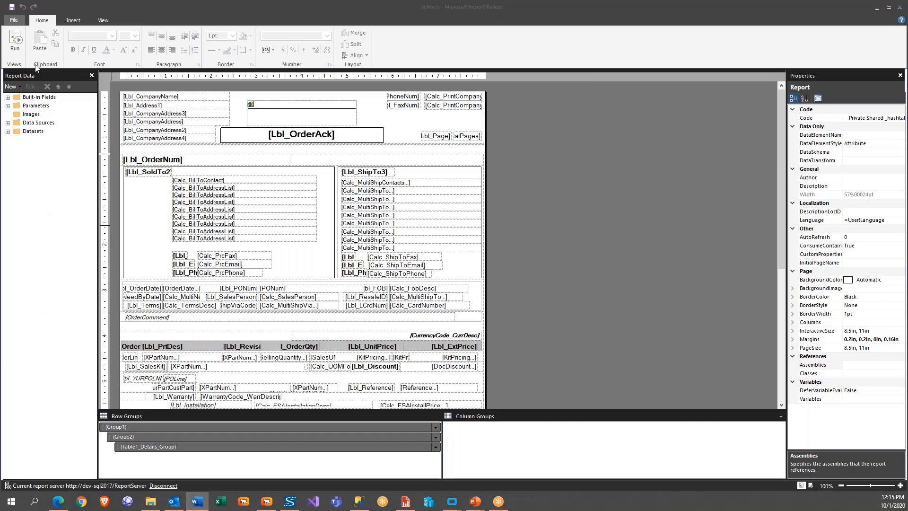
left_click(15, 42)
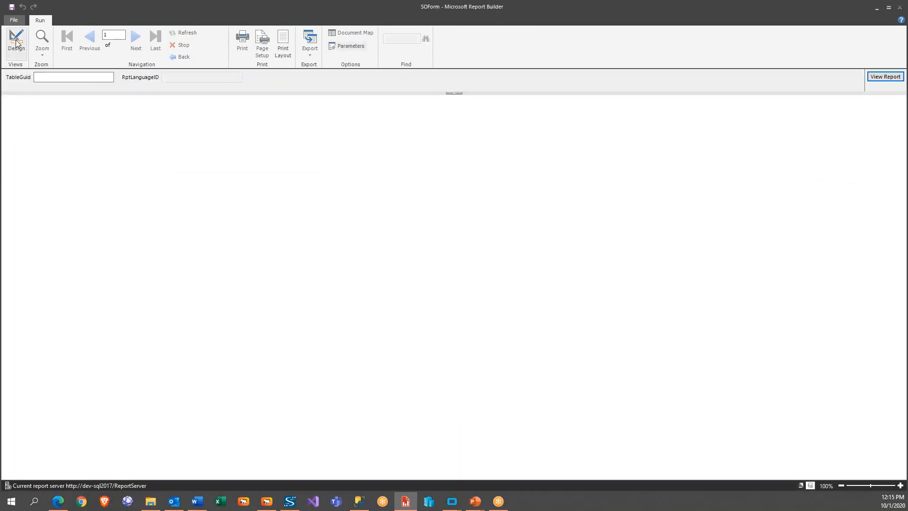
left_click(16, 42)
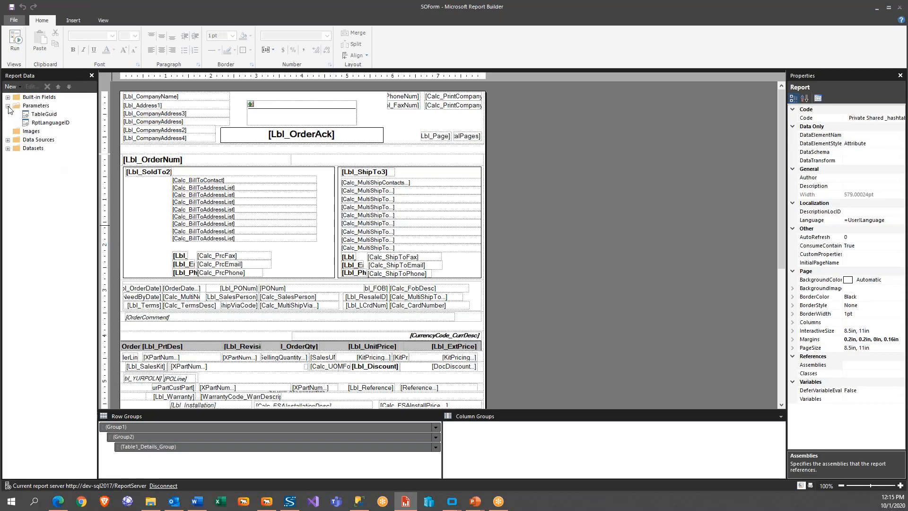
double_click(44, 114)
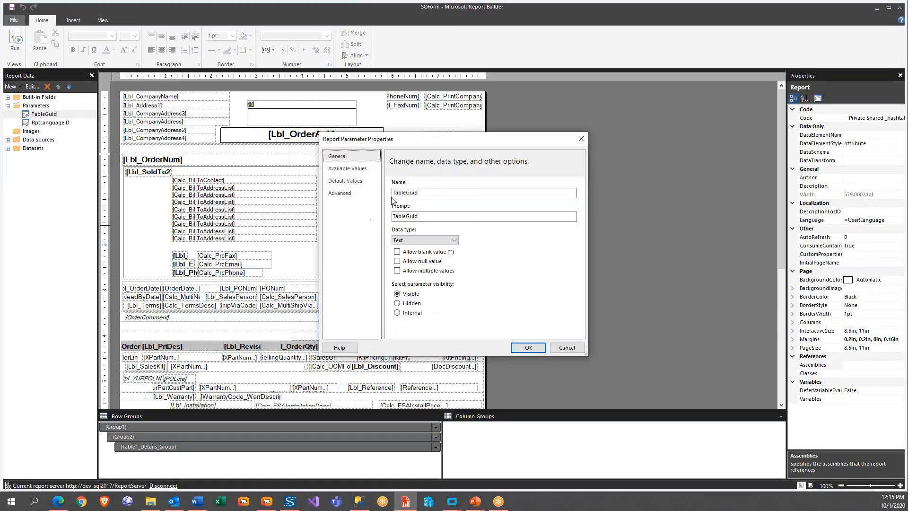
left_click(345, 180)
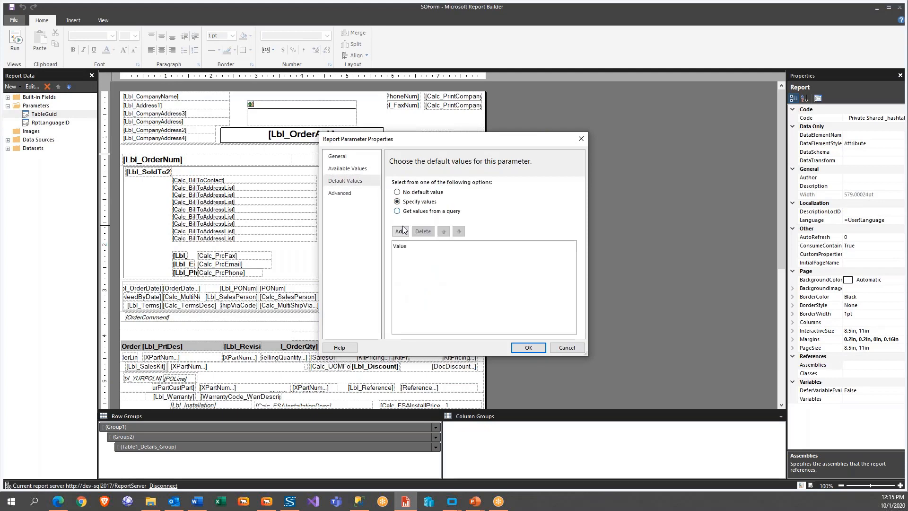
left_click(400, 231)
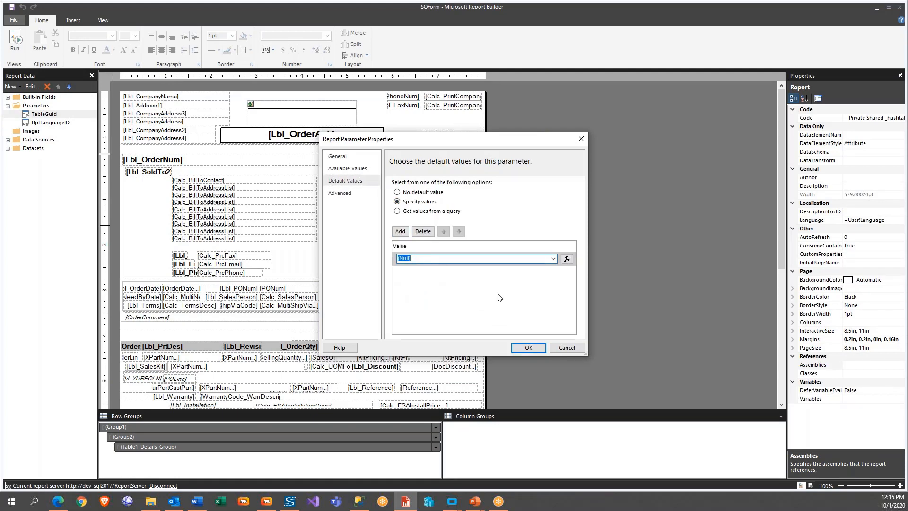
mouse_move(566, 347)
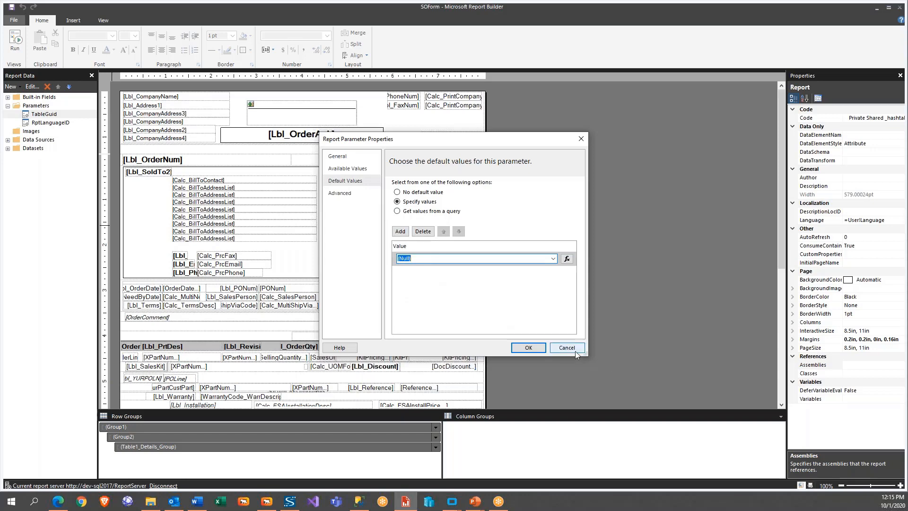
left_click(397, 192)
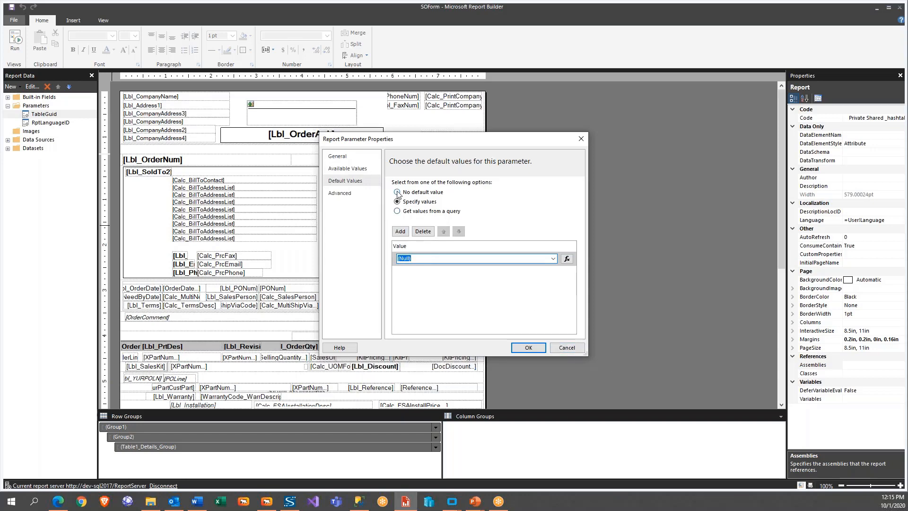
left_click(526, 348)
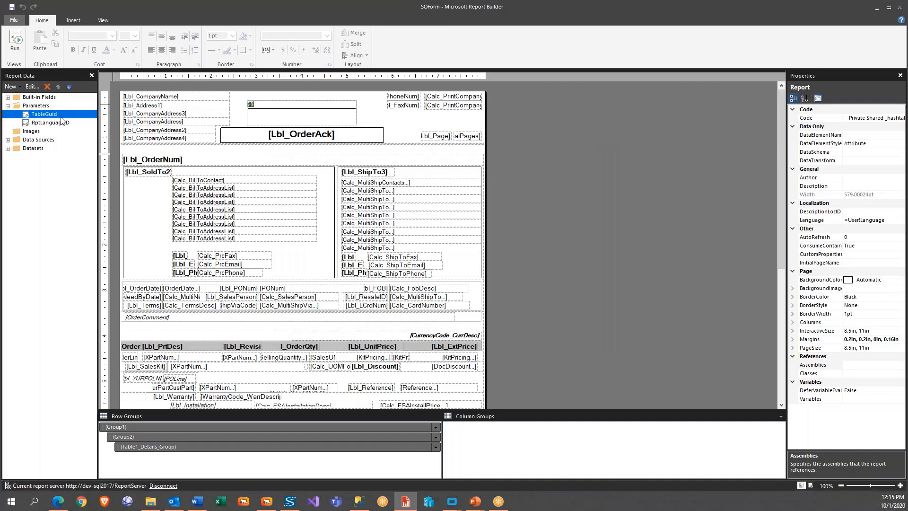
left_click(15, 147)
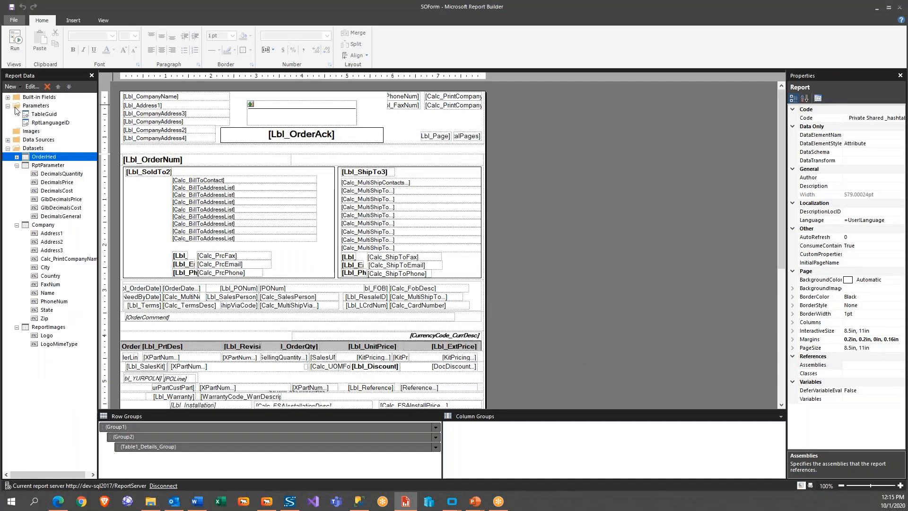
Collapse RptParameter and Company, expand OrderHed, and open OrderHed's dataset properties
left_click(18, 165)
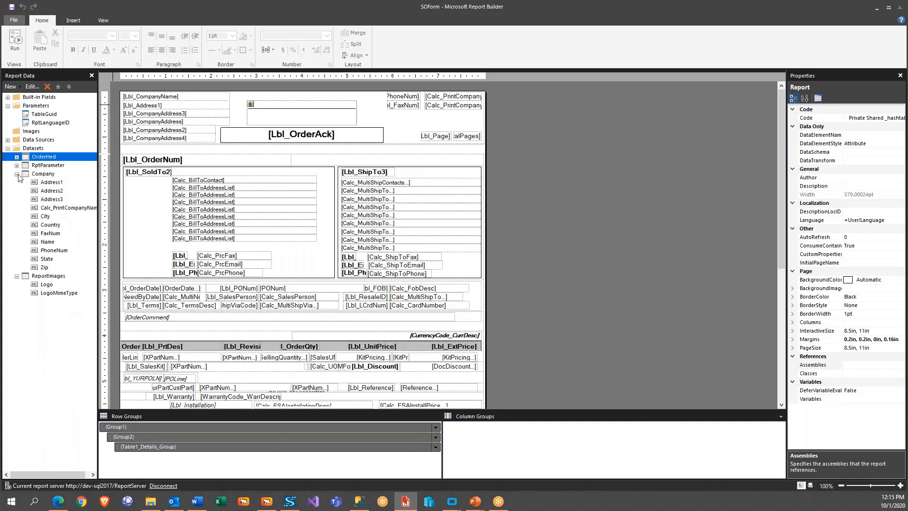
left_click(18, 174)
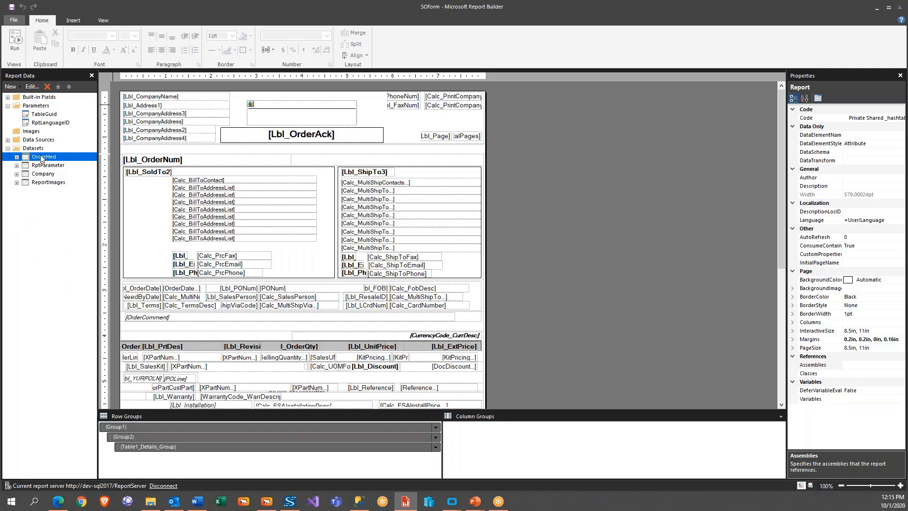
left_click(17, 157)
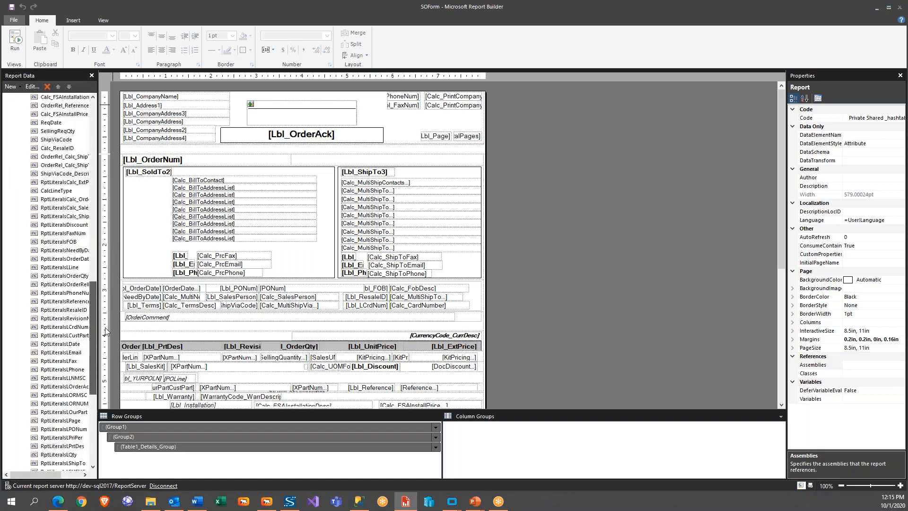
scroll("down", 3)
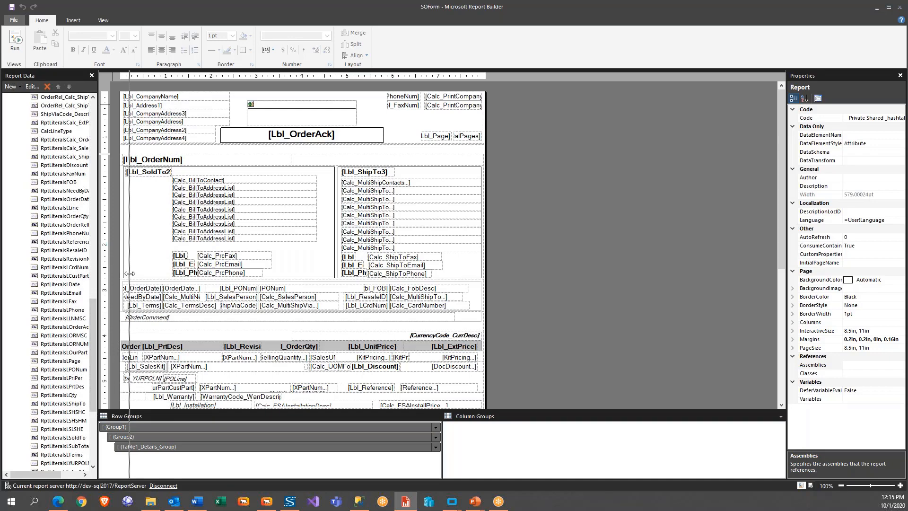
scroll("down", 3)
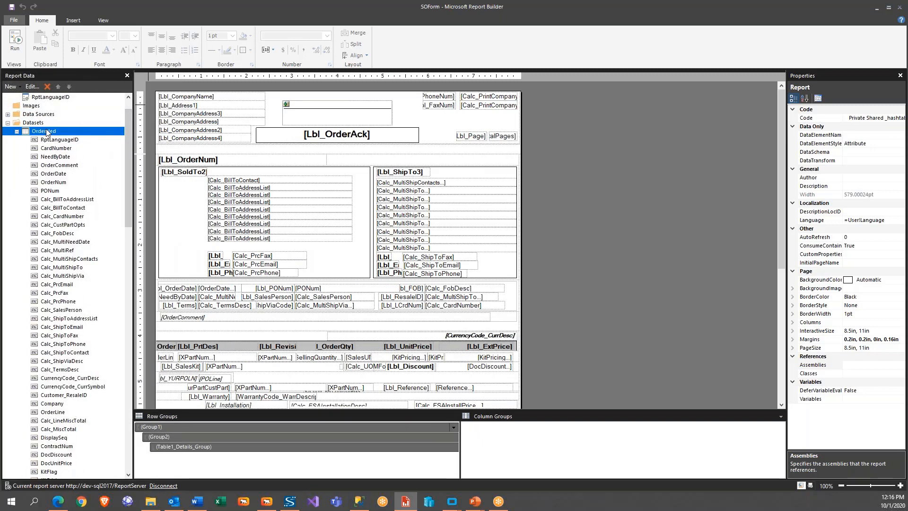
right_click(44, 131)
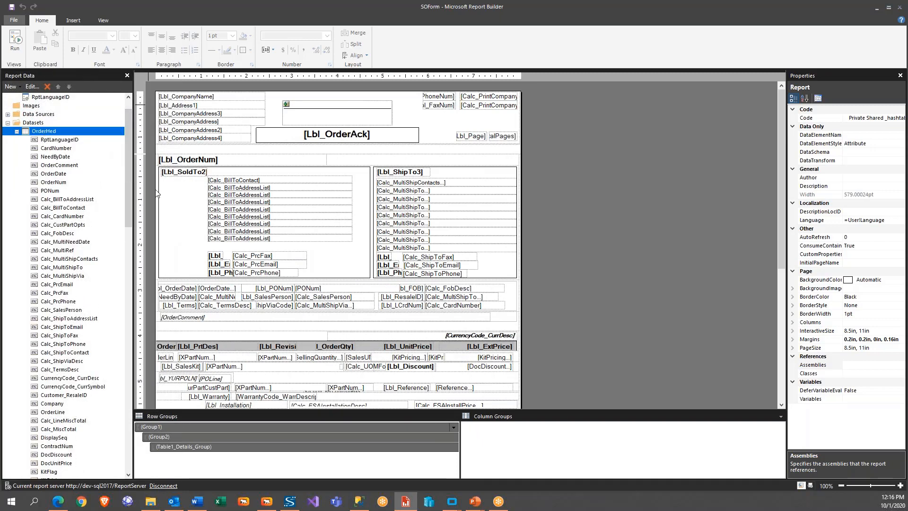
double_click(43, 131)
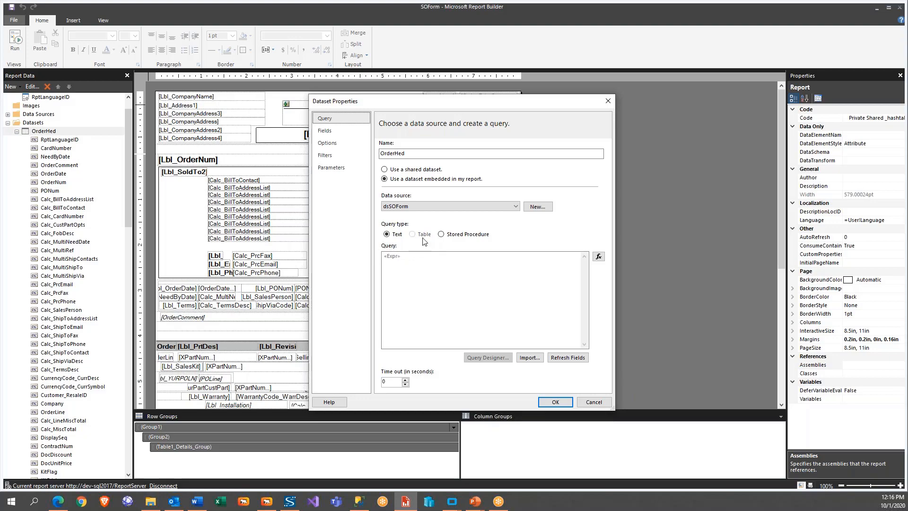
mouse_move(599, 257)
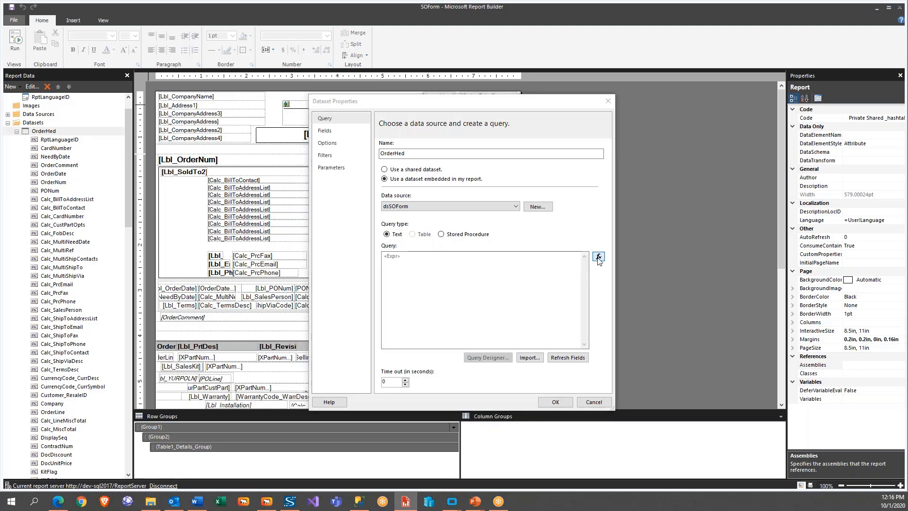
Open the OrderHed query in the Expression editor via the fx button
left_click(599, 256)
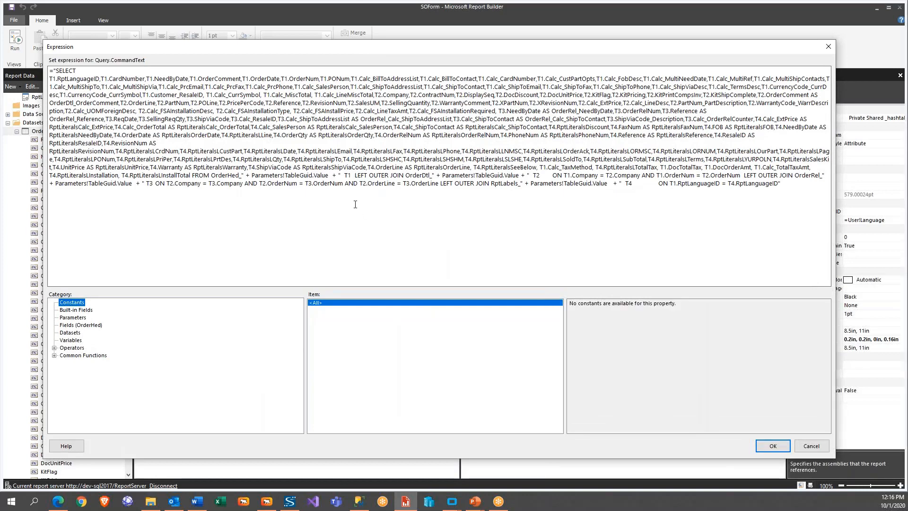
mouse_move(248, 201)
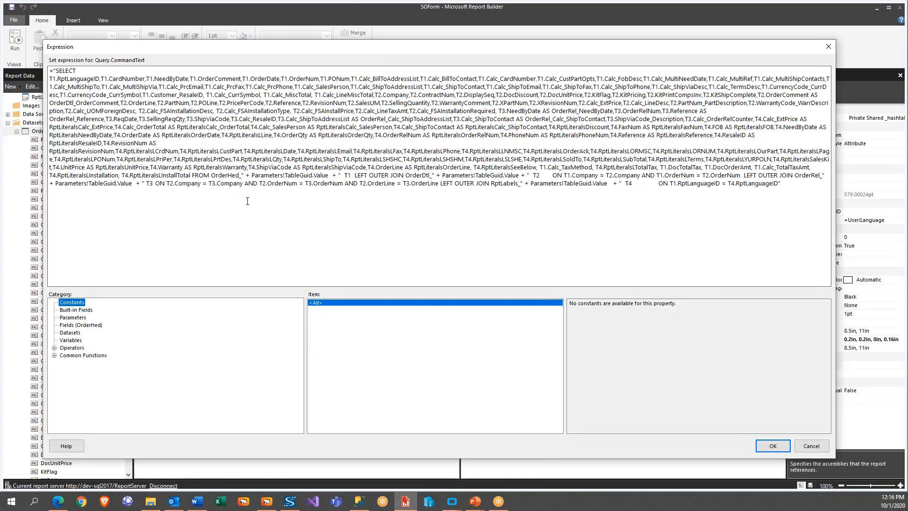
mouse_move(295, 201)
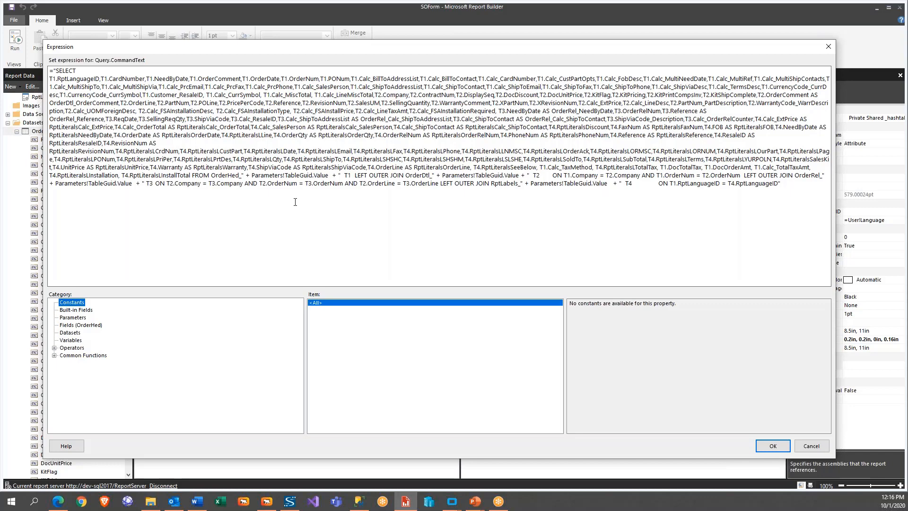
mouse_move(213, 175)
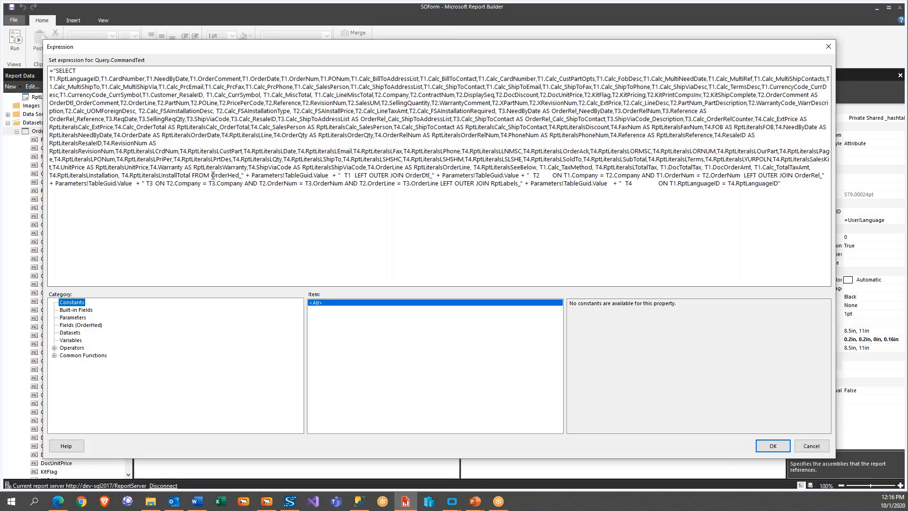
double_click(225, 175)
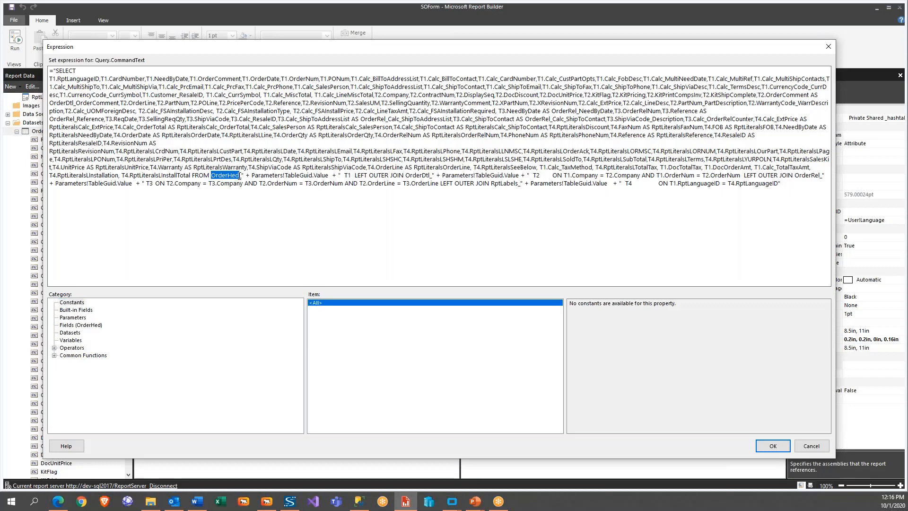
mouse_move(405, 176)
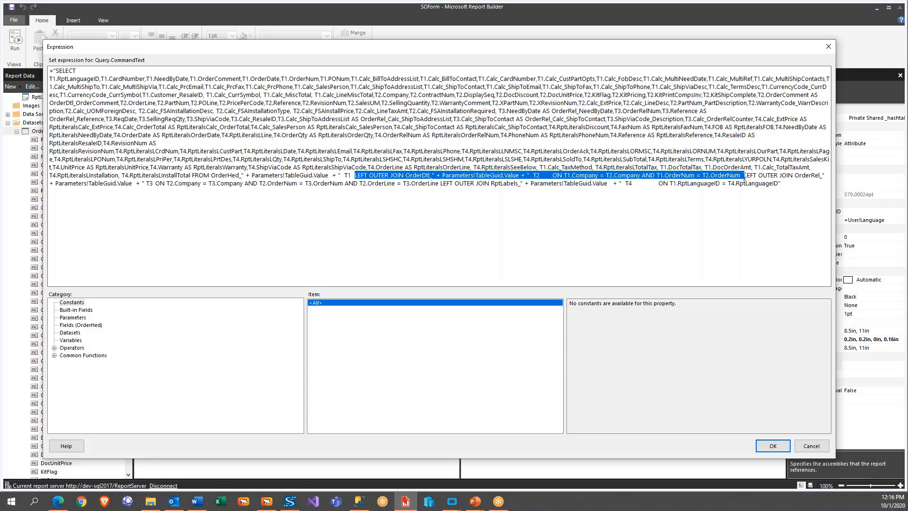
mouse_move(759, 224)
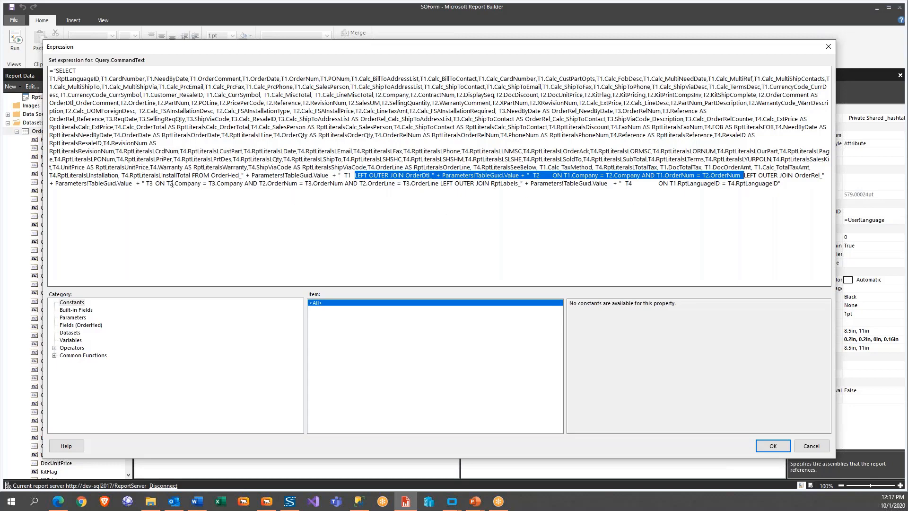
mouse_move(589, 207)
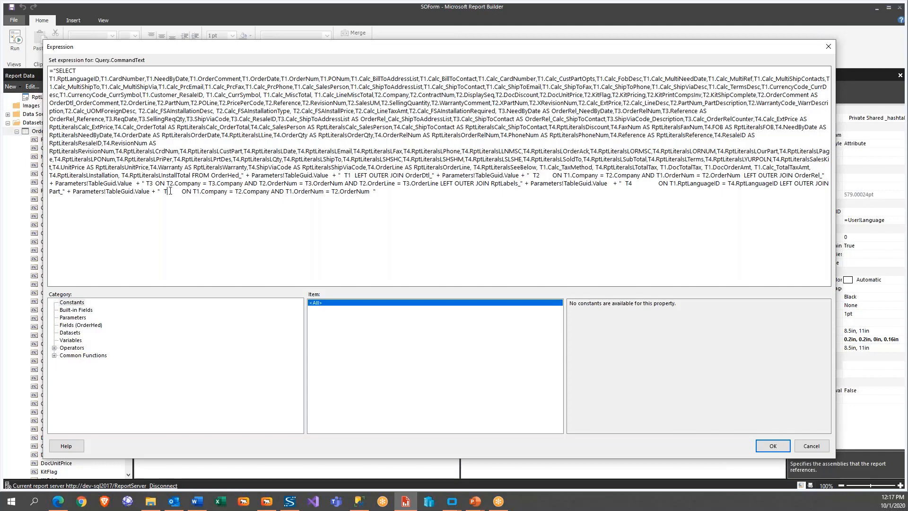
Enter the T5 alias for the new LEFT OUTER JOIN to the Part table
type("5")
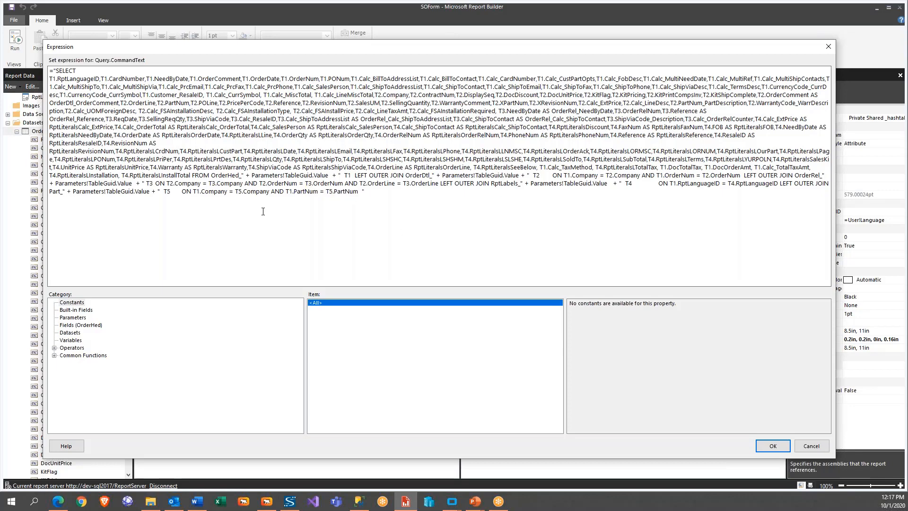
mouse_move(683, 228)
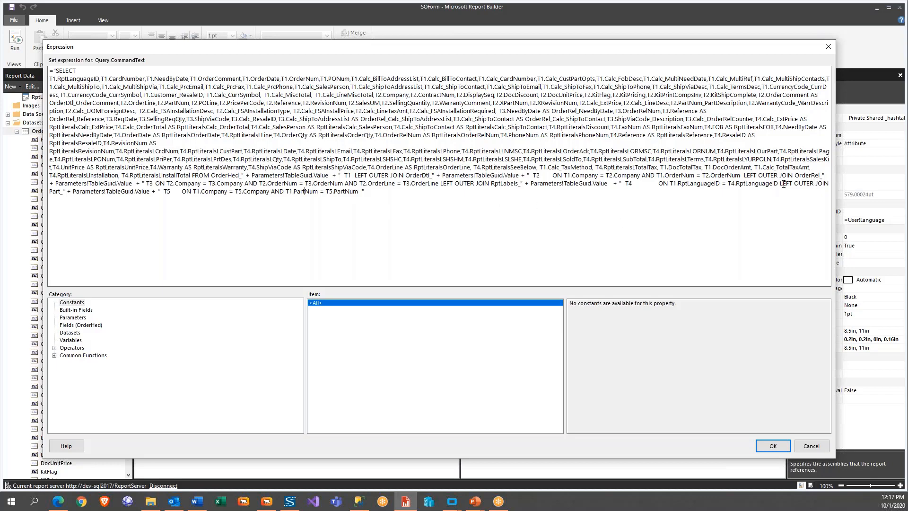
mouse_move(114, 213)
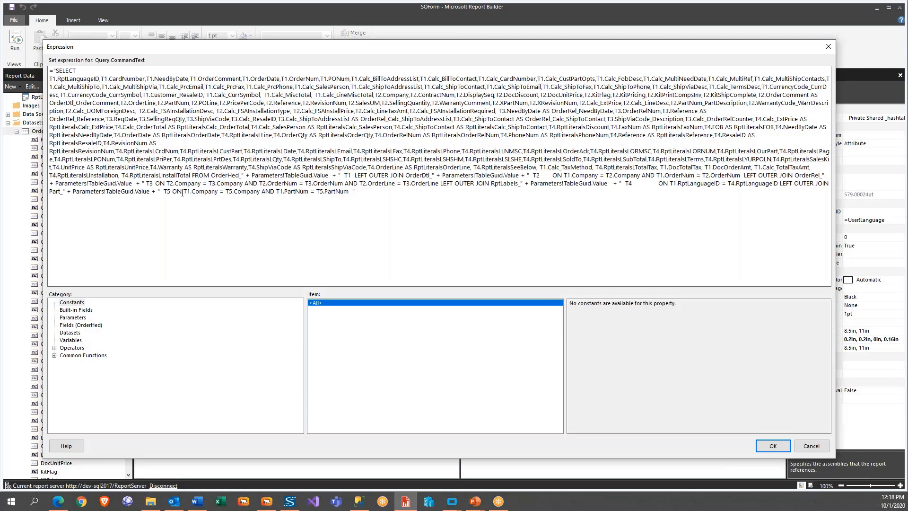
mouse_move(209, 199)
type(", T5.PartHeight, T5.PartDescription")
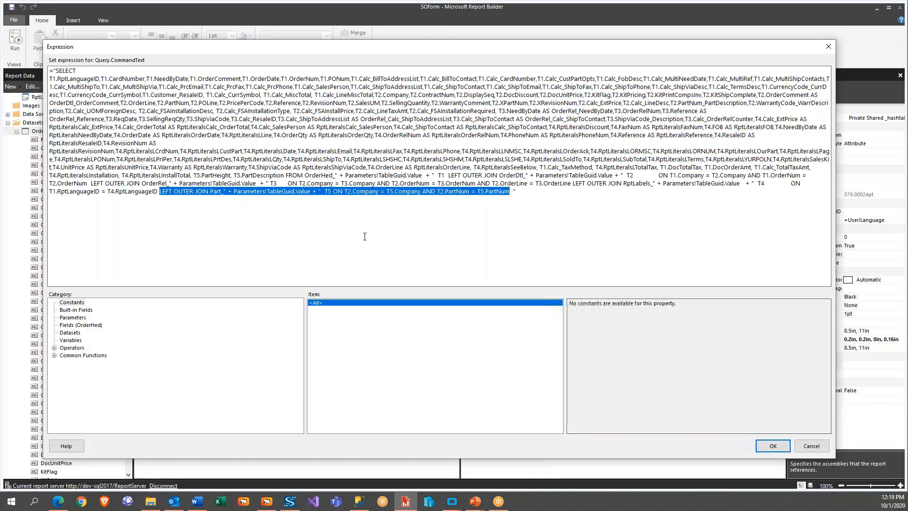
mouse_move(251, 428)
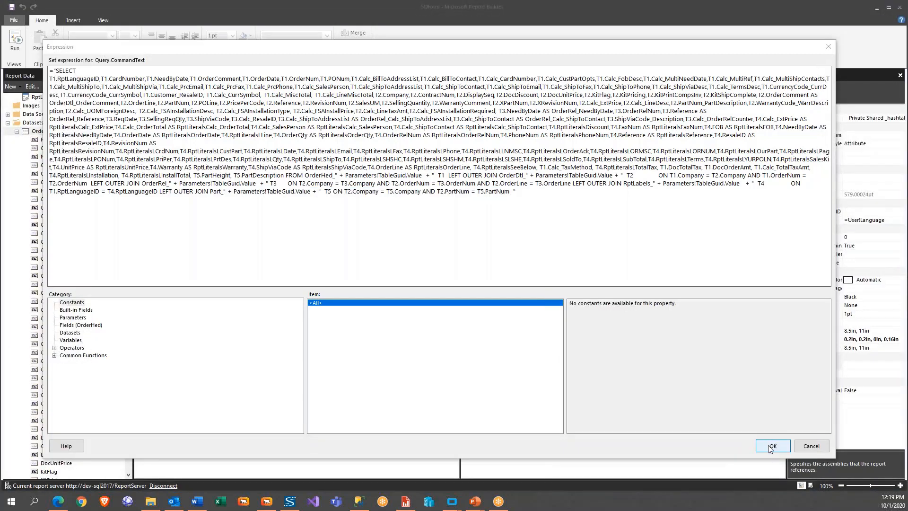
Confirm the edited query and add a blank query field on the Fields page
left_click(772, 446)
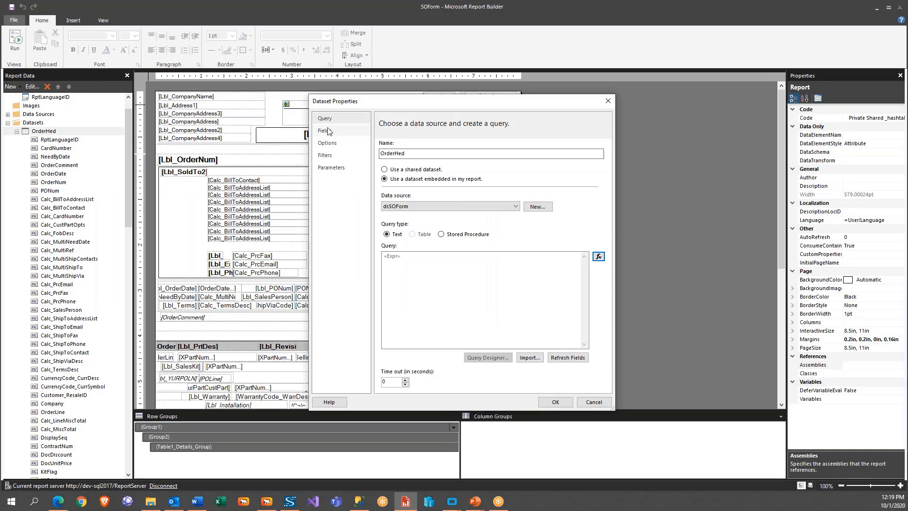
left_click(327, 131)
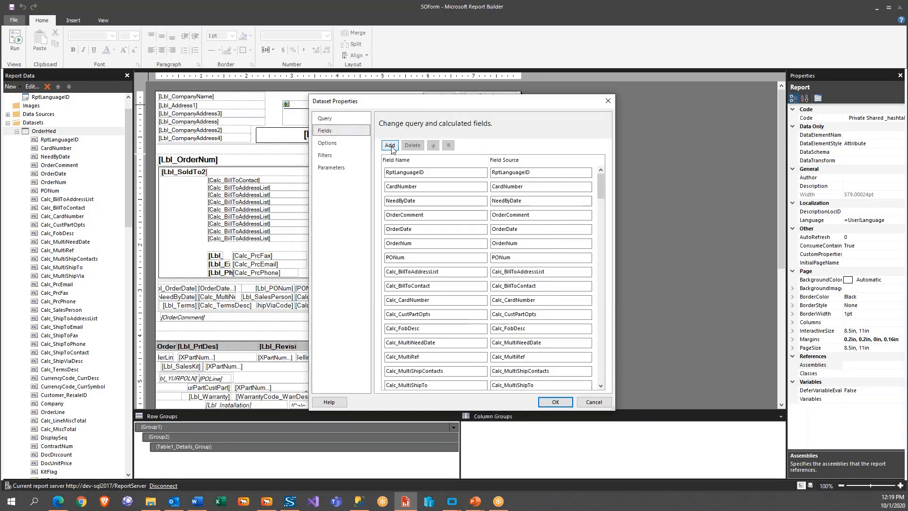
left_click(389, 145)
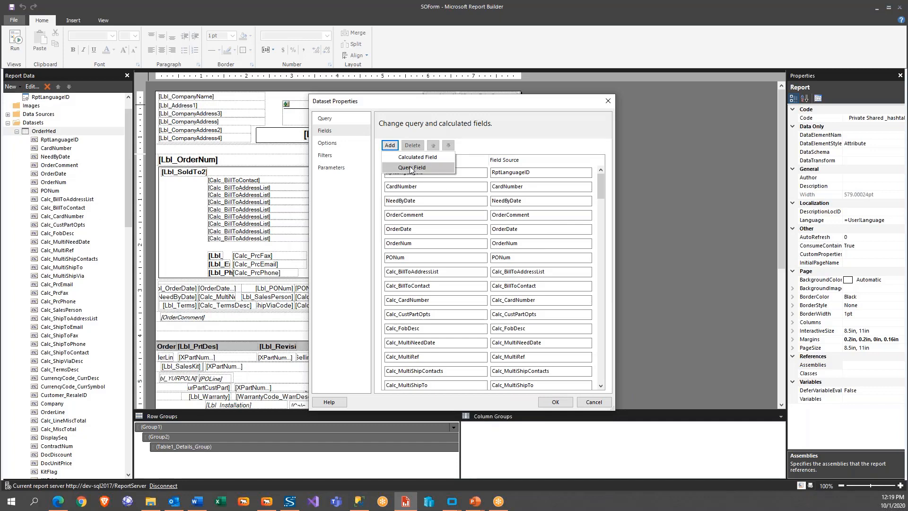
left_click(412, 167)
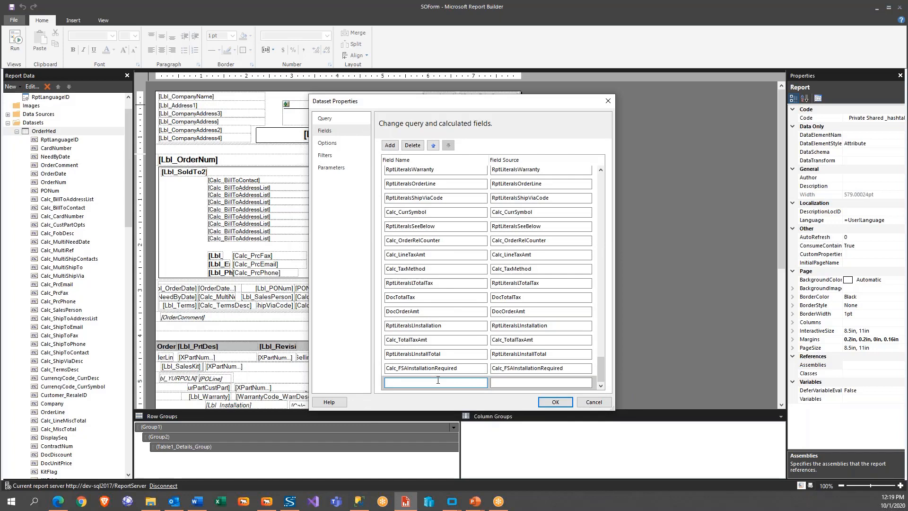
Enter PartHeight as the new field's name and source
type("par")
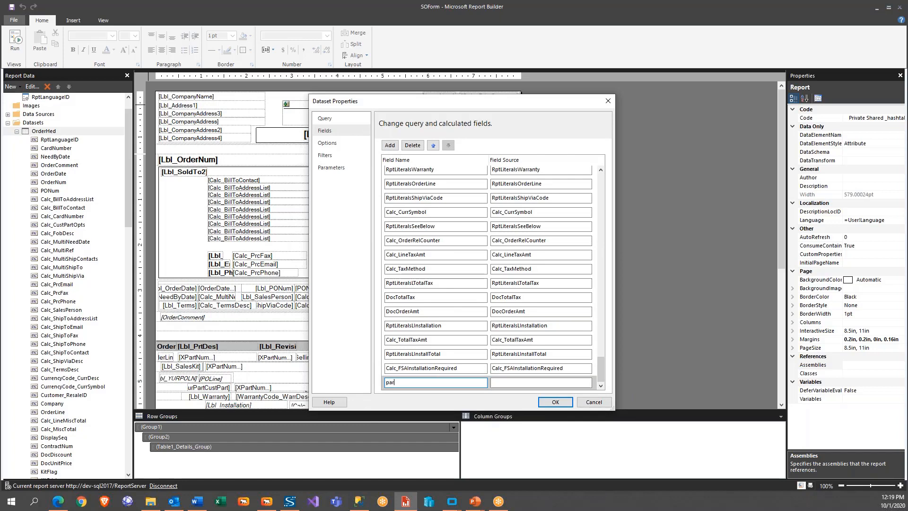
type("PartHeight")
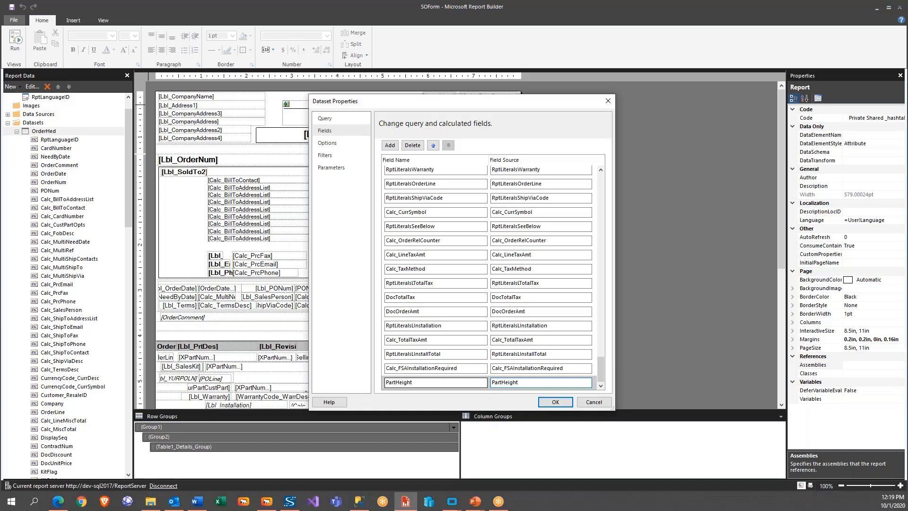
left_click(519, 382)
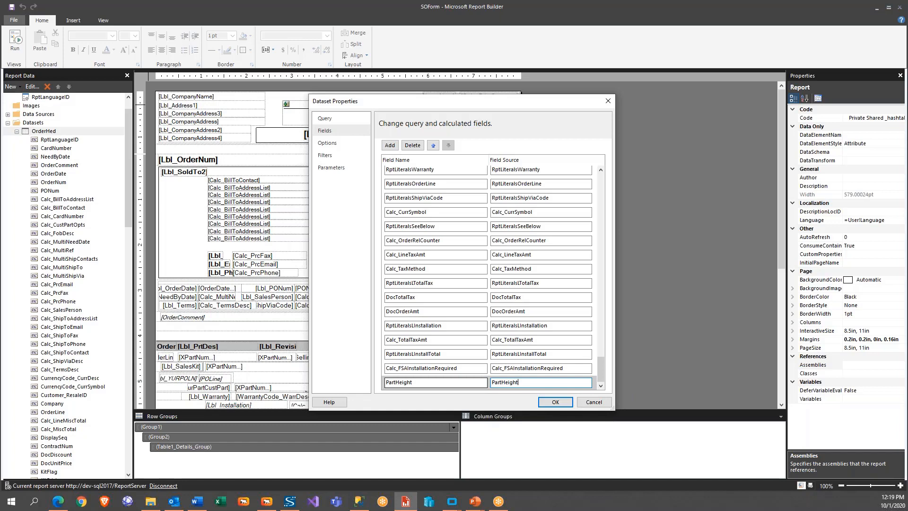
left_click(424, 382)
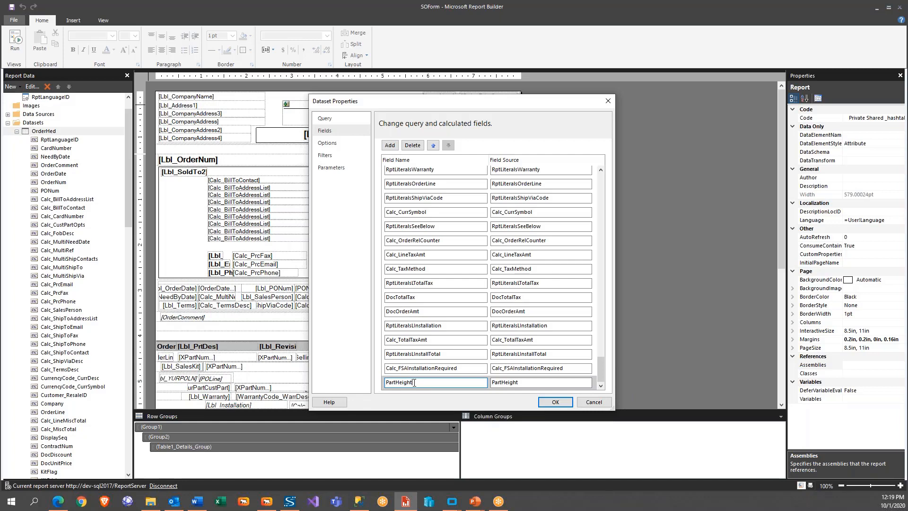
type("Par")
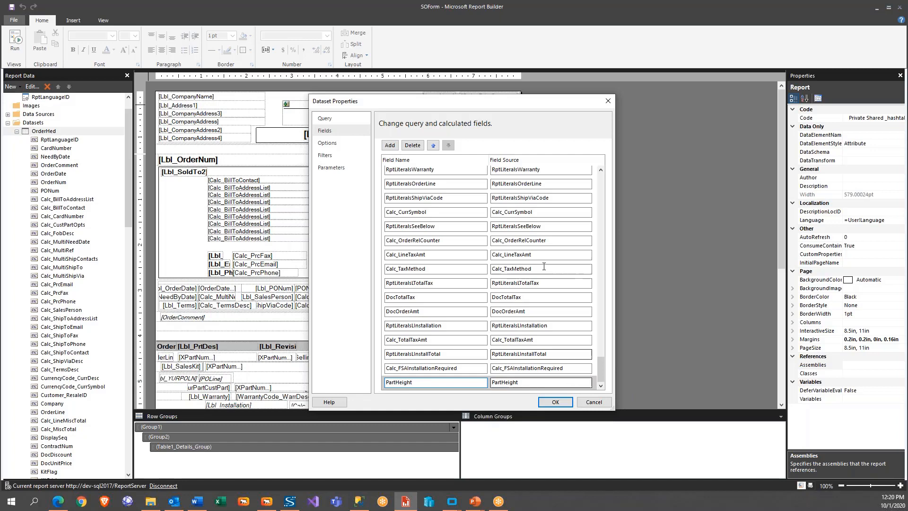
Add a blank query field row named PartDescription and scroll through the field list
left_click(390, 145)
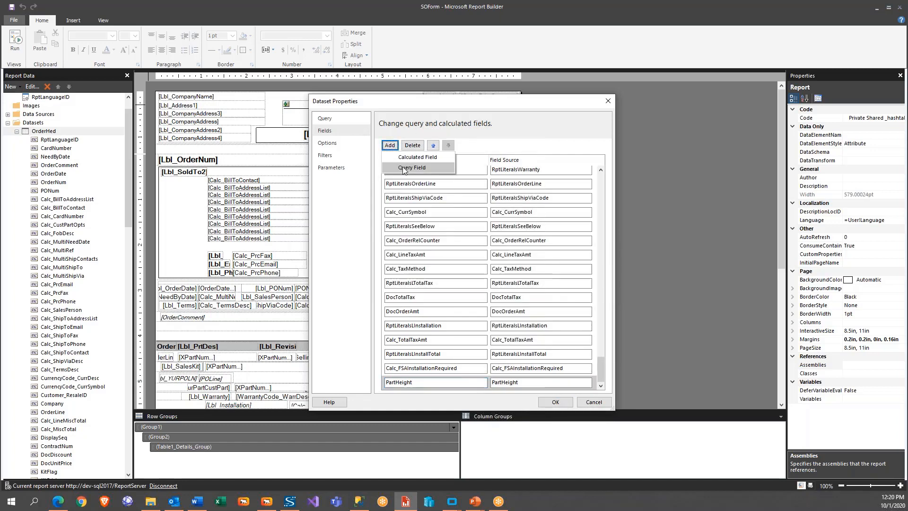
left_click(410, 167)
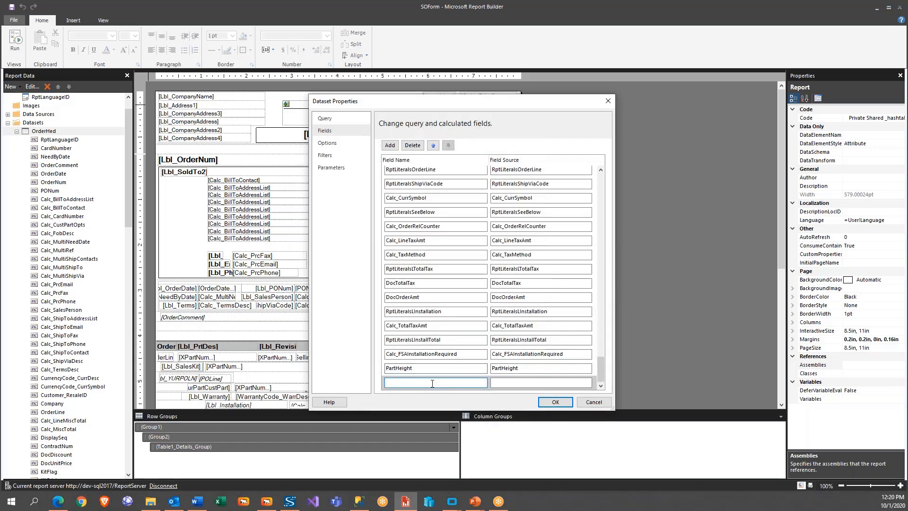
type("PartDes")
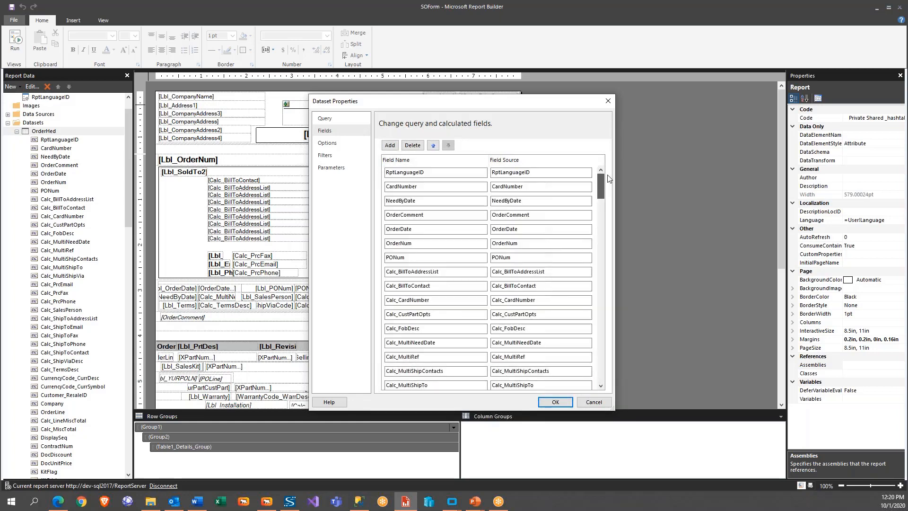
scroll("down", 3)
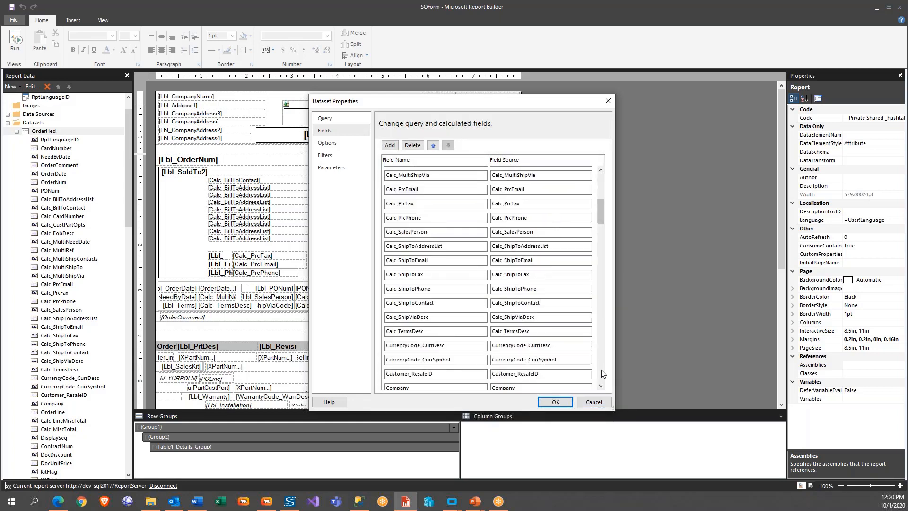
scroll("down", 3)
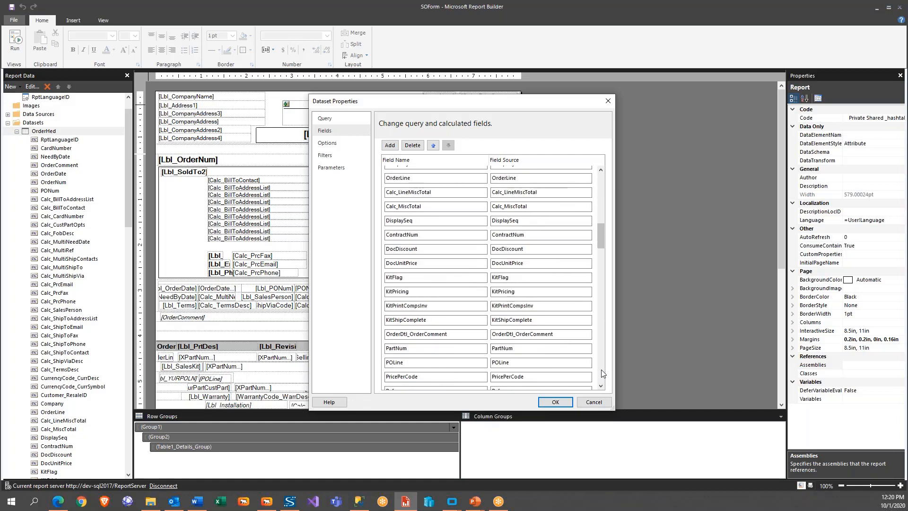
scroll("down", 3)
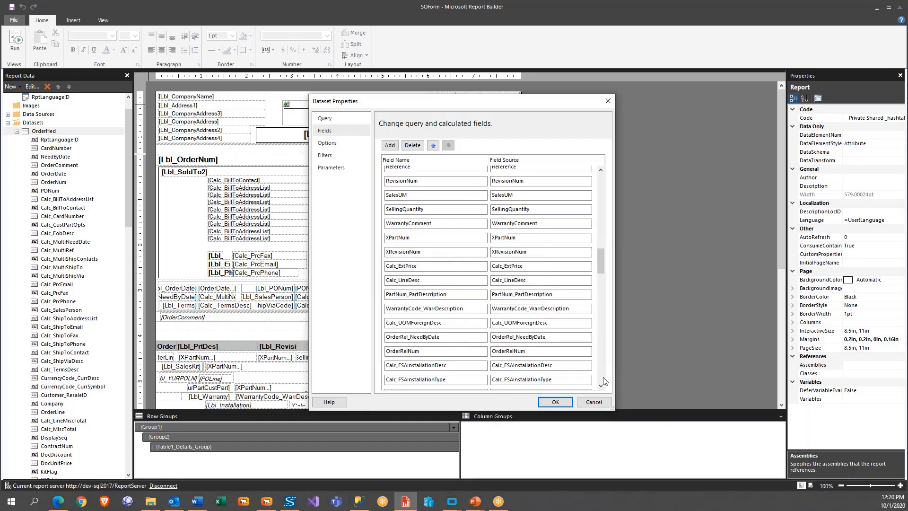
scroll("down", 3)
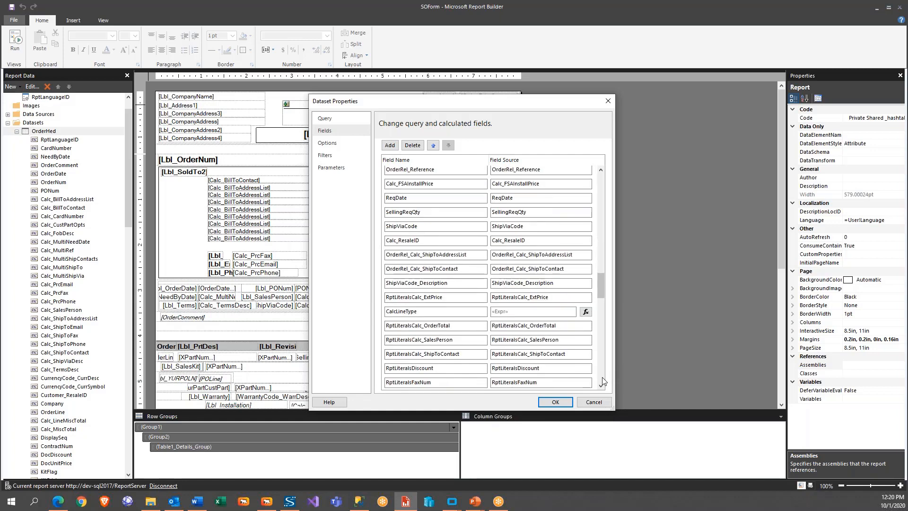
scroll("down", 3)
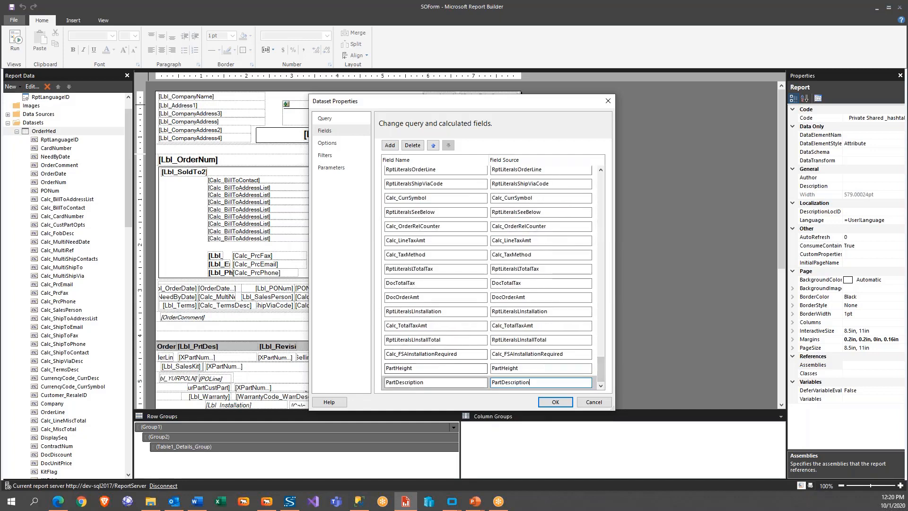
mouse_move(340, 288)
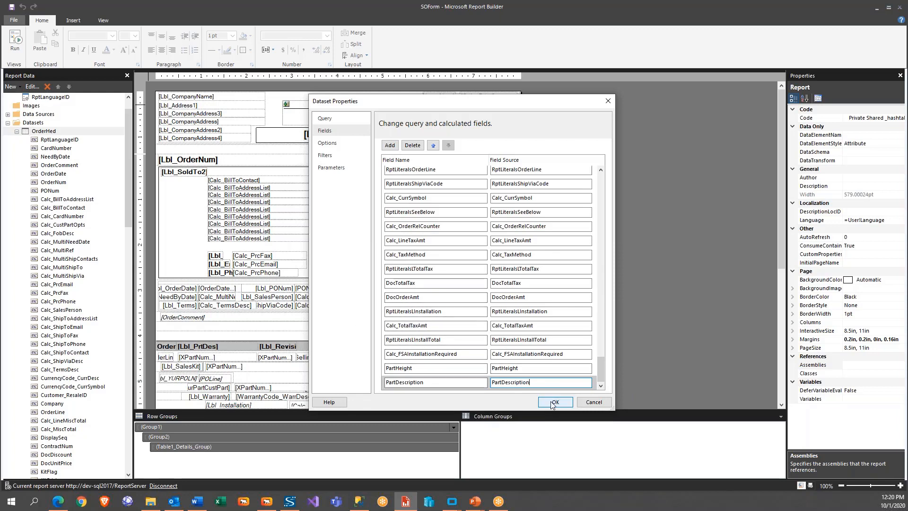
Confirm the Dataset Properties and check PartHeight and PartDescription in Report Data
left_click(554, 402)
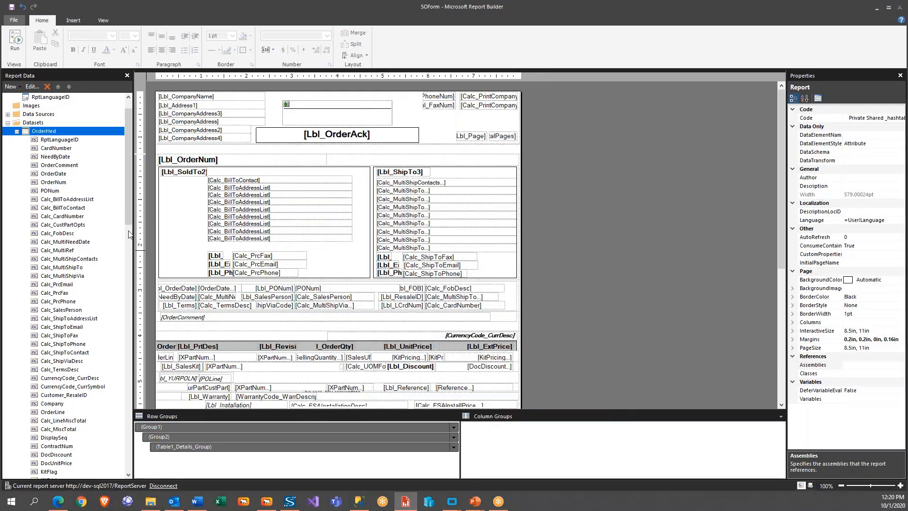
scroll("down", 3)
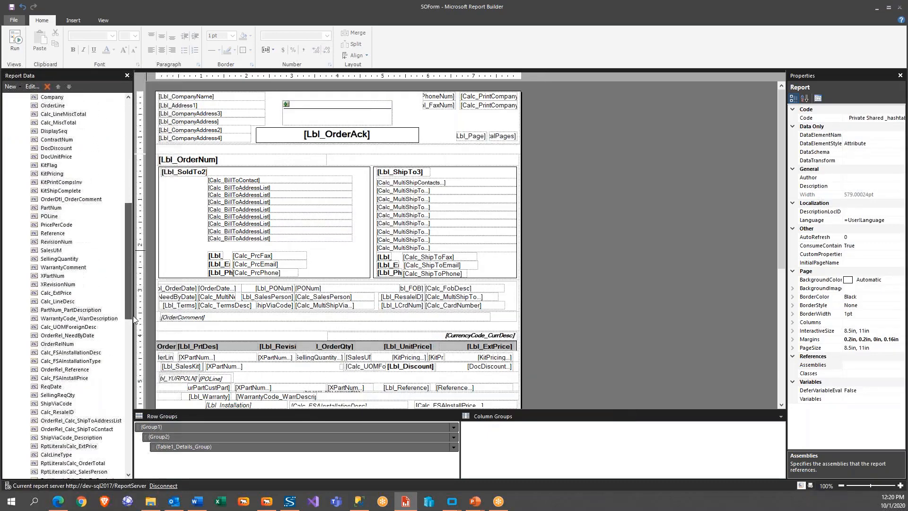
scroll("down", 3)
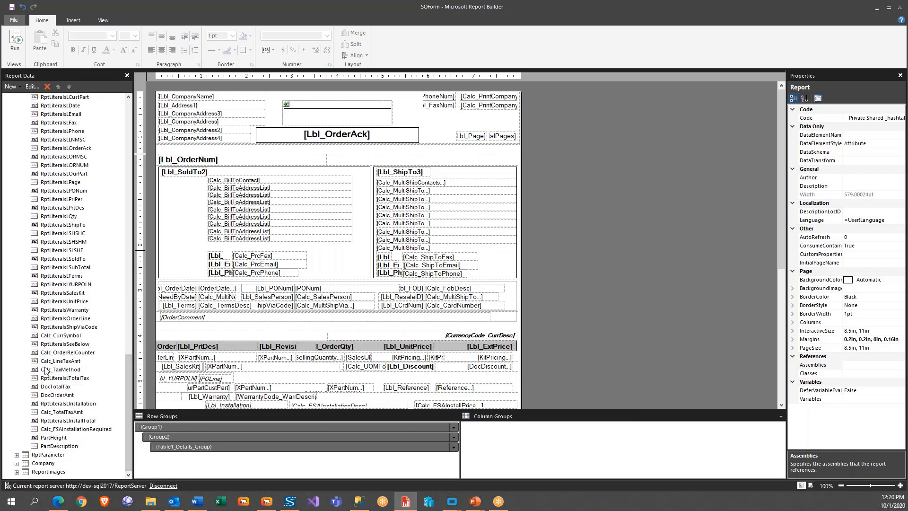
mouse_move(25, 53)
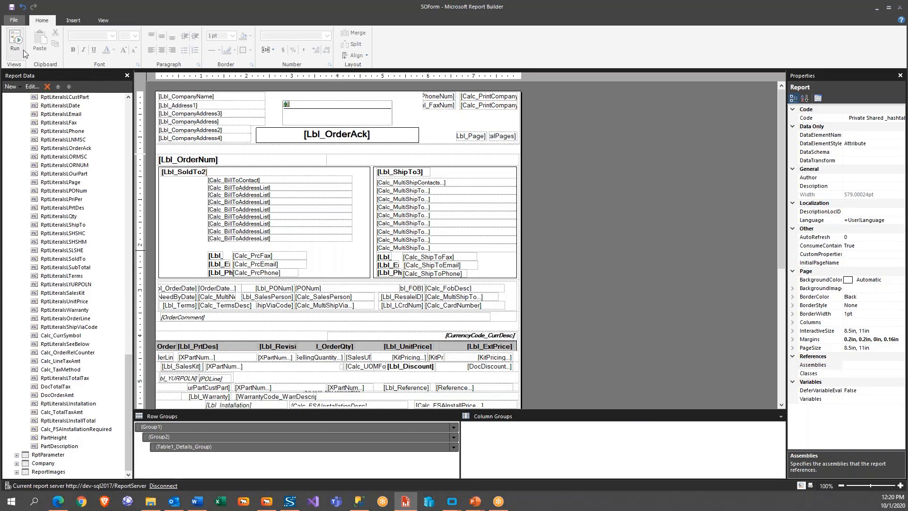
Preview the SOForm report, then go back to Design view
left_click(14, 44)
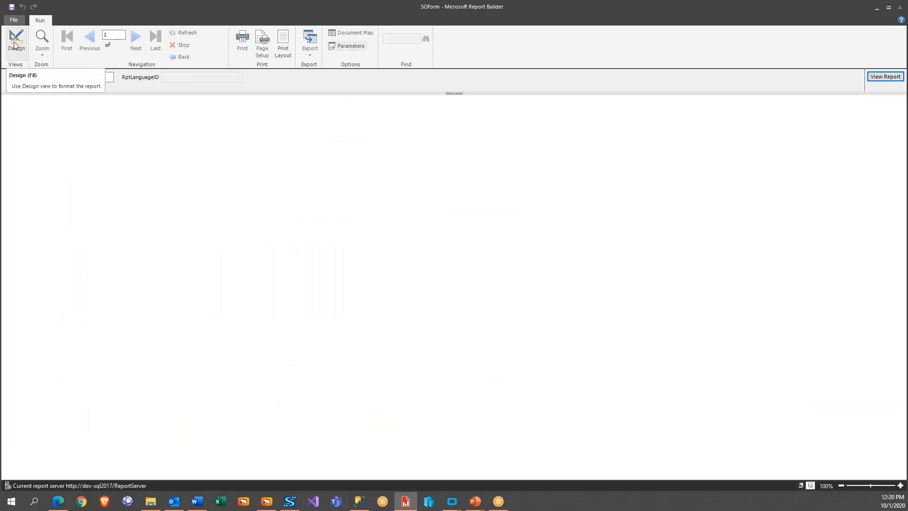
left_click(16, 44)
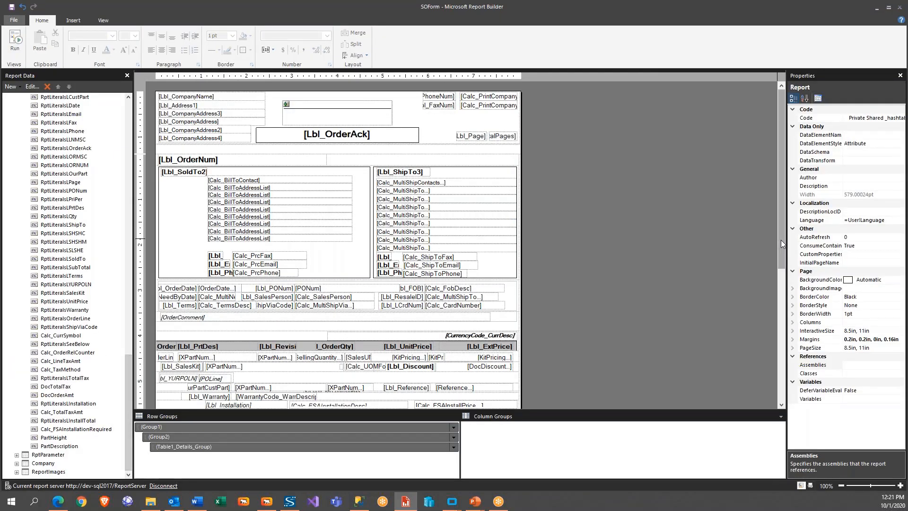
Scroll down the layout to the order line area
scroll("down", 3)
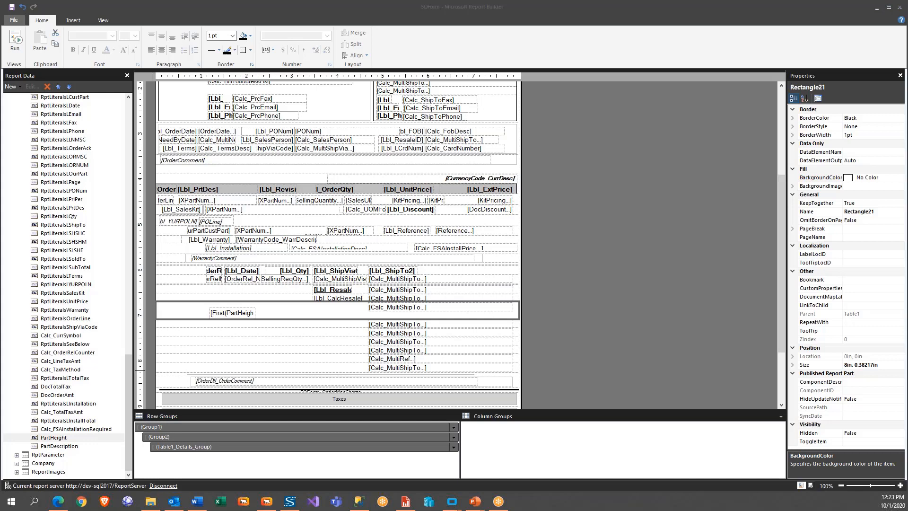
mouse_move(4, 388)
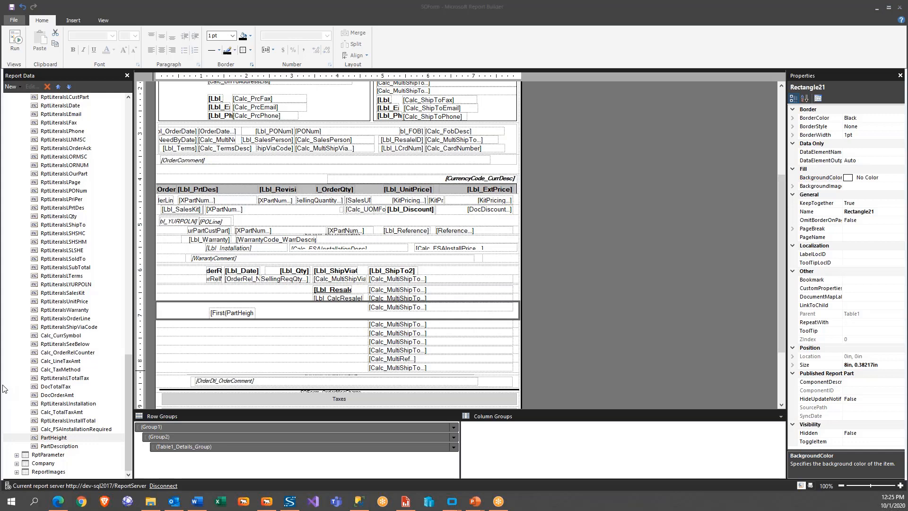